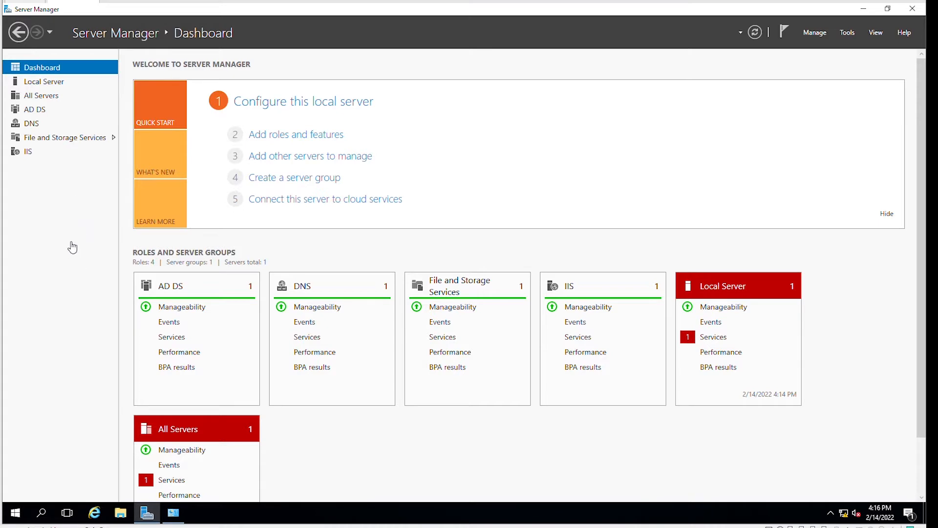
{"action": "mouse_move", "coordinate": [69, 221]}
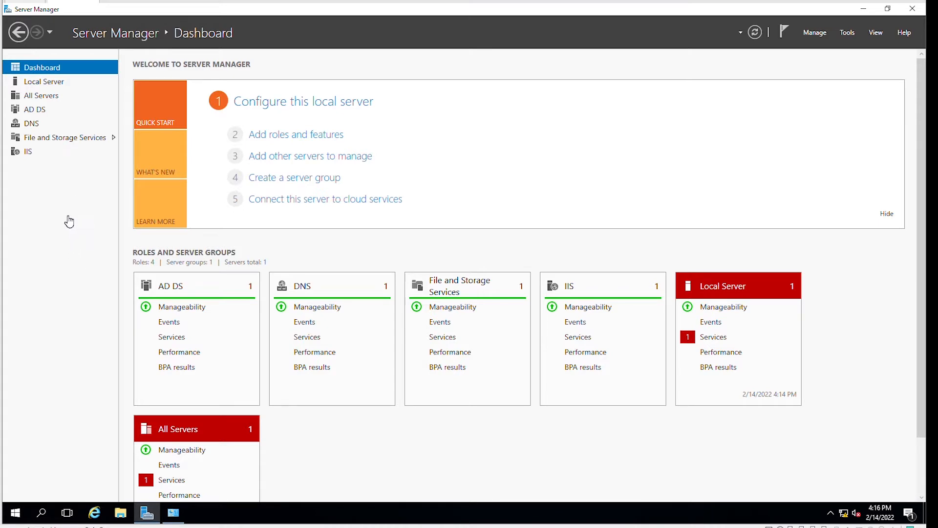
{"action": "mouse_move", "coordinate": [82, 252]}
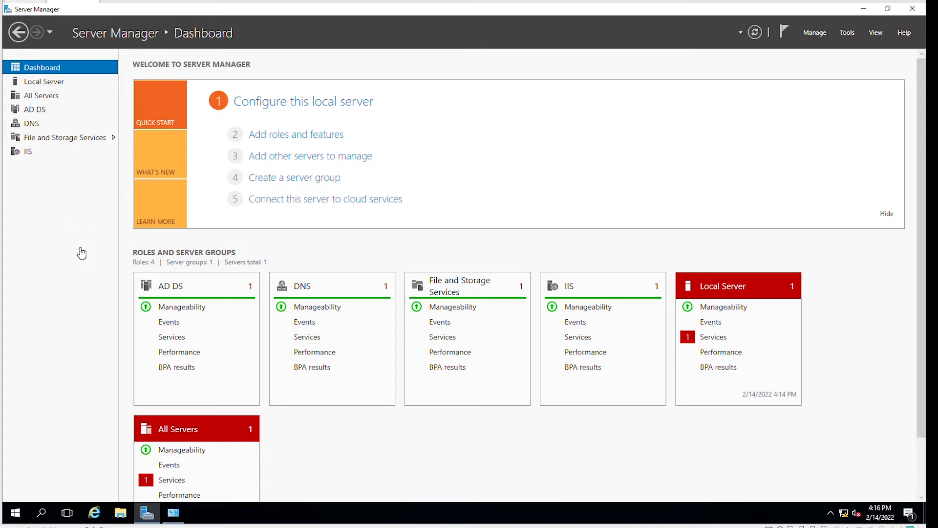
{"action": "mouse_move", "coordinate": [73, 209]}
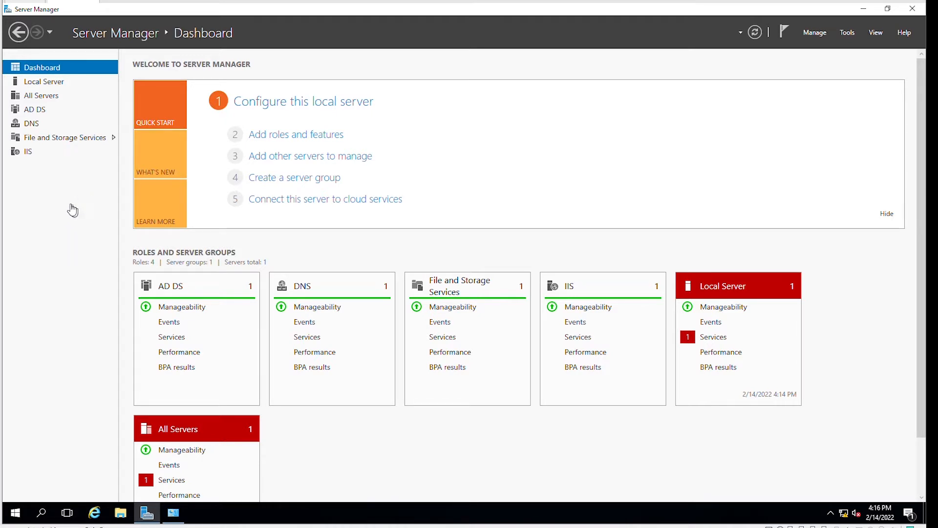
{"action": "mouse_move", "coordinate": [75, 211]}
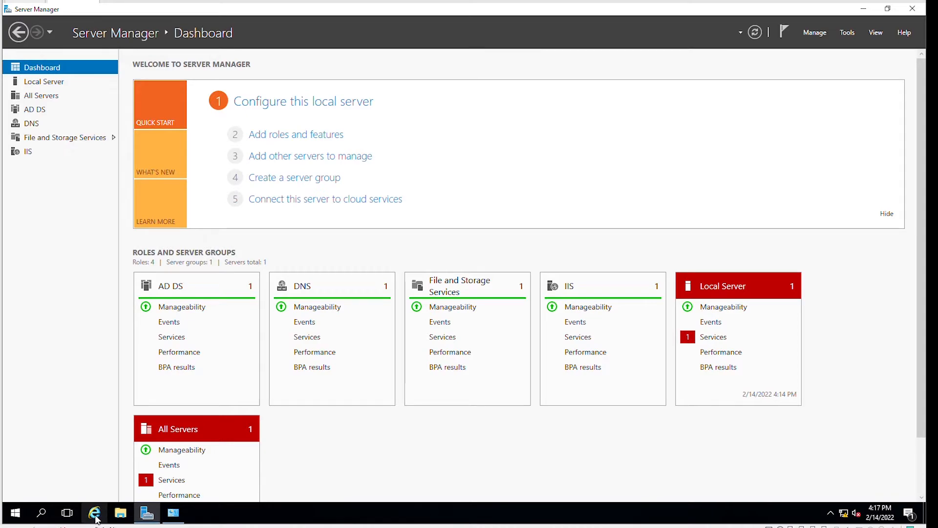
{"action": "left_click", "coordinate": [95, 513]}
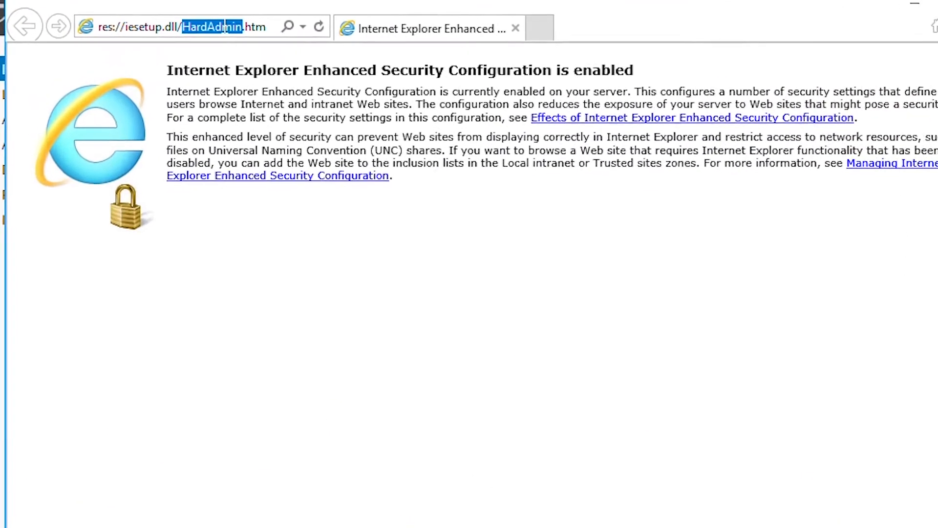
{"action": "type", "text": "www.adatum.com/"}
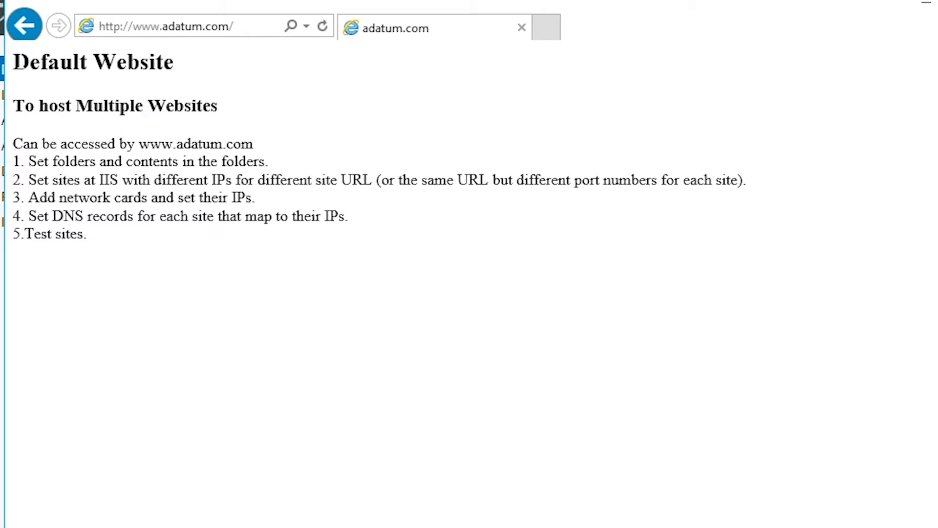
{"action": "mouse_move", "coordinate": [116, 282]}
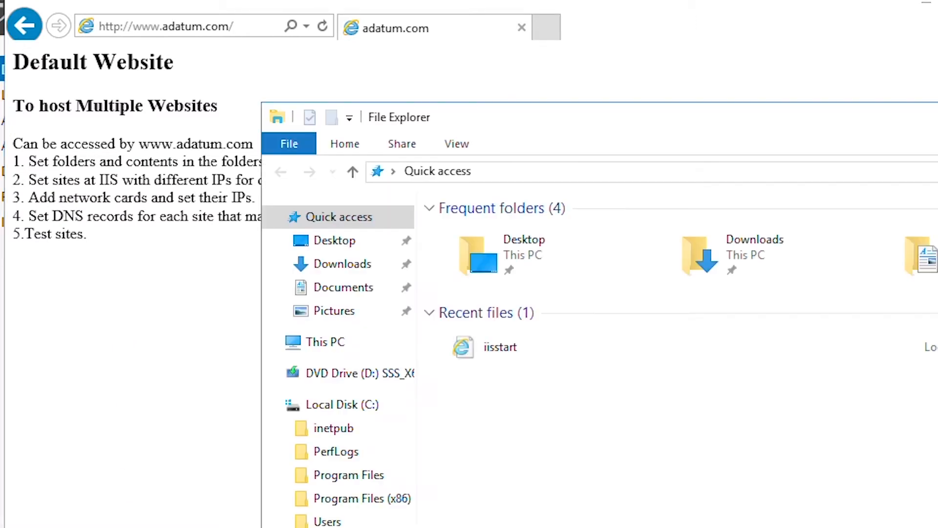
- Navigate to C:\inetpub\wwwroot showing the iisstart files
{"action": "left_click", "coordinate": [342, 404]}
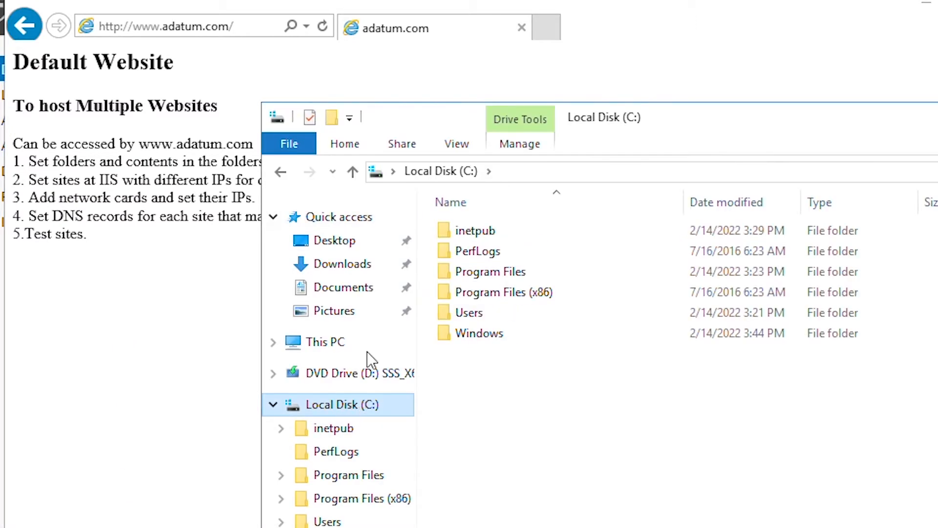
{"action": "double_click", "coordinate": [476, 231]}
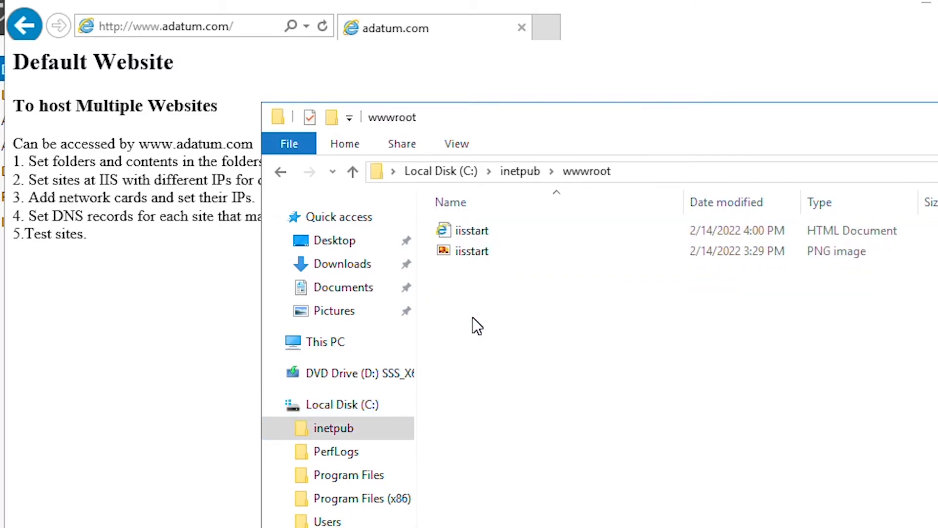
{"action": "left_click", "coordinate": [472, 230]}
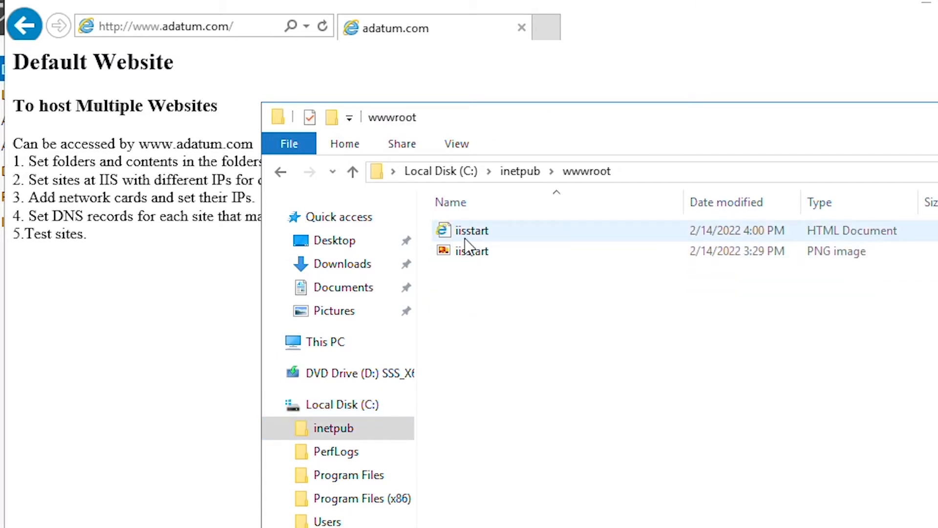
{"action": "left_click", "coordinate": [472, 231]}
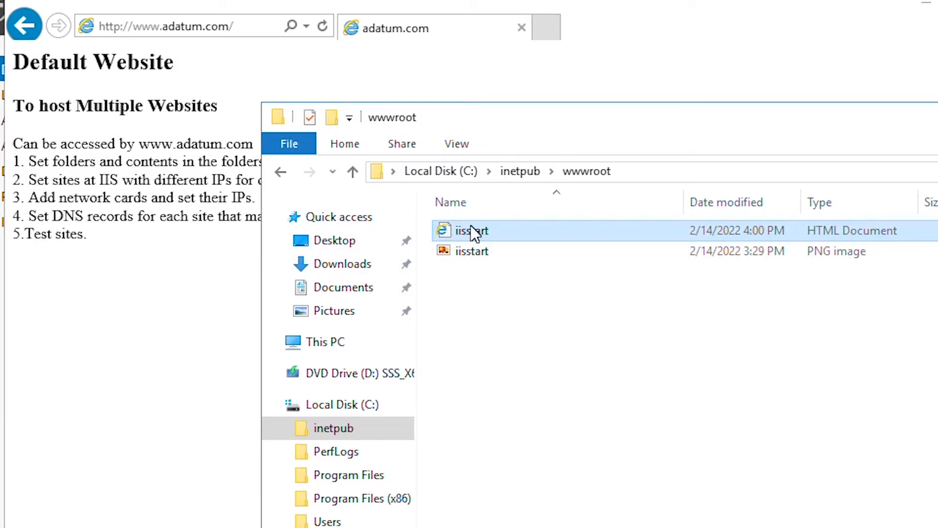
{"action": "left_click", "coordinate": [538, 385]}
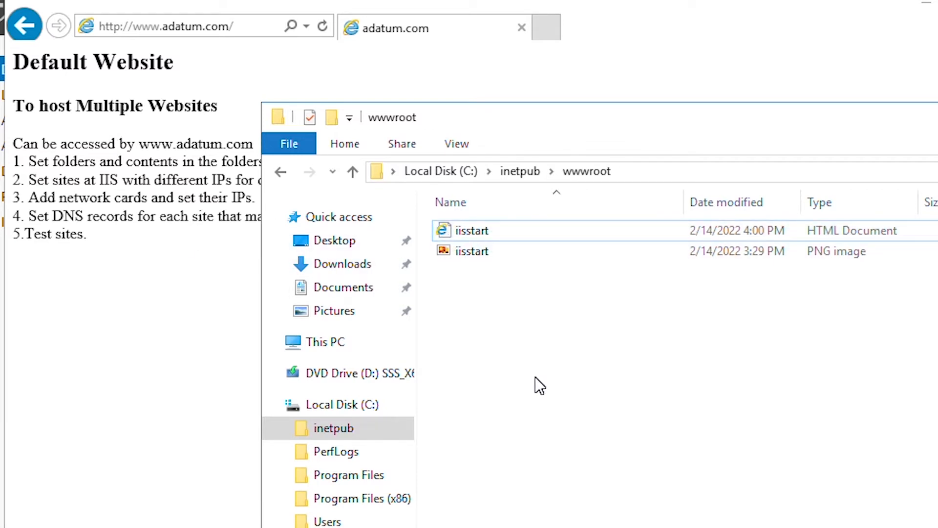
{"action": "mouse_move", "coordinate": [548, 328]}
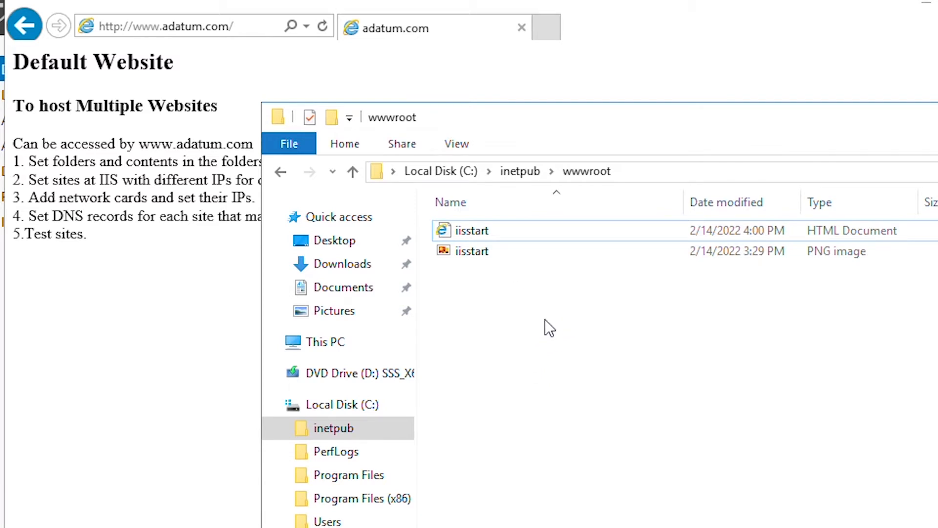
{"action": "mouse_move", "coordinate": [504, 300]}
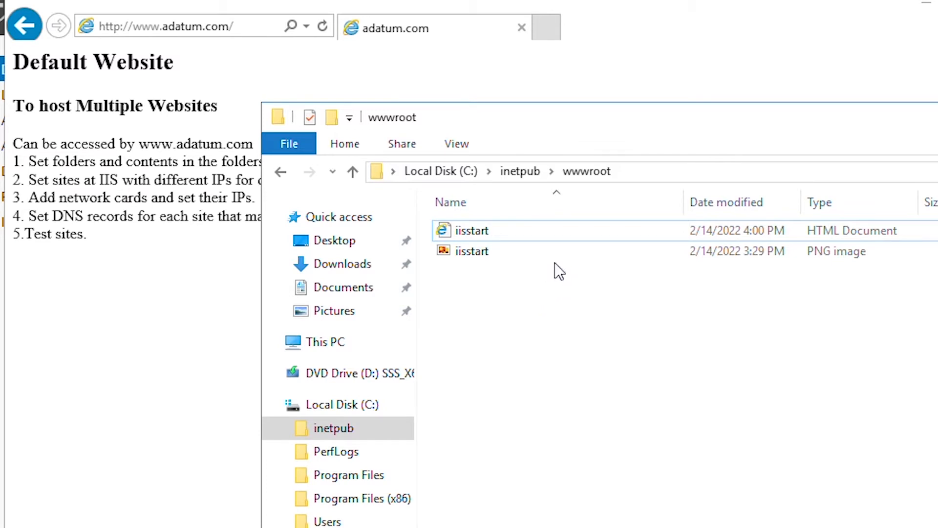
- Create two new folders named site1 and site2 inside wwwroot
{"action": "right_click", "coordinate": [558, 271]}
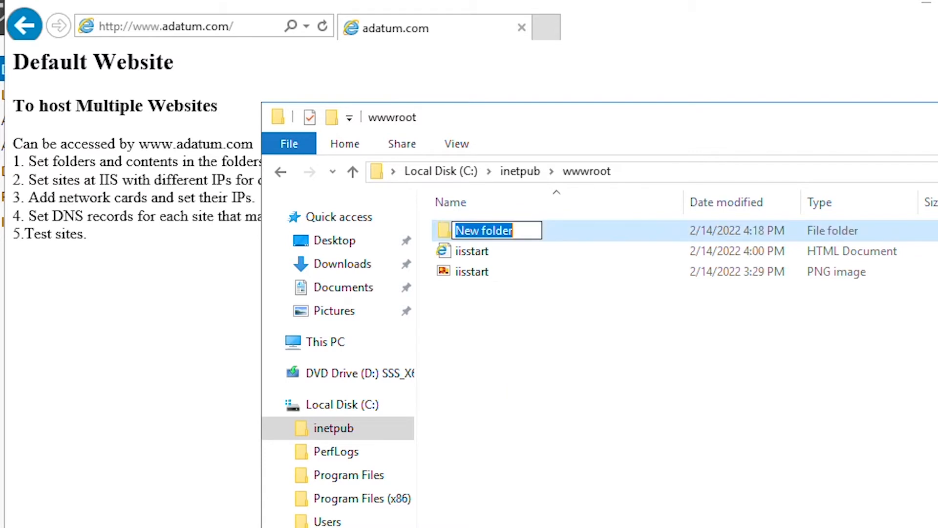
{"action": "type", "text": "site1"}
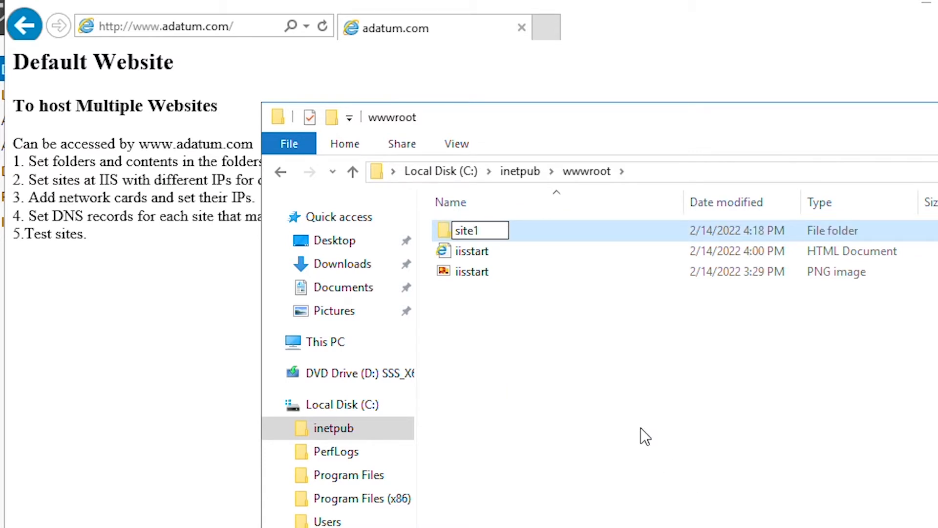
{"action": "right_click", "coordinate": [643, 436]}
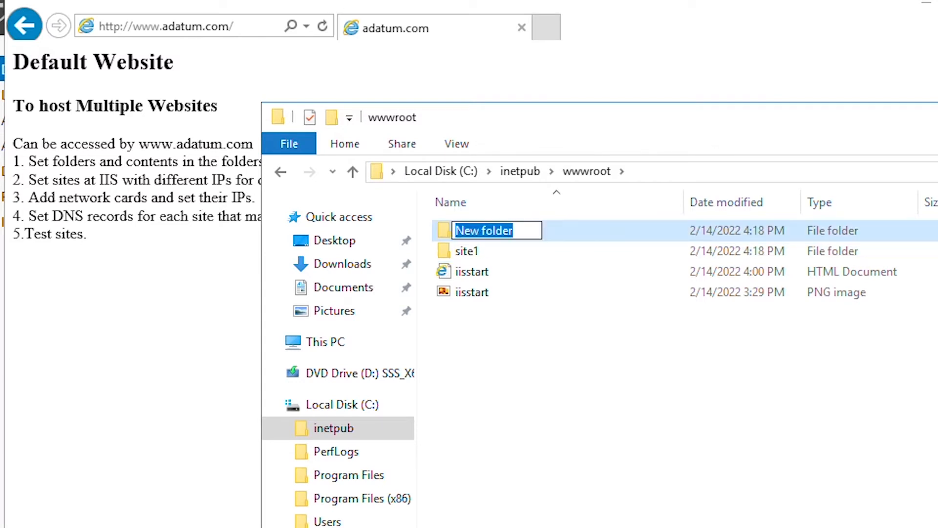
{"action": "type", "text": "site2"}
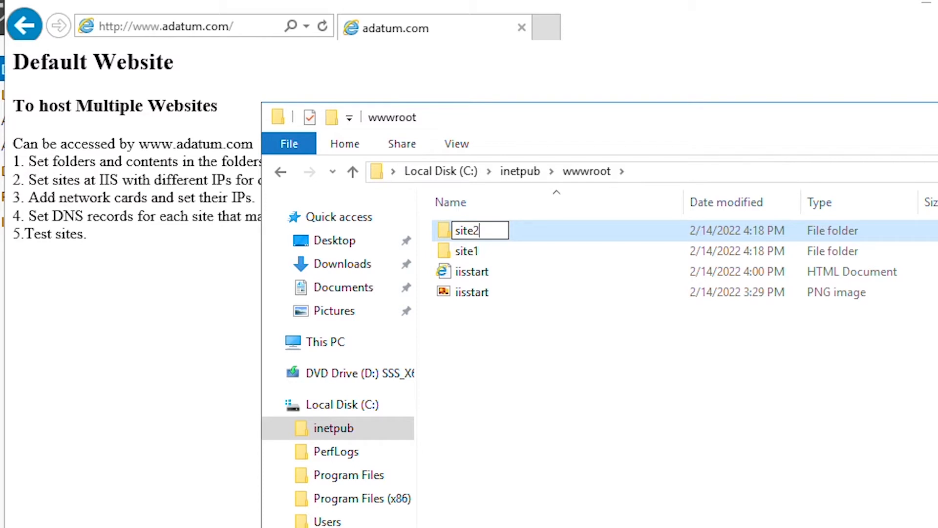
{"action": "left_click", "coordinate": [471, 271]}
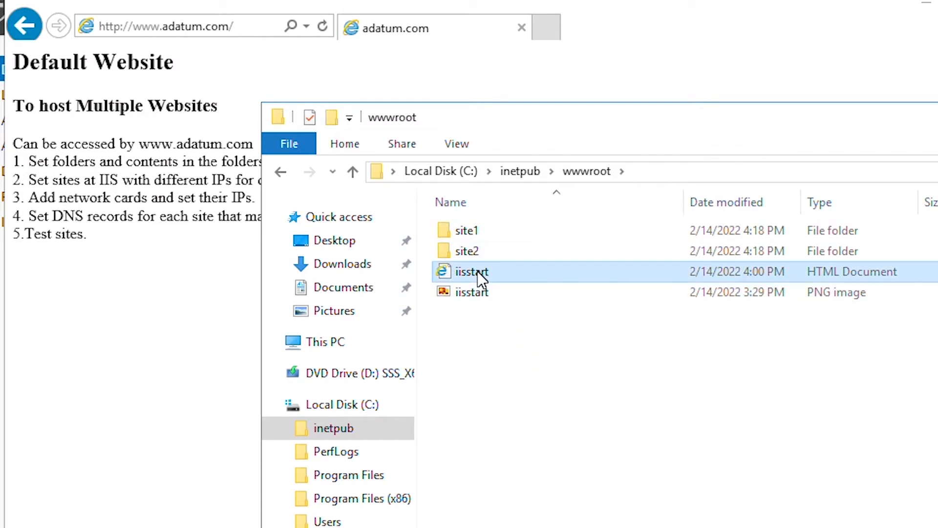
- Paste the iisstart page into site1 and open the copy with Notepad
{"action": "left_click", "coordinate": [467, 251]}
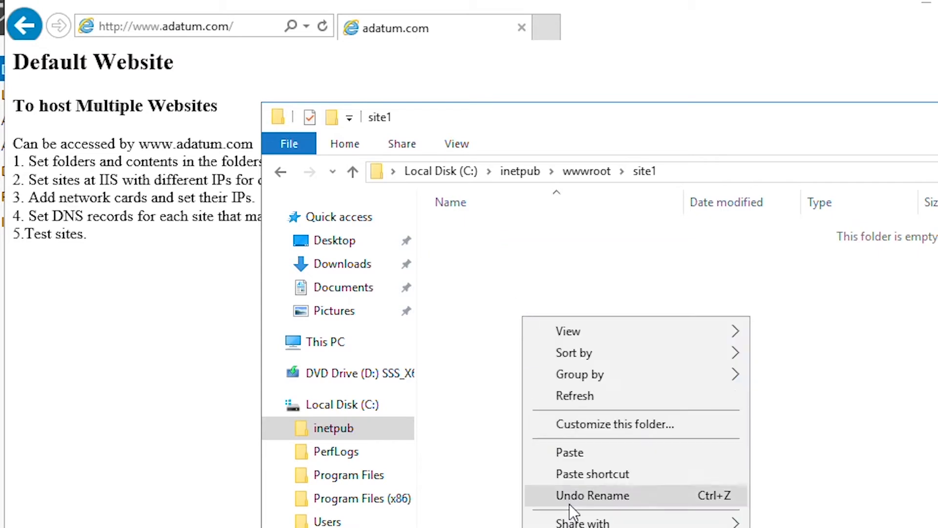
{"action": "left_click", "coordinate": [592, 494]}
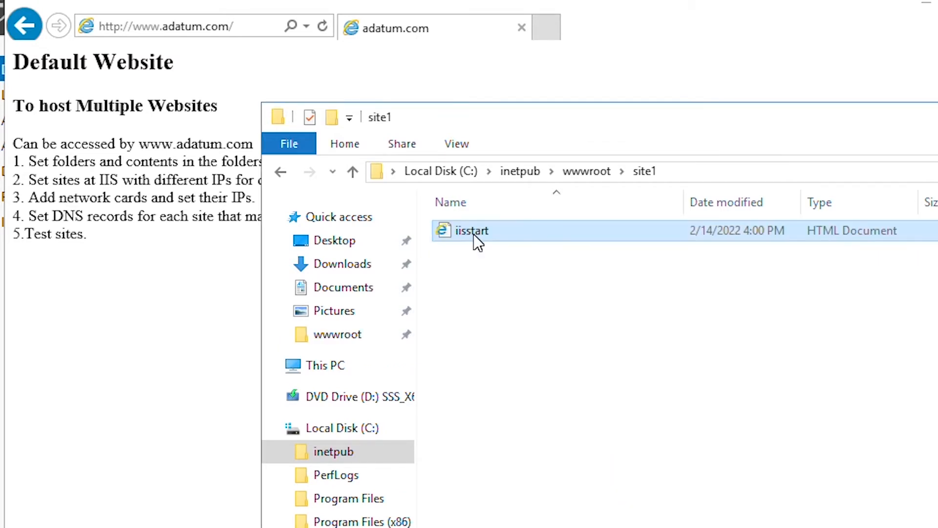
{"action": "right_click", "coordinate": [471, 230]}
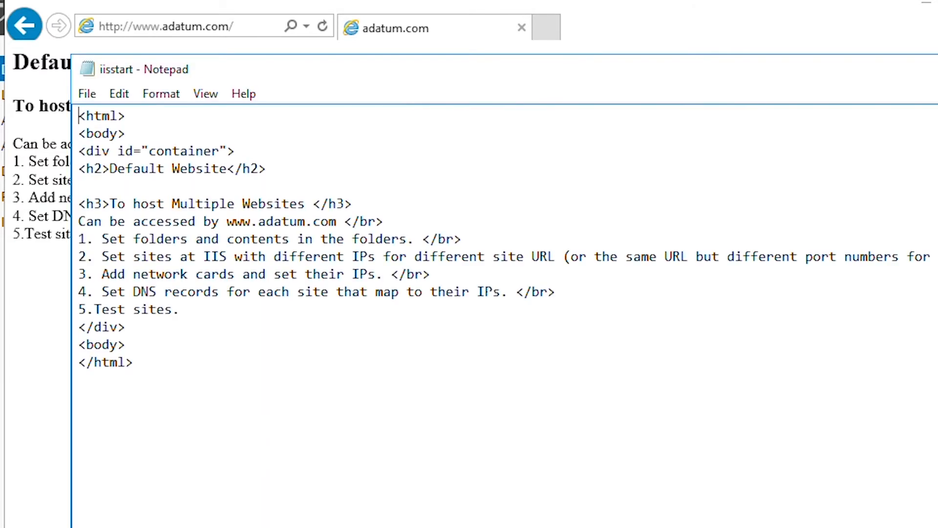
- Change the heading to 'Site 1' and the address to site1.adatum.com
{"action": "left_click", "coordinate": [109, 169]}
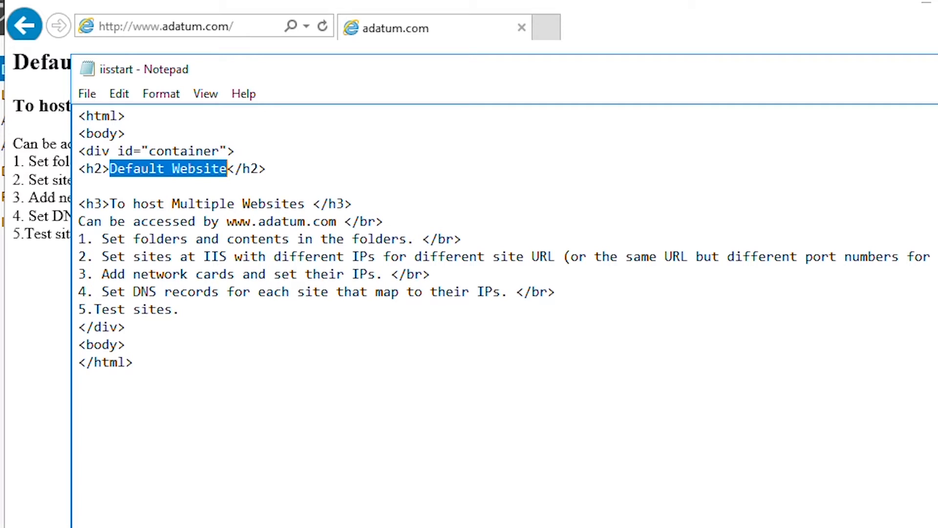
{"action": "type", "text": "Site 1"}
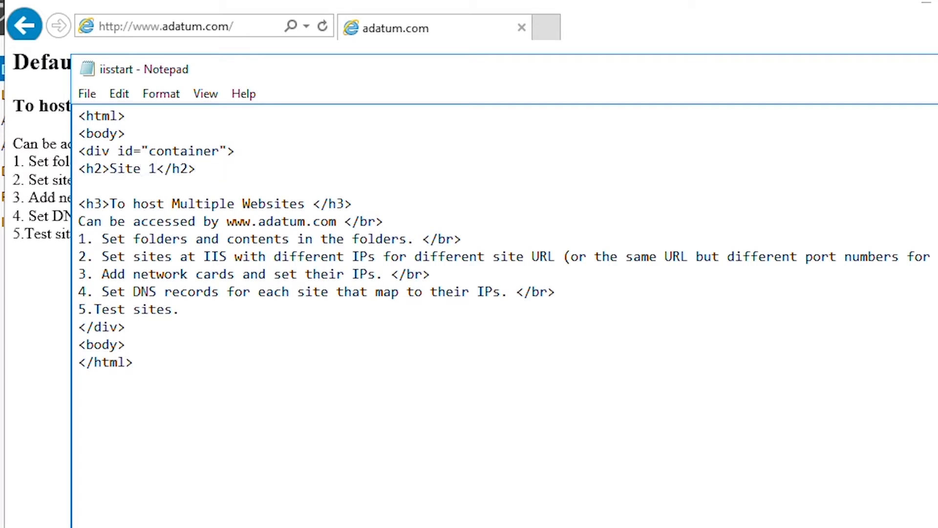
{"action": "left_click", "coordinate": [155, 169]}
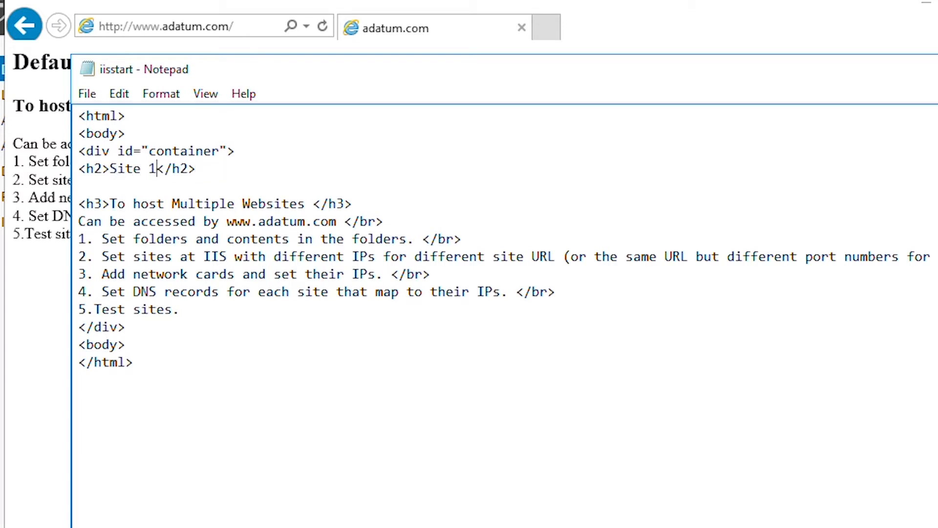
{"action": "double_click", "coordinate": [236, 222]}
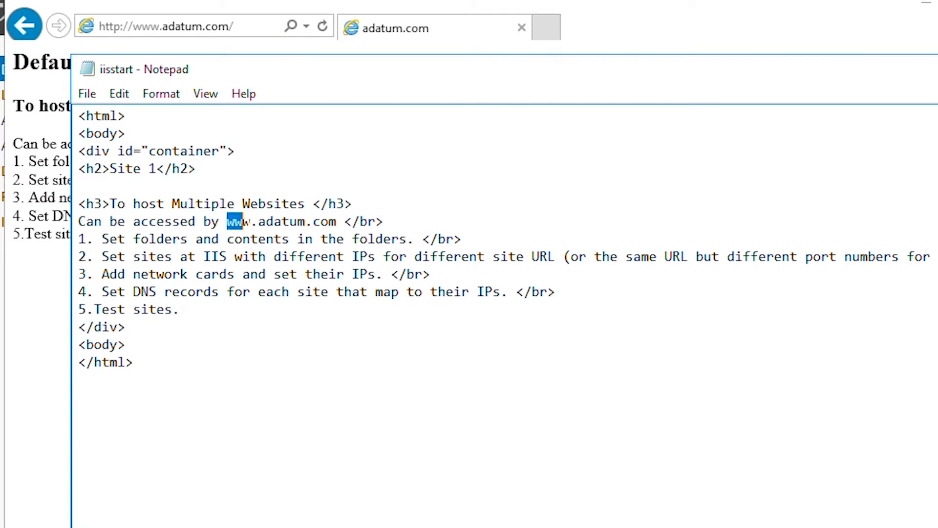
{"action": "type", "text": "si"}
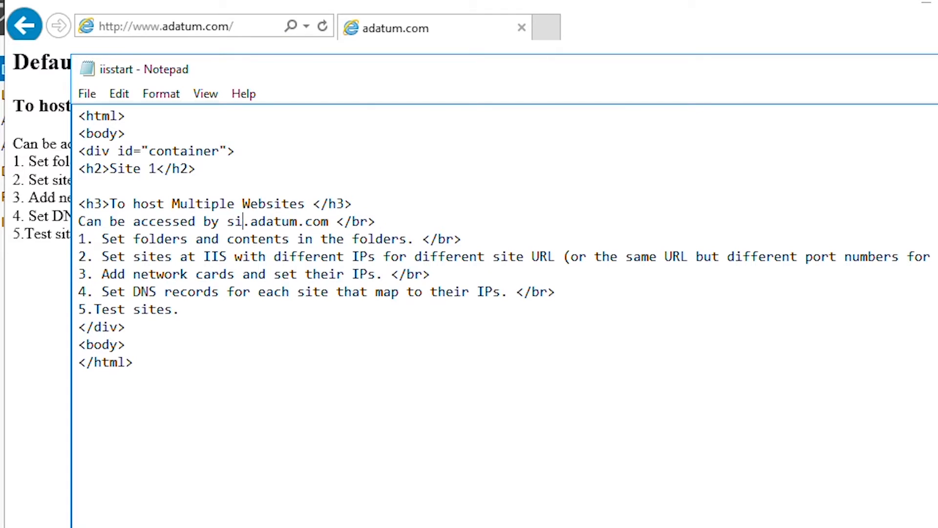
{"action": "type", "text": "te1"}
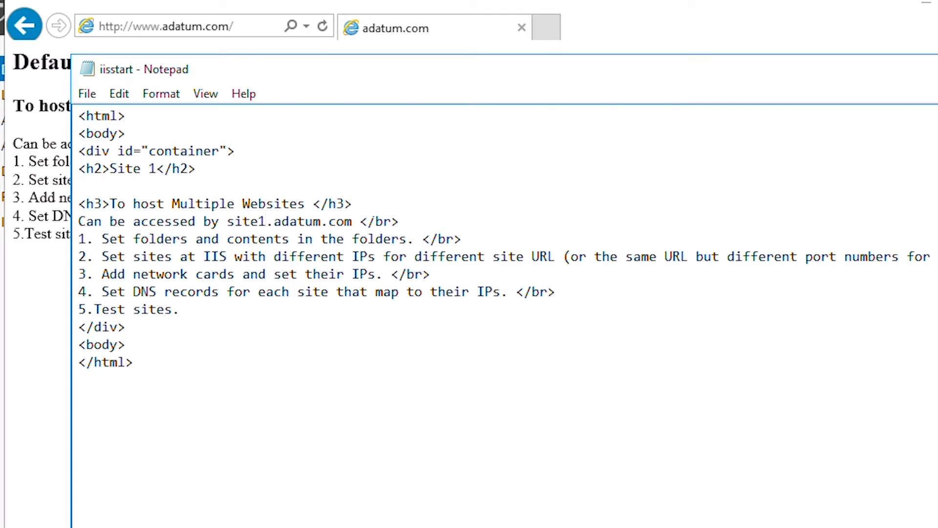
{"action": "mouse_move", "coordinate": [206, 107]}
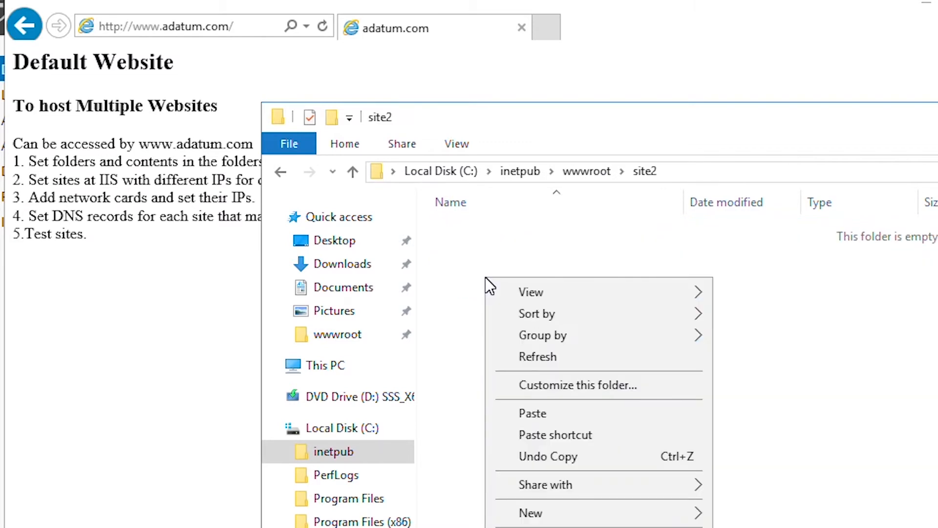
- Open the site2 folder's iisstart page in Notepad
{"action": "left_click", "coordinate": [532, 412]}
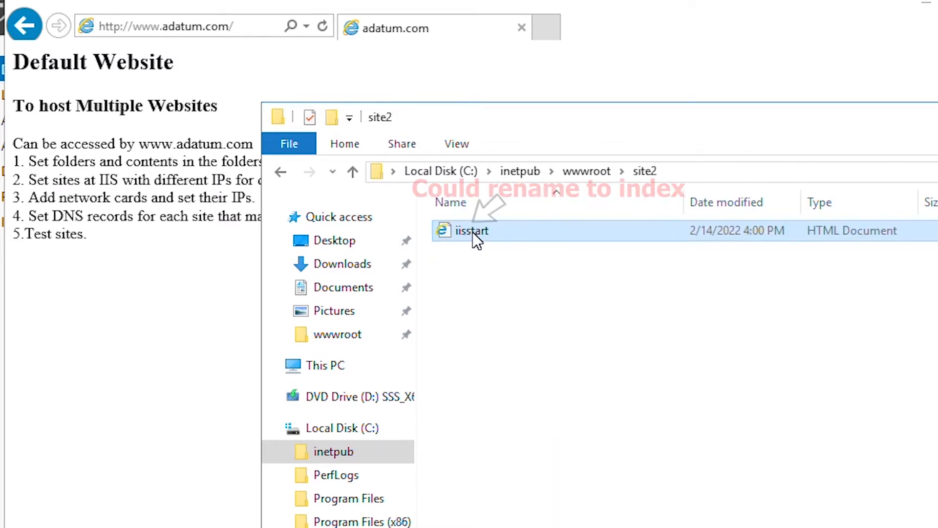
{"action": "right_click", "coordinate": [471, 231]}
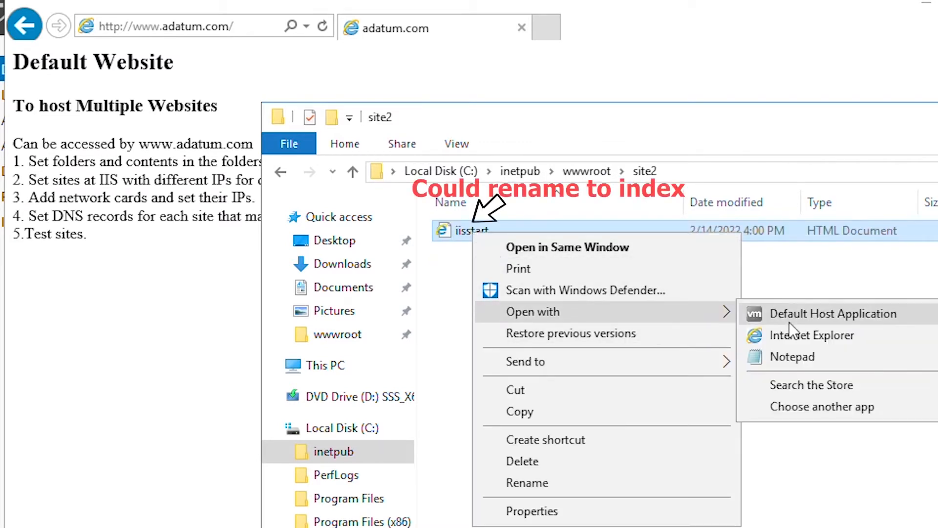
{"action": "left_click", "coordinate": [793, 356]}
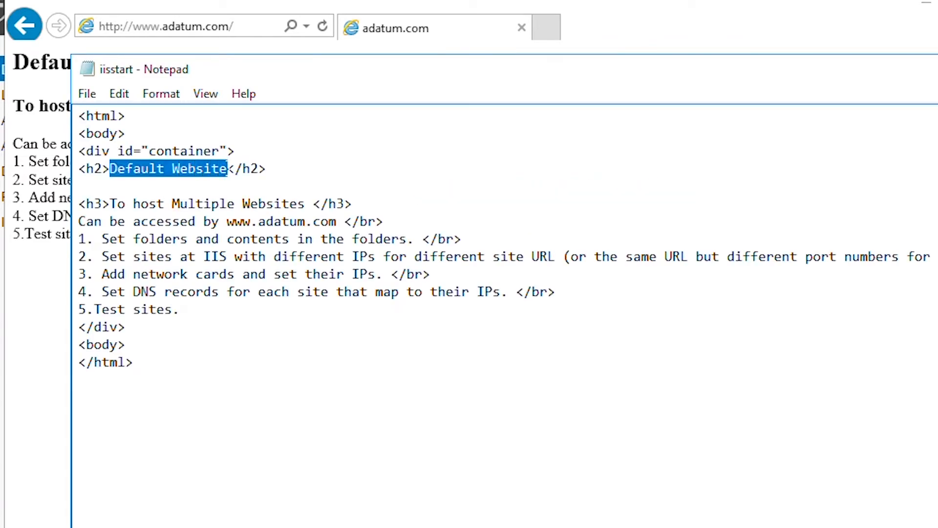
- Change the heading to 'Site 2' and the address to site2.adatum.com, then save
{"action": "type", "text": "Site"}
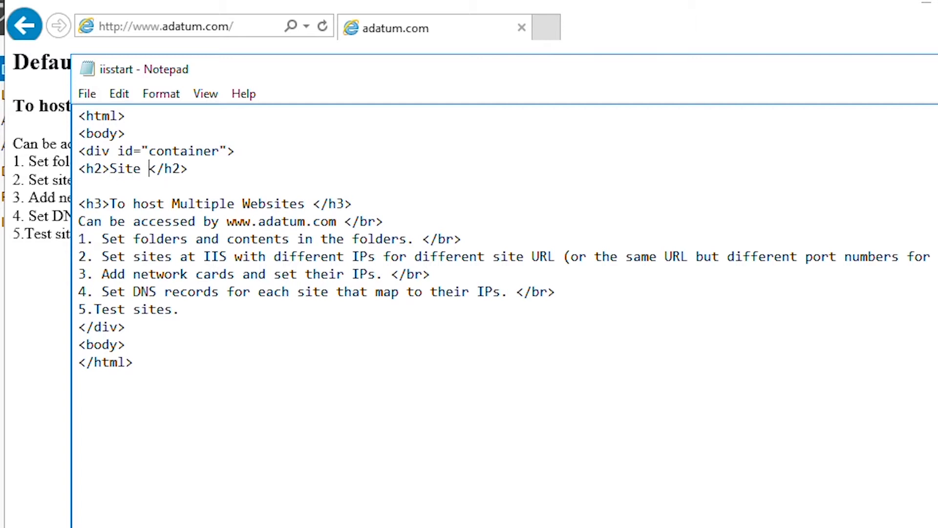
{"action": "type", "text": "2"}
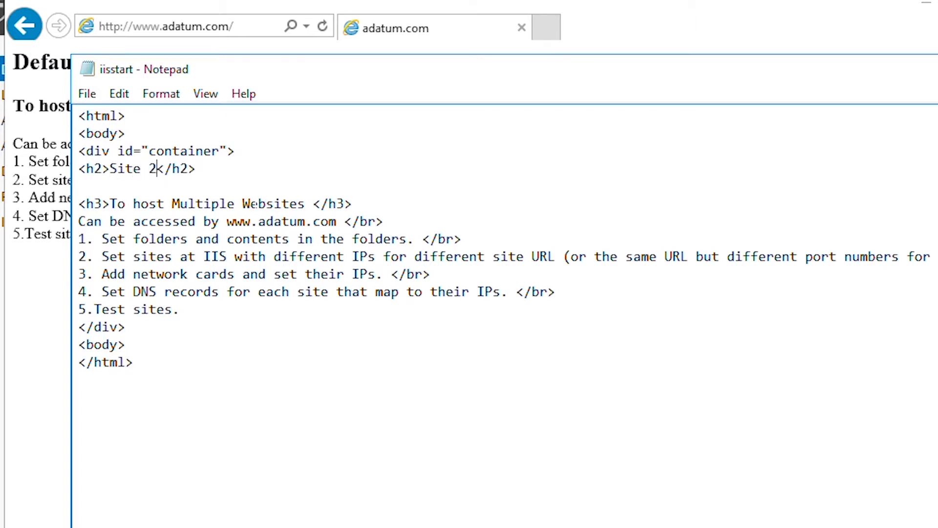
{"action": "double_click", "coordinate": [238, 221]}
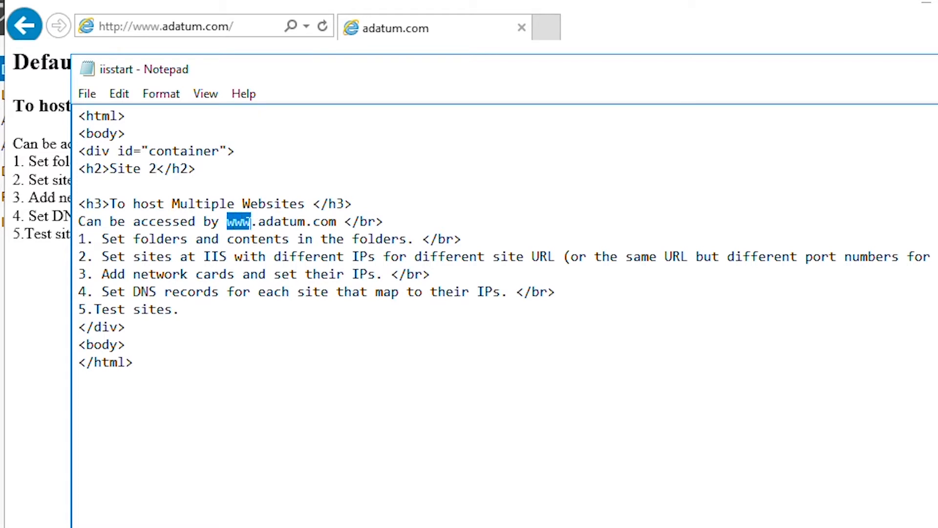
{"action": "type", "text": "site2"}
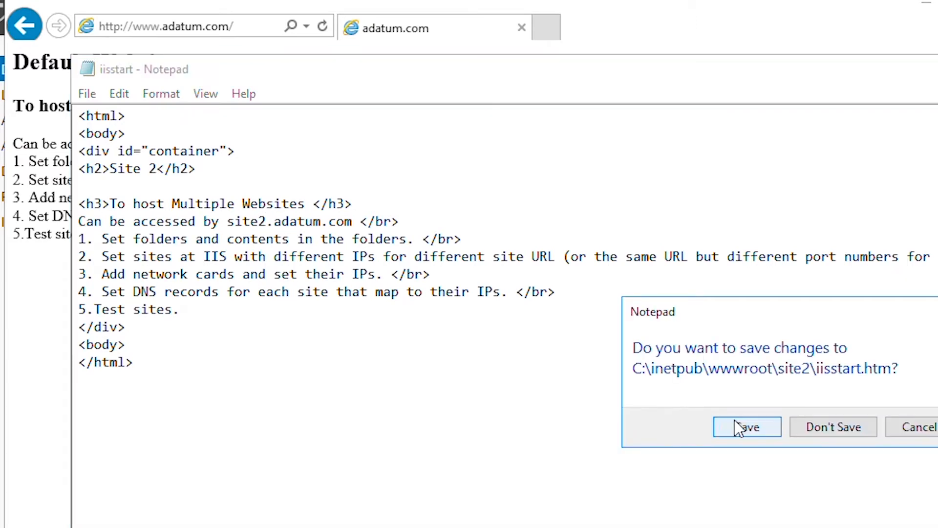
{"action": "left_click", "coordinate": [746, 427]}
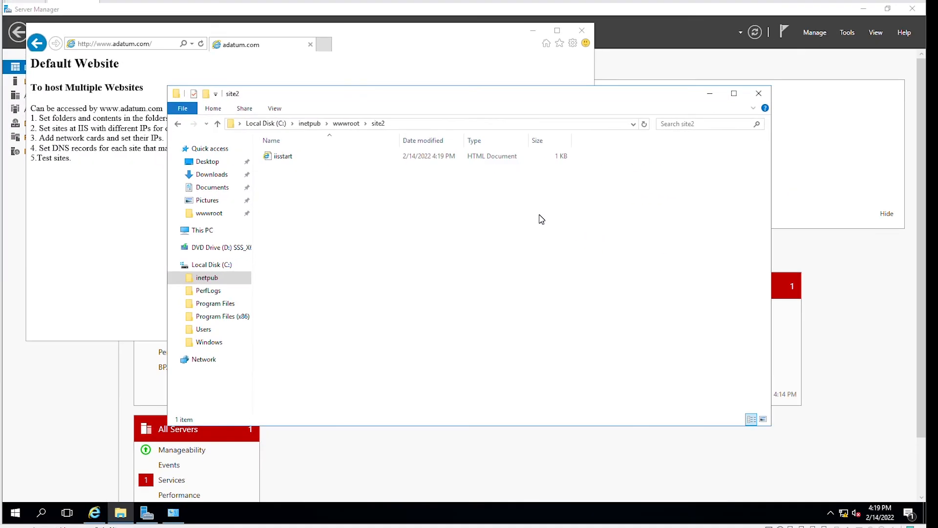
{"action": "mouse_move", "coordinate": [726, 170]}
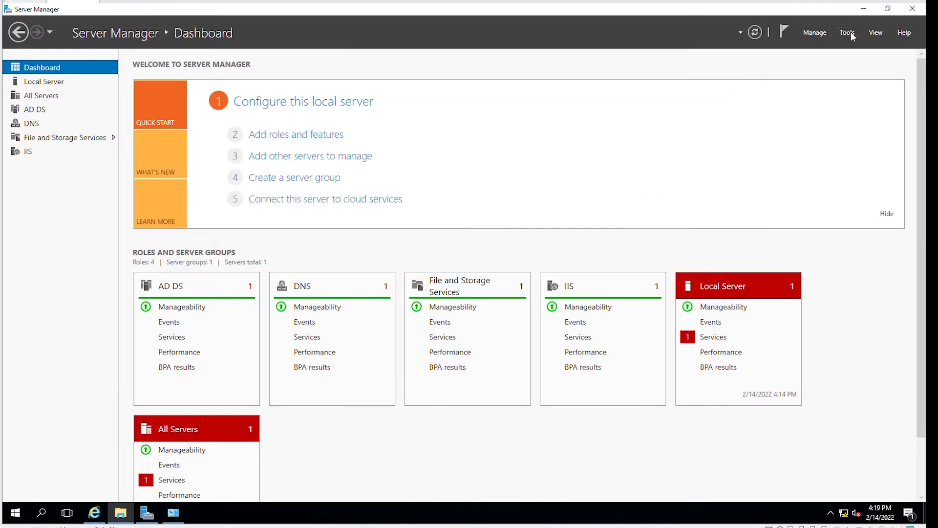
- Launch IIS Manager from the Server Manager Tools menu
{"action": "left_click", "coordinate": [847, 33]}
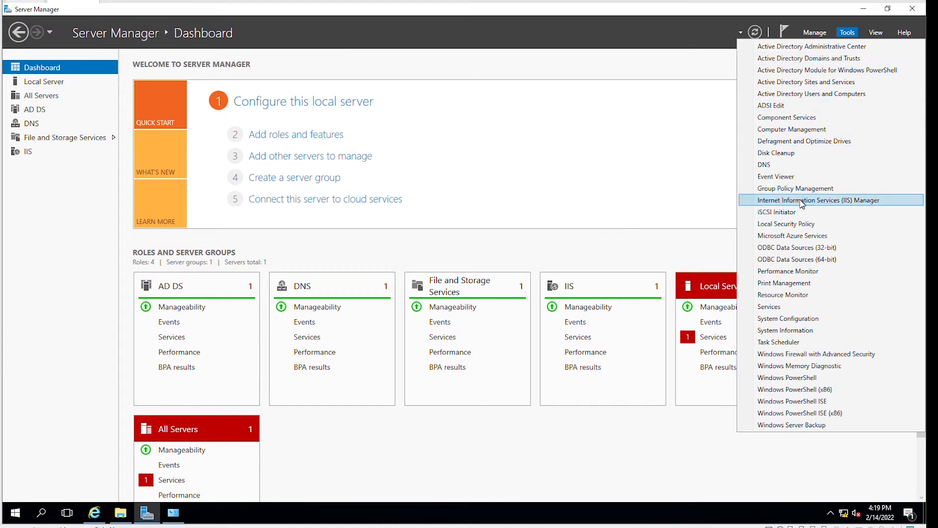
{"action": "left_click", "coordinate": [811, 200]}
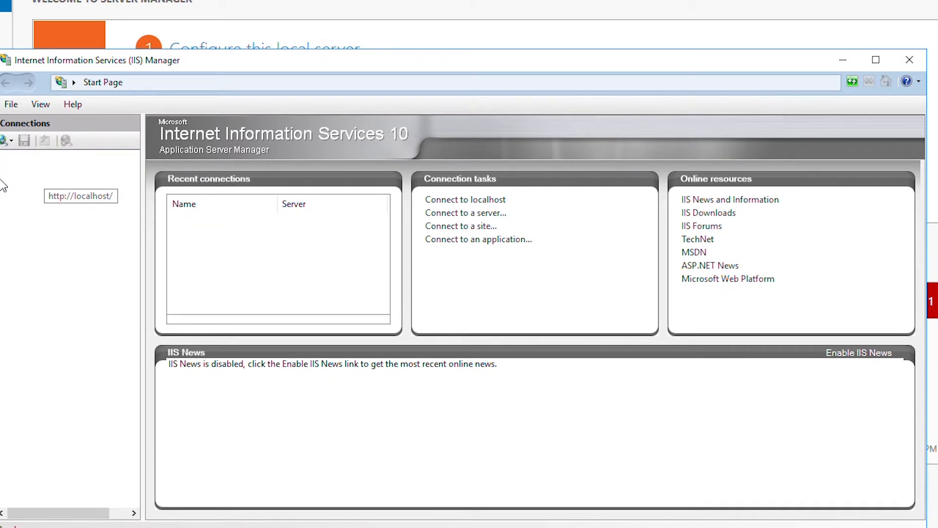
- Under LON-DC1 Sites, start Add Website with site name site1
{"action": "left_click", "coordinate": [81, 196]}
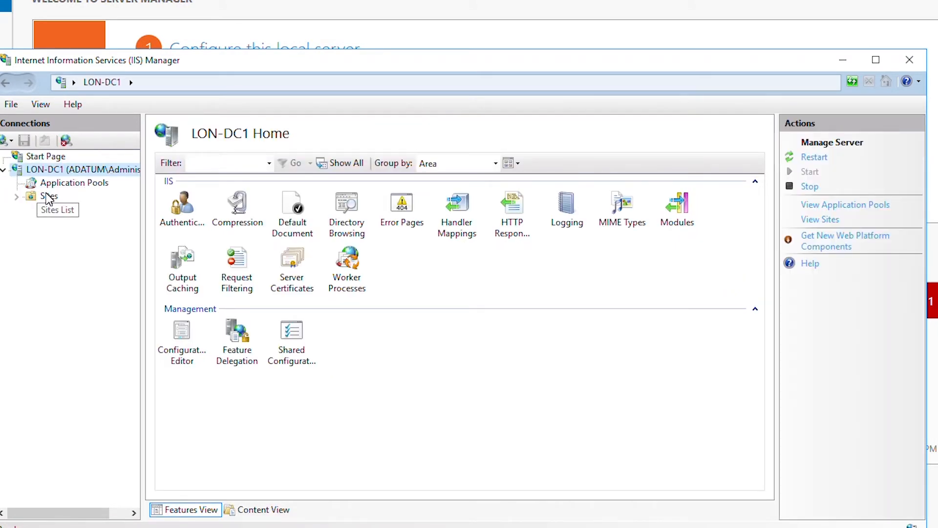
{"action": "left_click", "coordinate": [49, 196]}
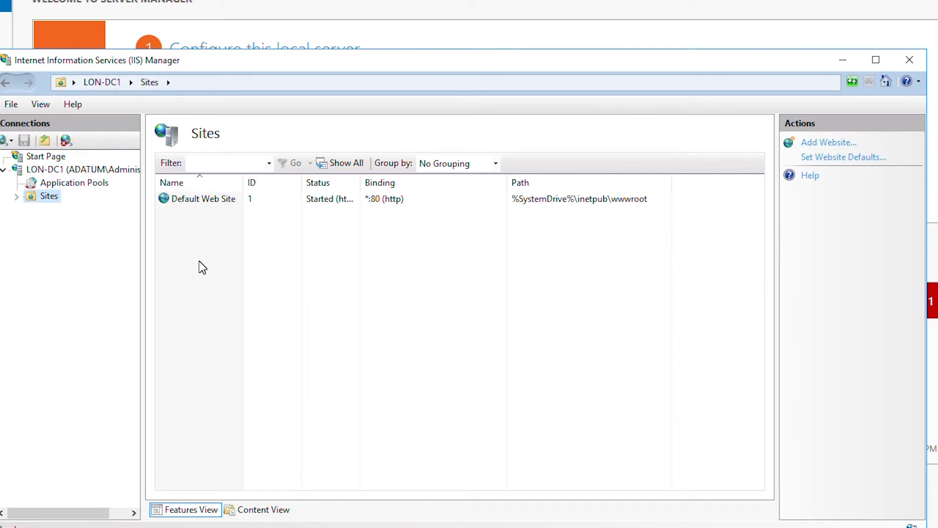
{"action": "mouse_move", "coordinate": [225, 247]}
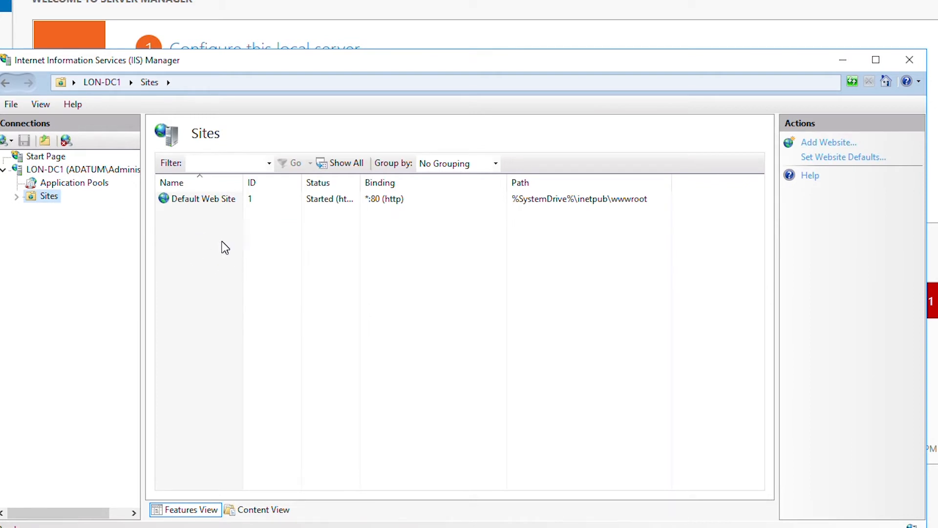
{"action": "right_click", "coordinate": [49, 195]}
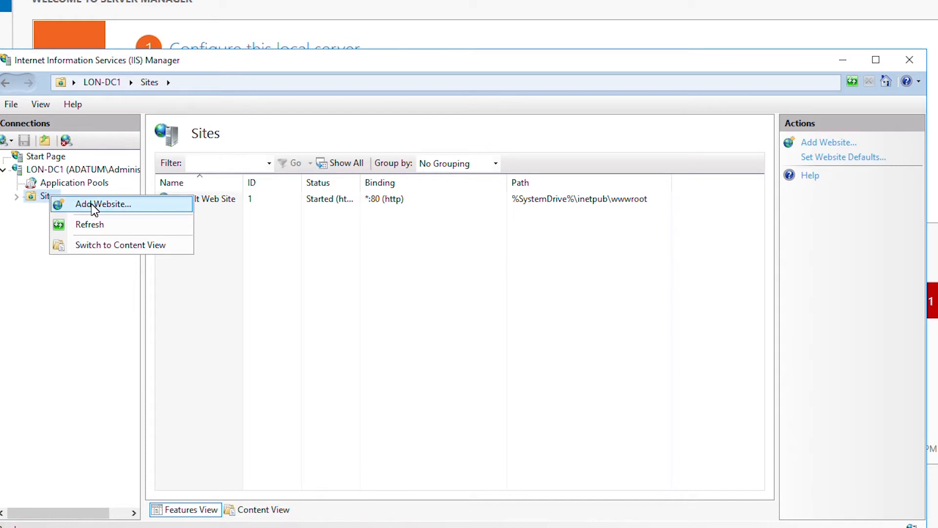
{"action": "left_click", "coordinate": [104, 204]}
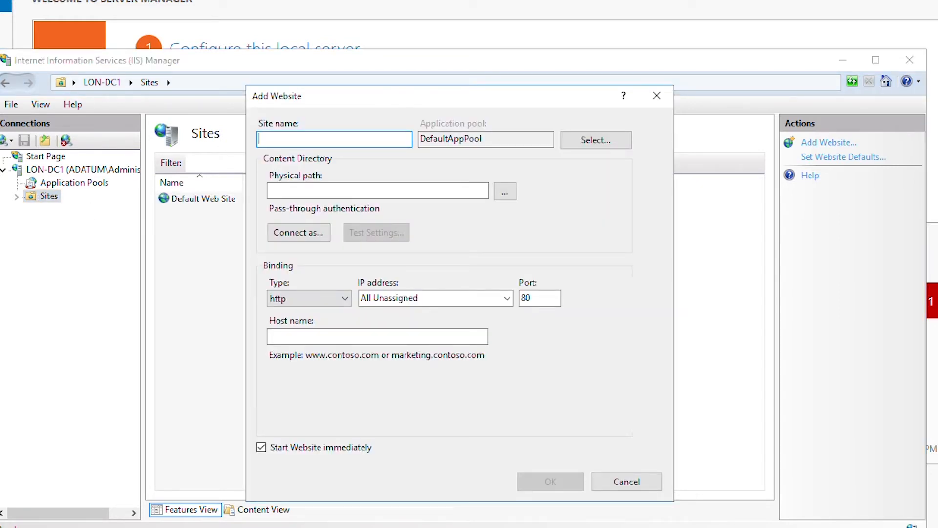
{"action": "type", "text": "site1"}
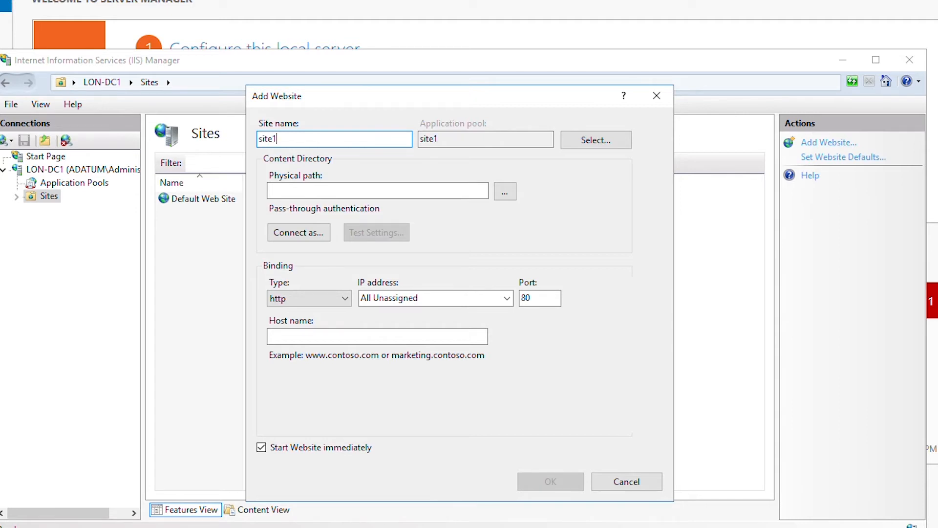
{"action": "left_click", "coordinate": [377, 190]}
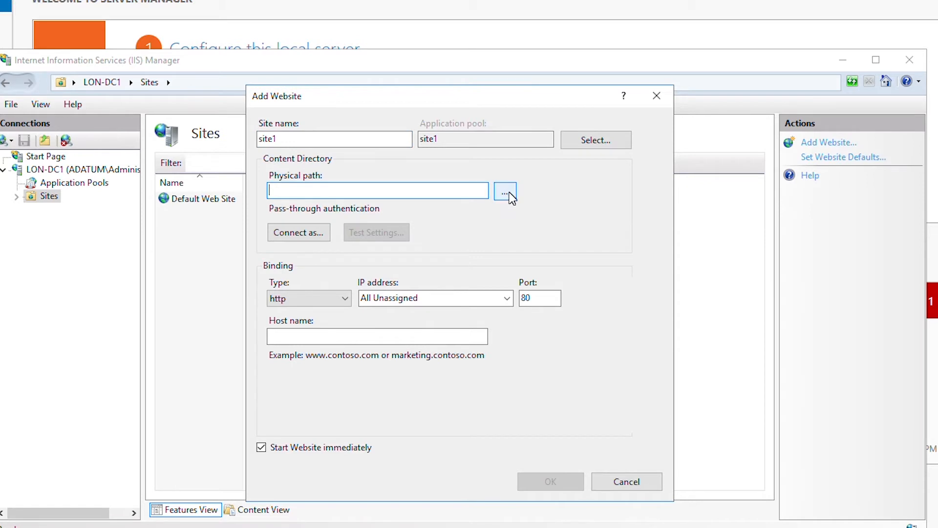
- Browse and select C:\inetpub\wwwroot\site1 as the physical path
{"action": "left_click", "coordinate": [505, 191]}
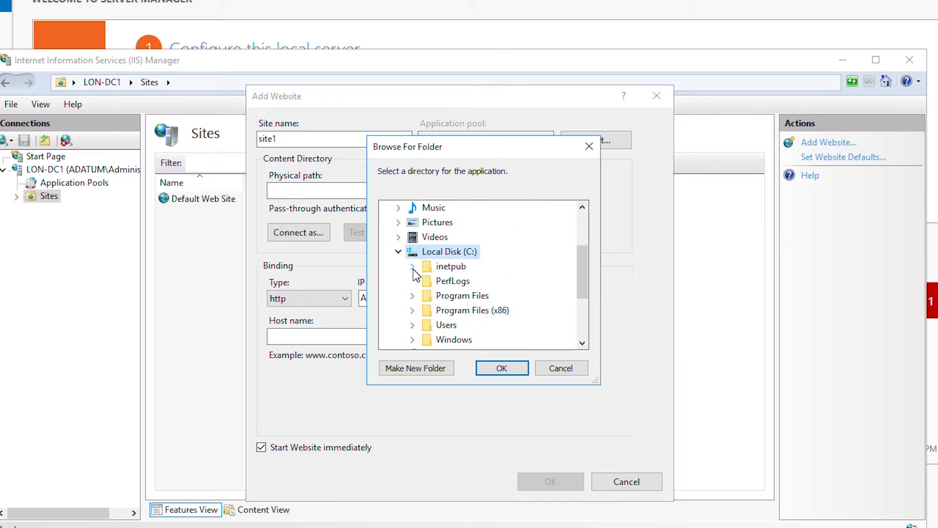
{"action": "left_click", "coordinate": [413, 266]}
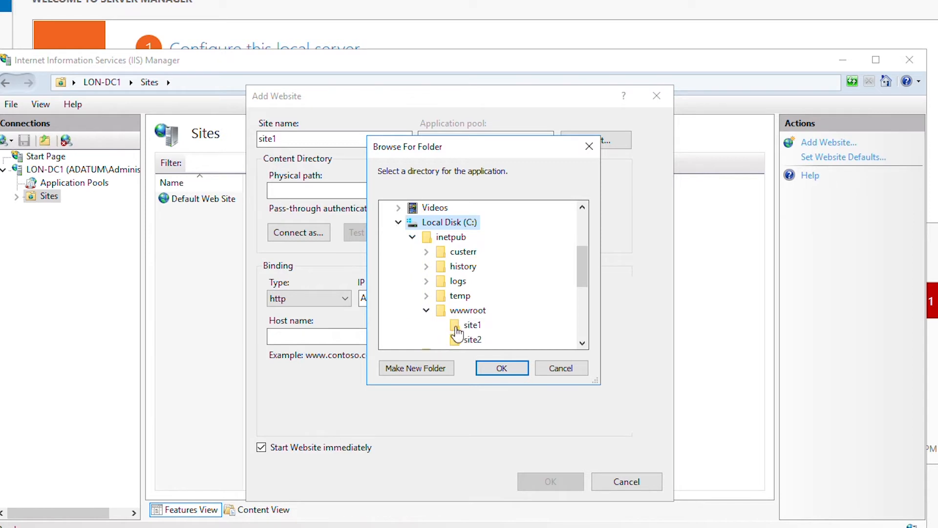
{"action": "left_click", "coordinate": [473, 325]}
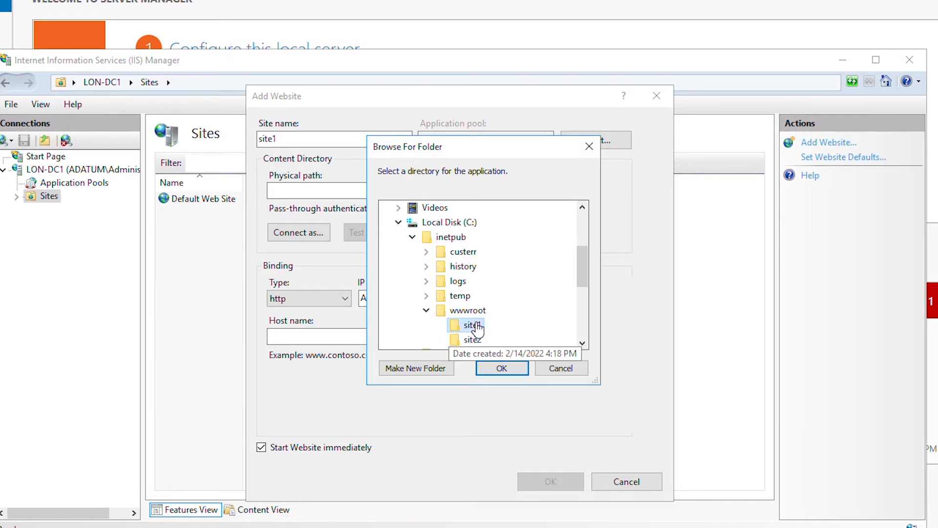
{"action": "left_click", "coordinate": [501, 368]}
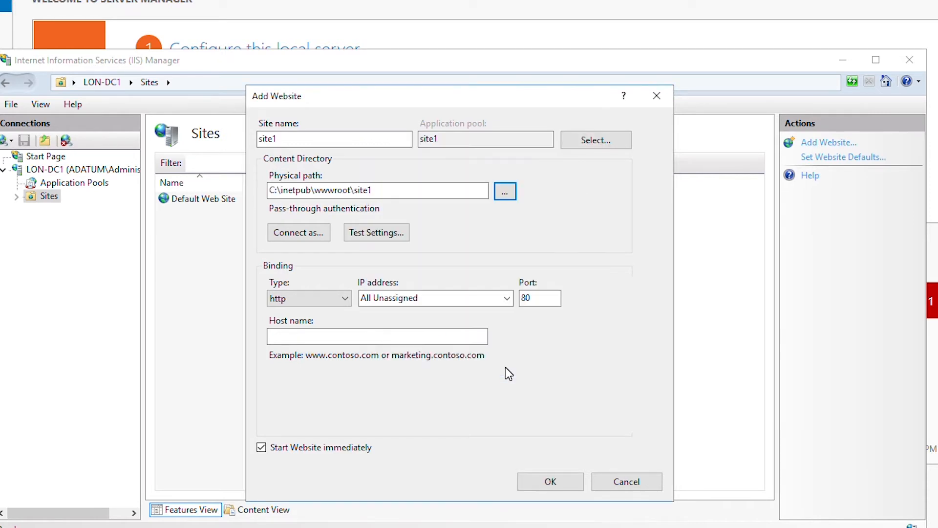
{"action": "mouse_move", "coordinate": [460, 379]}
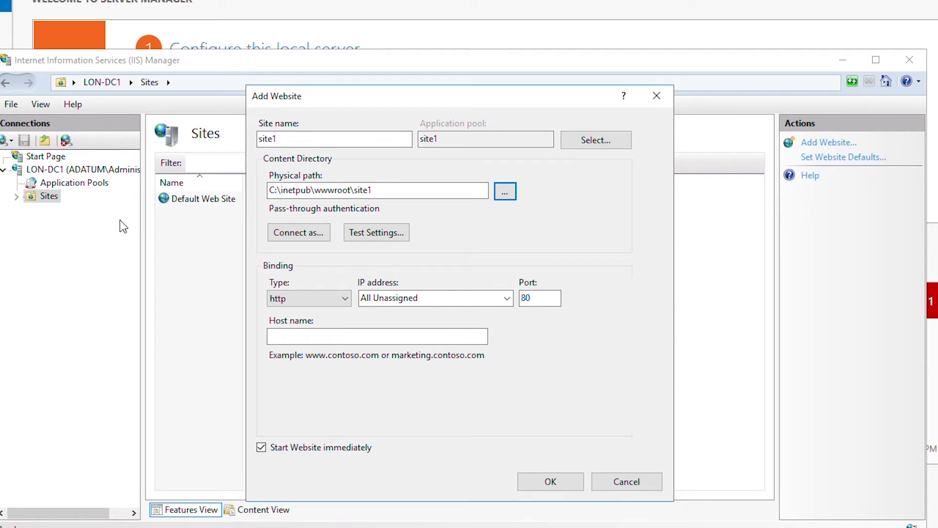
{"action": "mouse_move", "coordinate": [352, 267]}
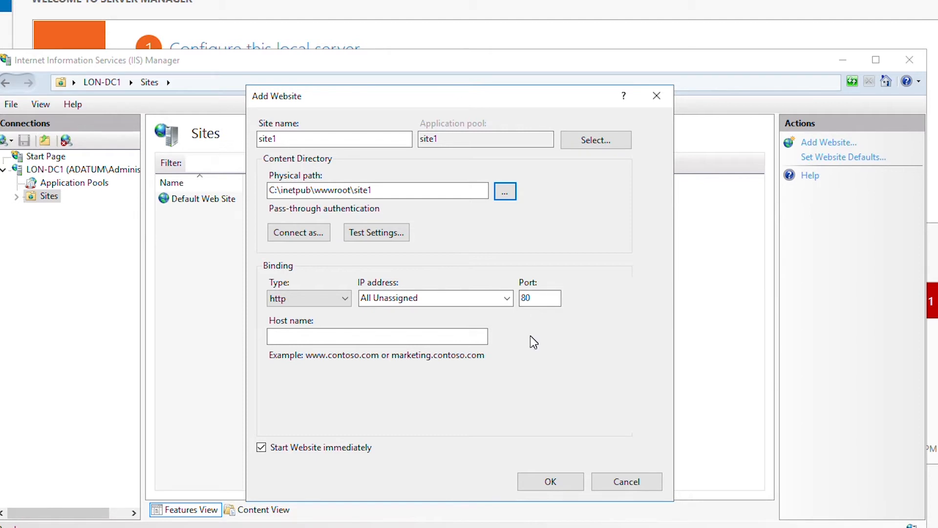
{"action": "mouse_move", "coordinate": [528, 339]}
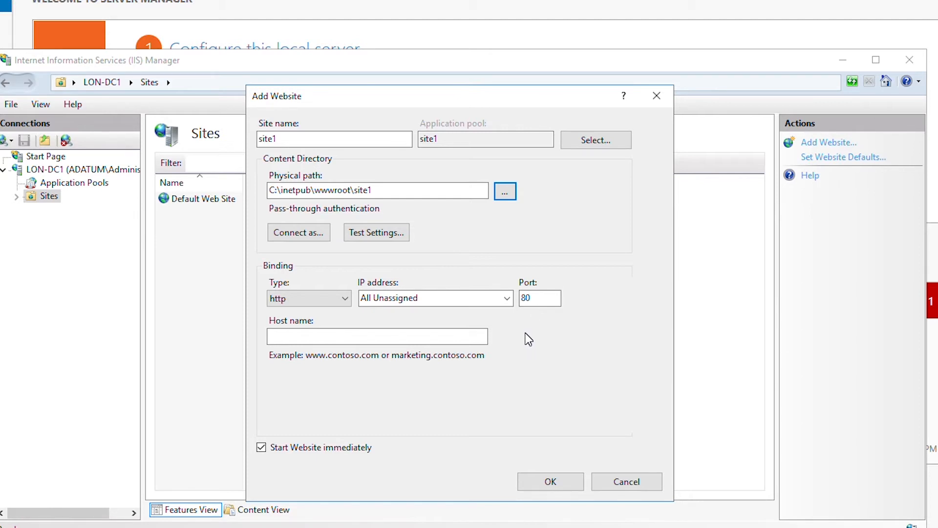
{"action": "mouse_move", "coordinate": [441, 255]}
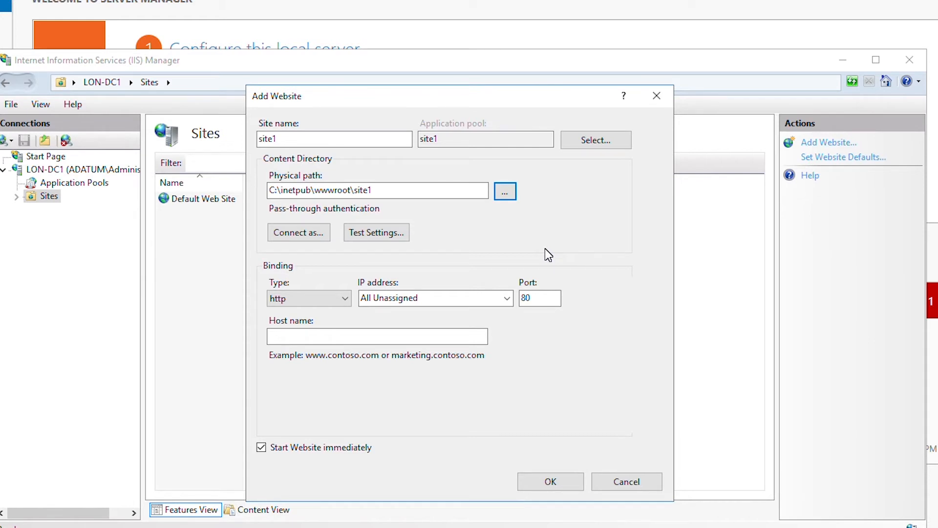
{"action": "mouse_move", "coordinate": [450, 260]}
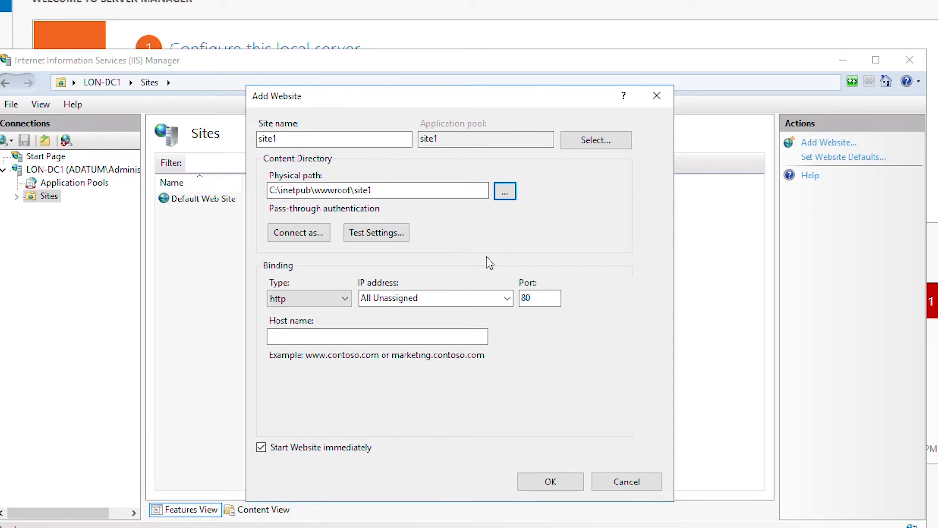
{"action": "mouse_move", "coordinate": [559, 285]}
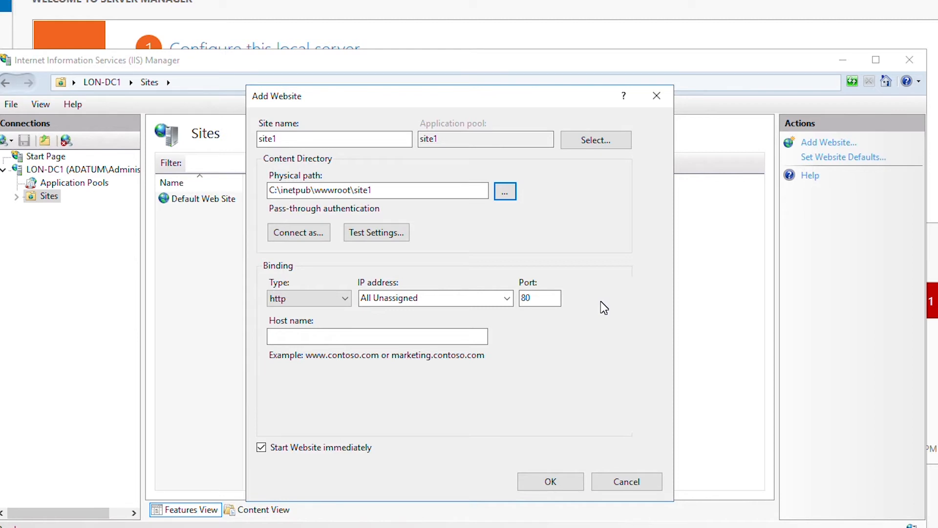
{"action": "mouse_move", "coordinate": [541, 248]}
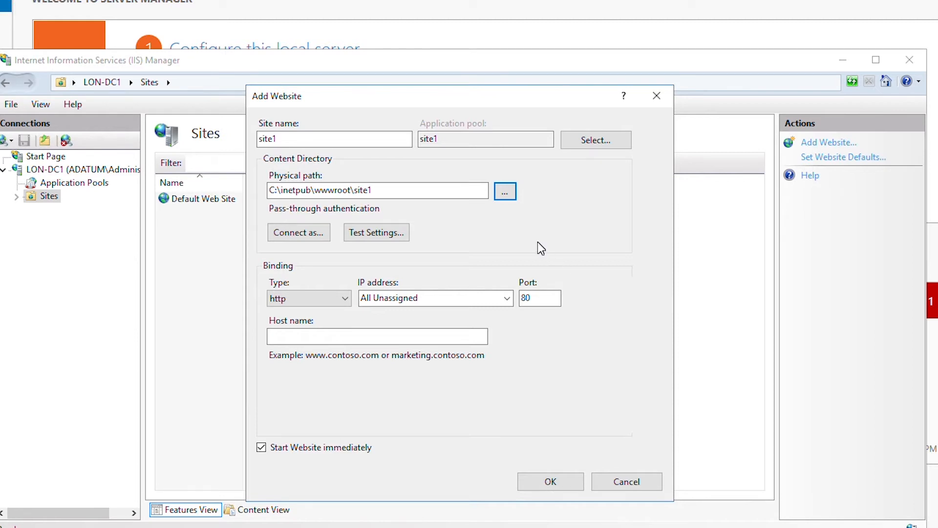
{"action": "mouse_move", "coordinate": [487, 417]}
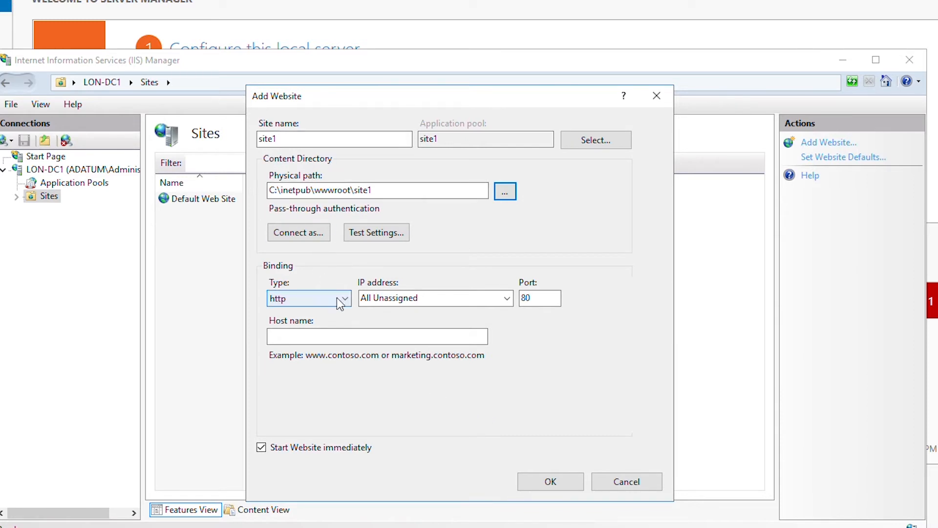
- Bind site1 to IP address 172.16.0.11 on port 80 and create the site
{"action": "left_click", "coordinate": [435, 298]}
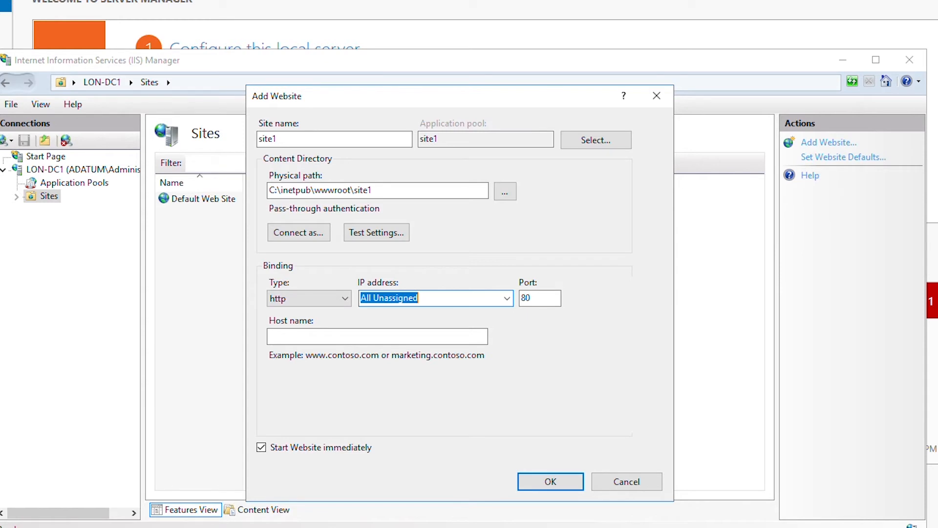
{"action": "type", "text": "172.16.0.11"}
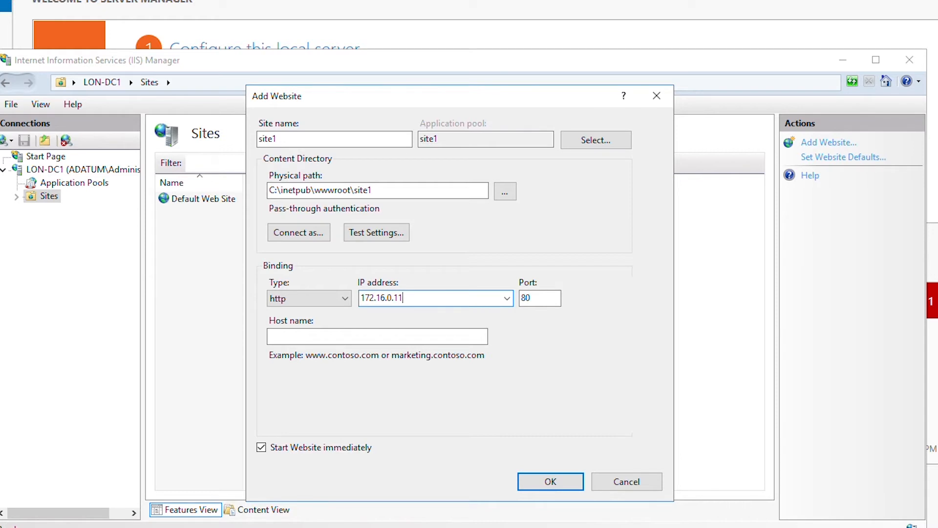
{"action": "mouse_move", "coordinate": [379, 313]}
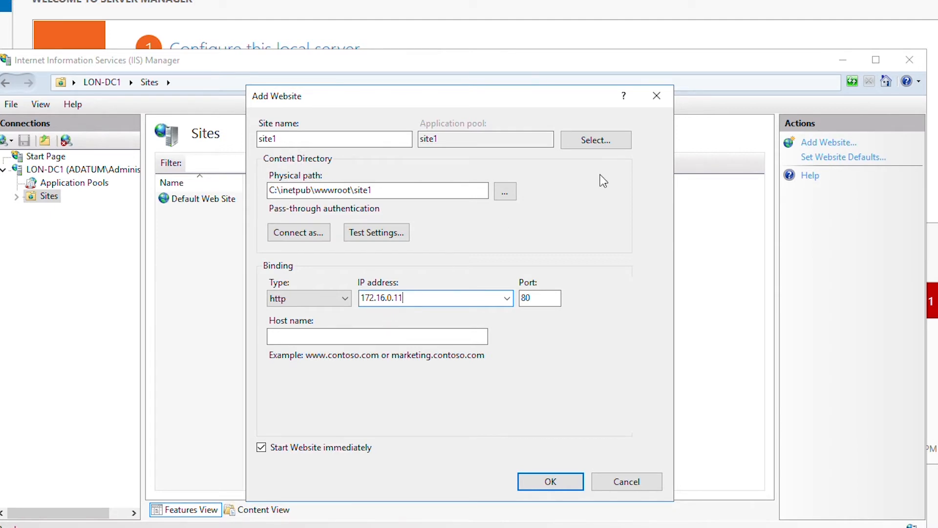
{"action": "left_click", "coordinate": [550, 481]}
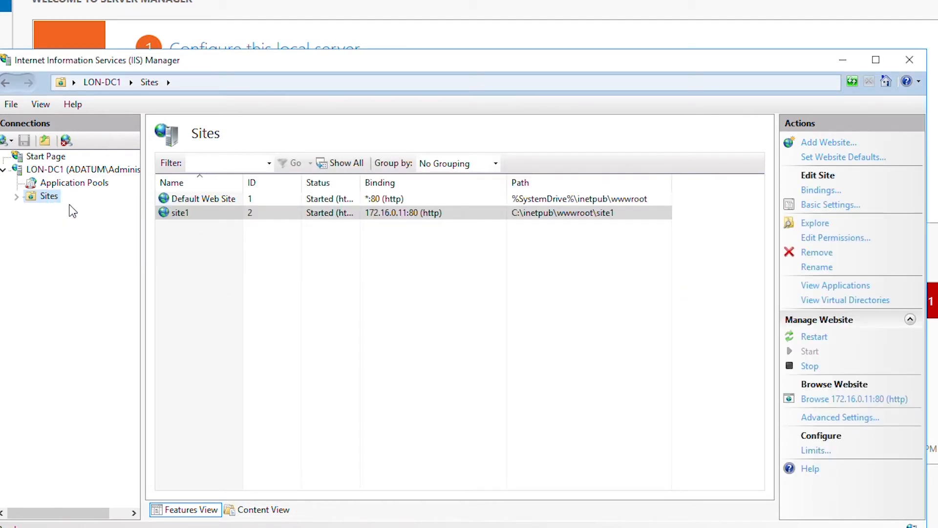
- Start a new website named site2 with content folder C:\inetpub\wwwroot\site2
{"action": "left_click", "coordinate": [828, 141]}
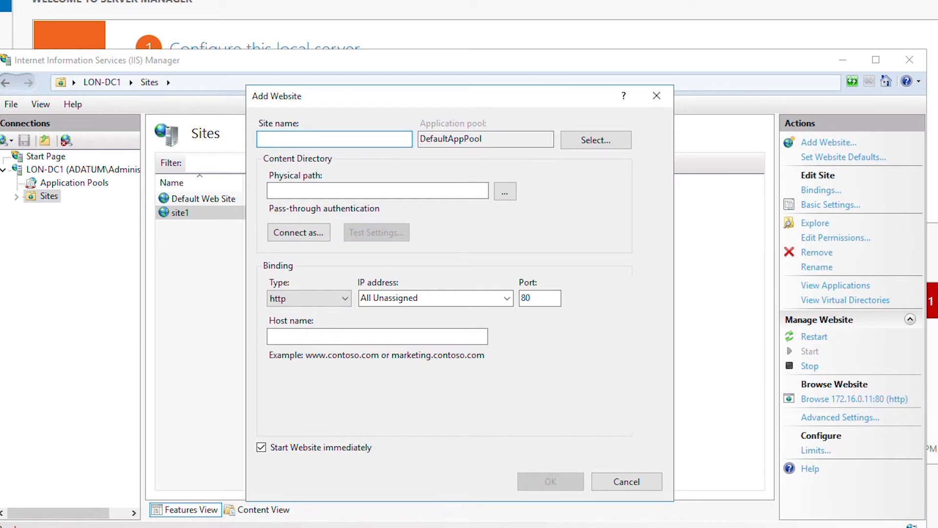
{"action": "type", "text": "site2"}
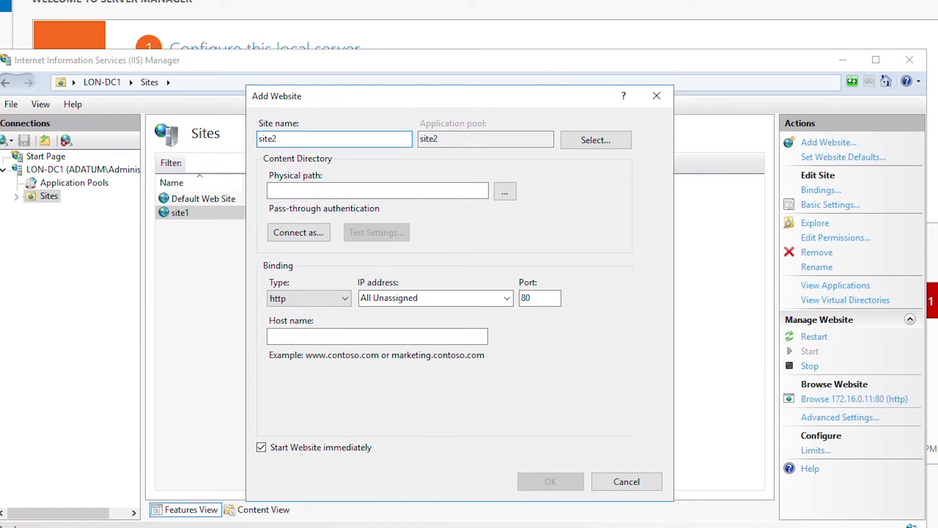
{"action": "left_click", "coordinate": [377, 191]}
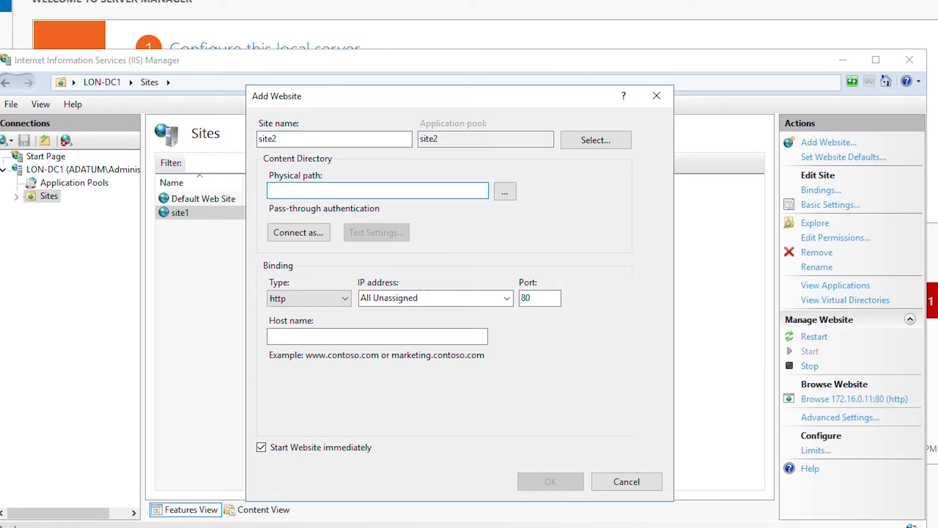
{"action": "left_click", "coordinate": [504, 190]}
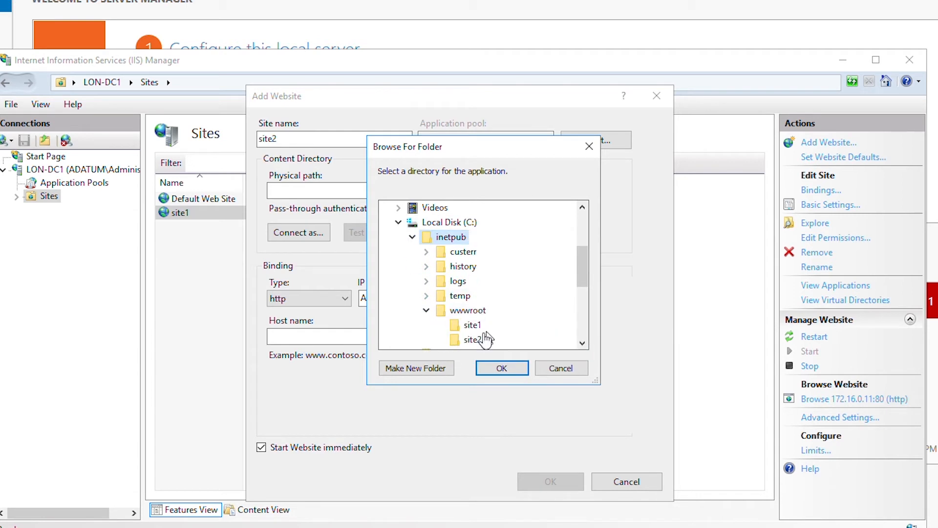
{"action": "left_click", "coordinate": [502, 368]}
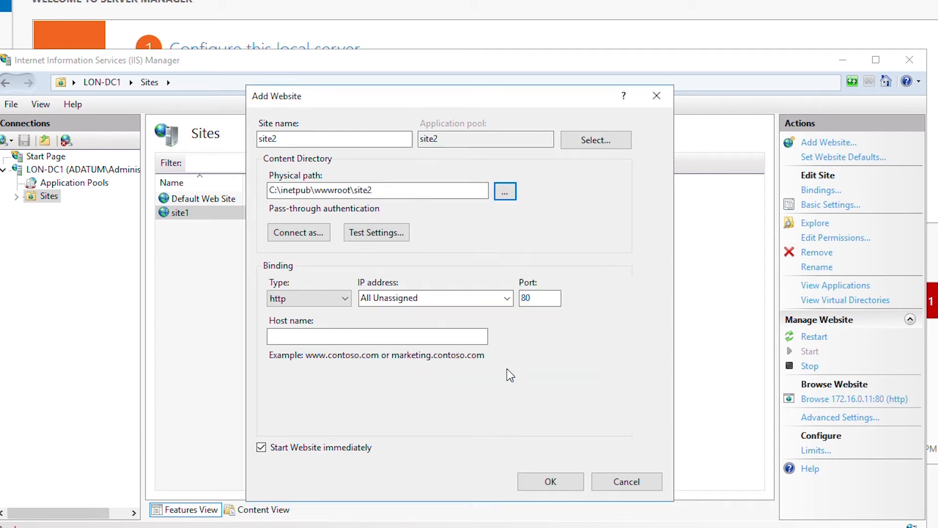
- Bind site2 to IP 172.16.0.12 on port 80 and create the site
{"action": "left_click", "coordinate": [309, 298]}
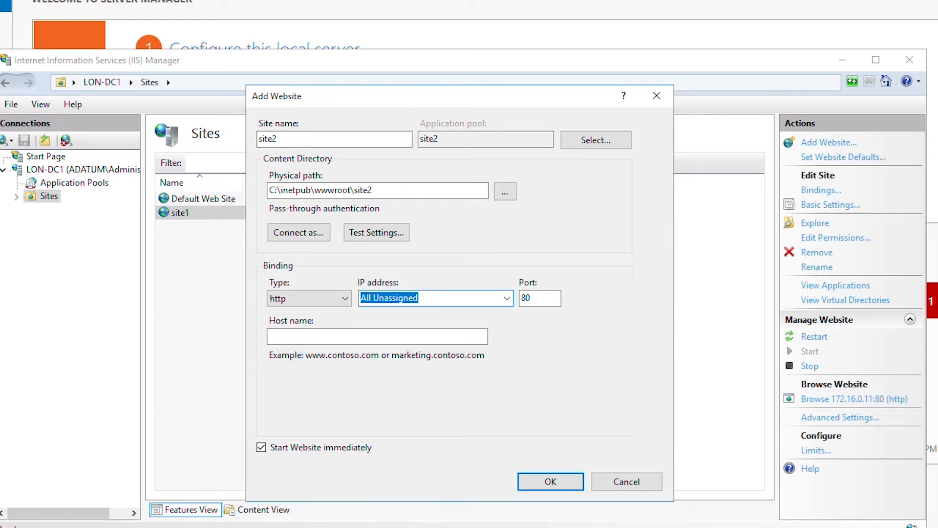
{"action": "type", "text": "172.16.0.12"}
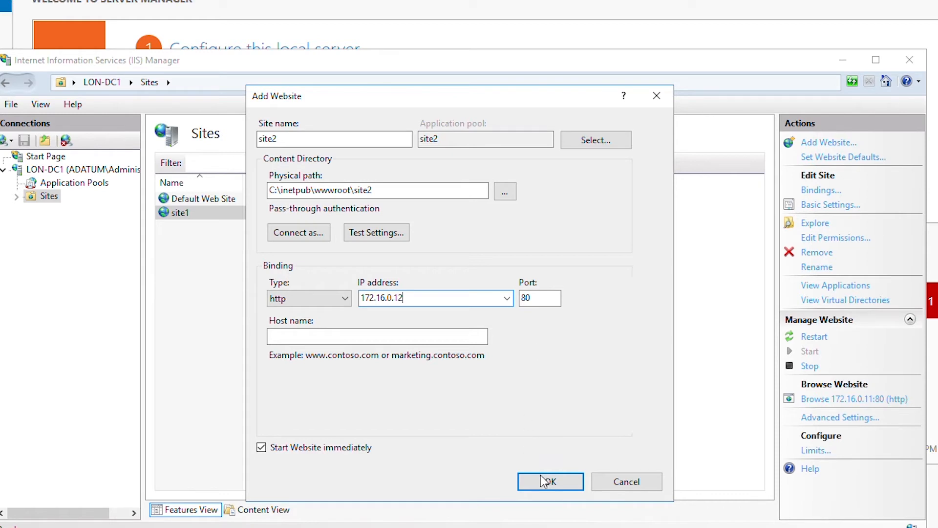
{"action": "left_click", "coordinate": [549, 481]}
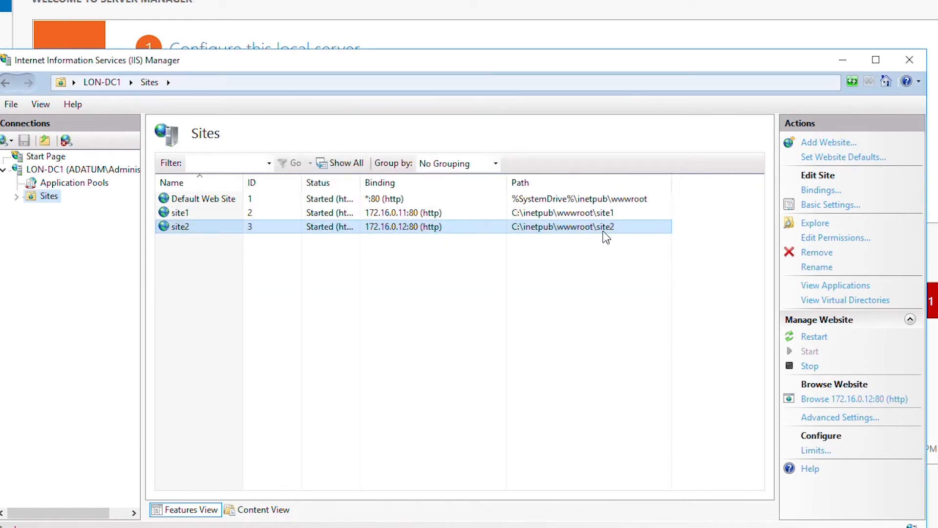
- Close IIS Manager so the Server Manager dashboard is back in front
{"action": "left_click", "coordinate": [180, 212]}
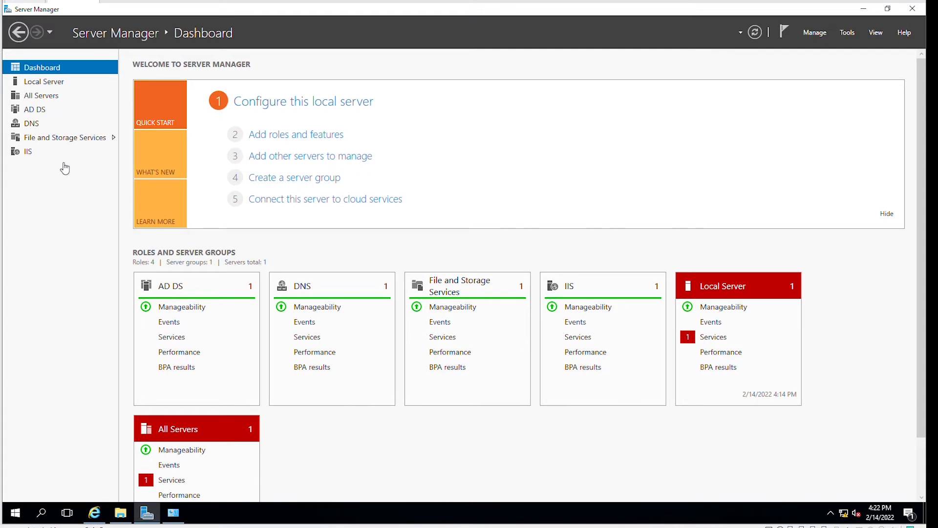
{"action": "mouse_move", "coordinate": [37, 198]}
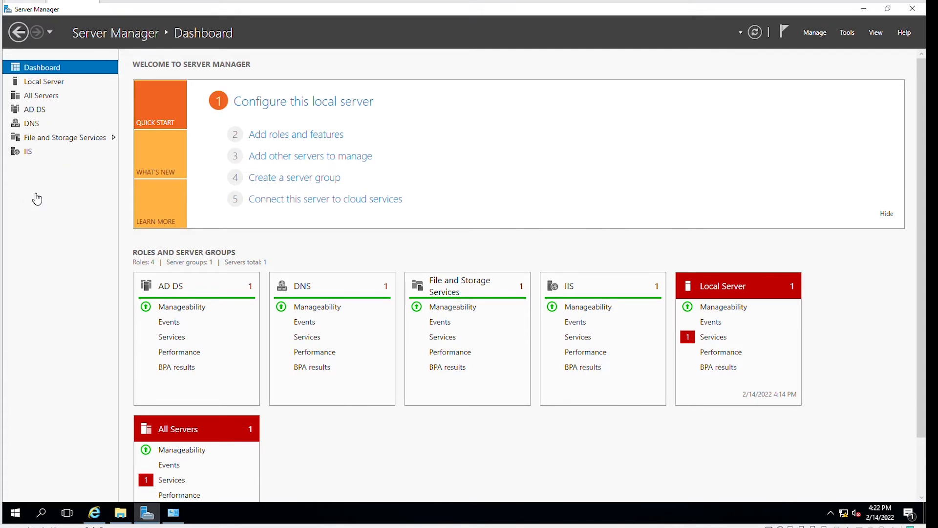
{"action": "mouse_move", "coordinate": [76, 291]}
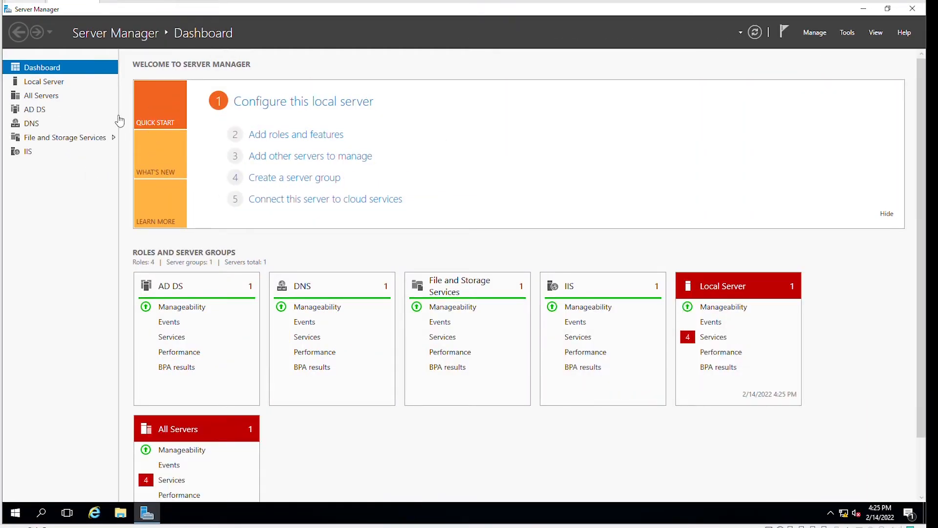
{"action": "mouse_move", "coordinate": [186, 214]}
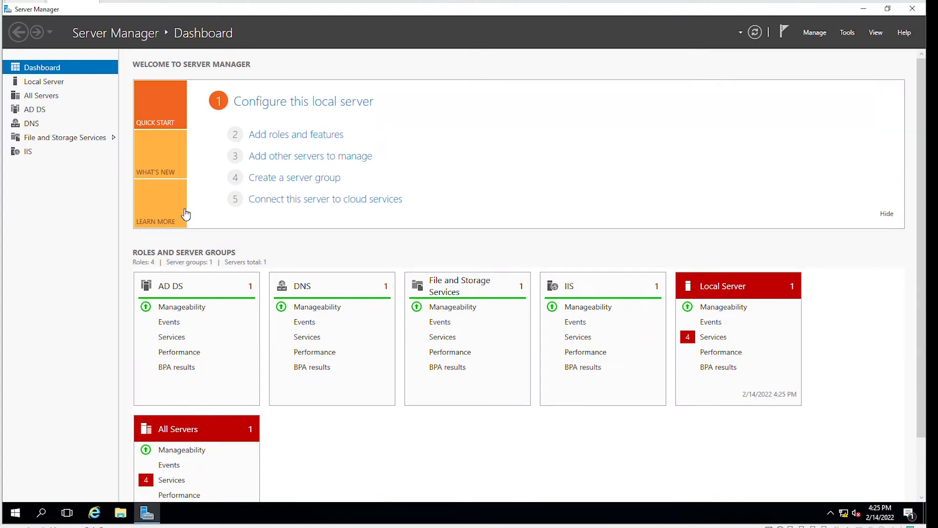
{"action": "mouse_move", "coordinate": [369, 199]}
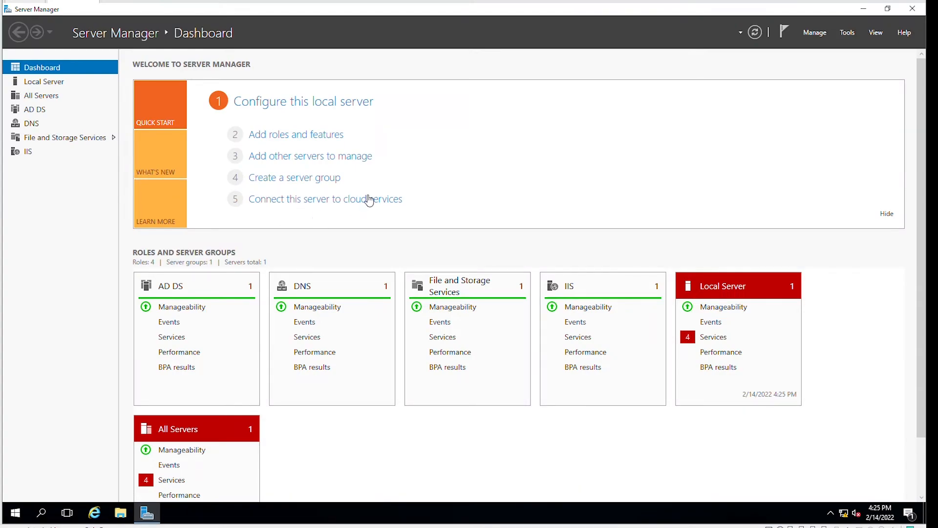
{"action": "mouse_move", "coordinate": [339, 172]}
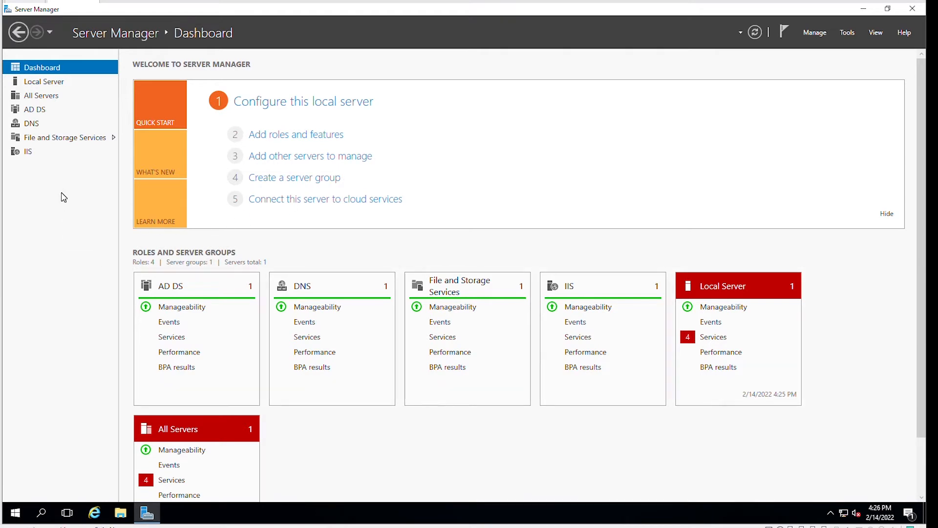
- Reopen IIS Manager, expand Sites to see site1 and site2, then return to Server Manager
{"action": "left_click", "coordinate": [847, 32]}
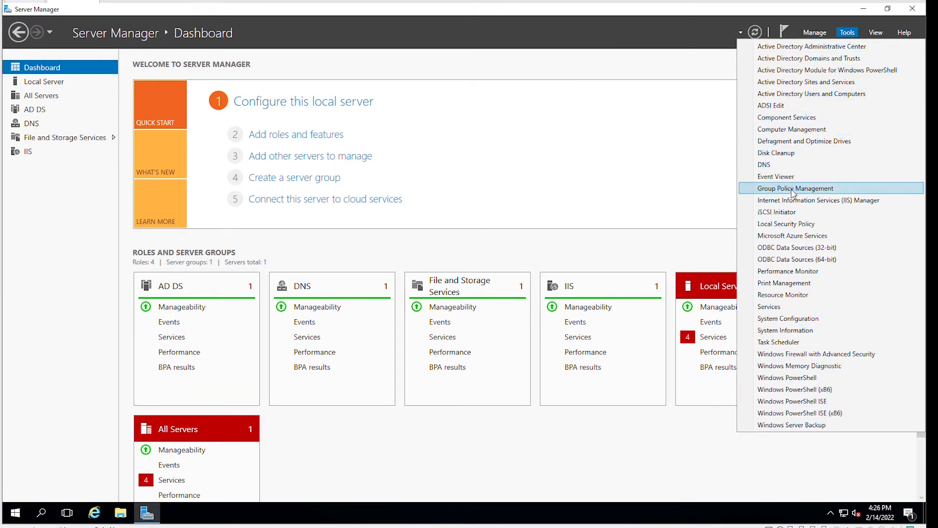
{"action": "left_click", "coordinate": [817, 200]}
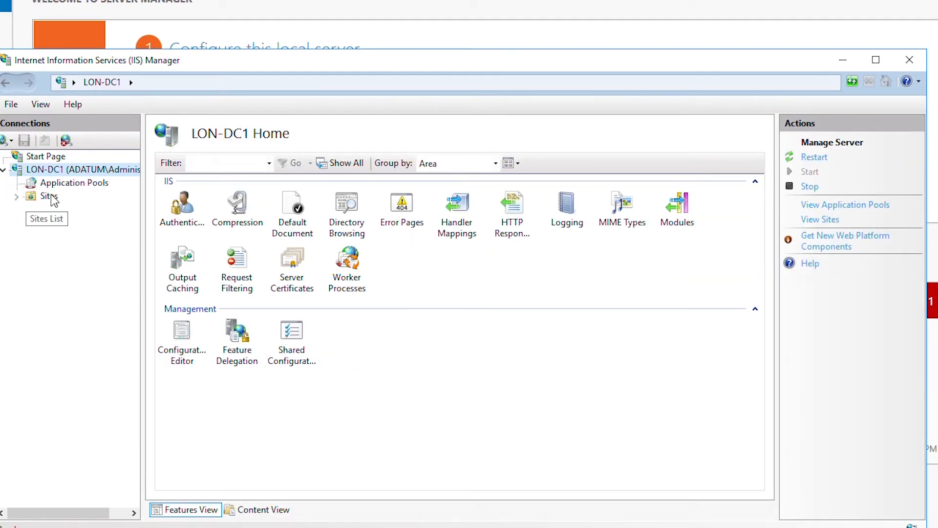
{"action": "left_click", "coordinate": [47, 195]}
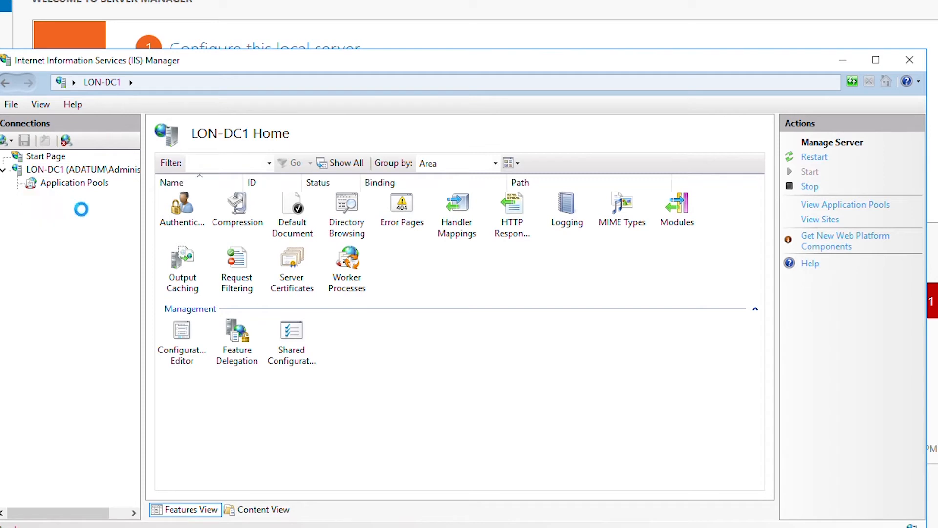
{"action": "left_click", "coordinate": [49, 196]}
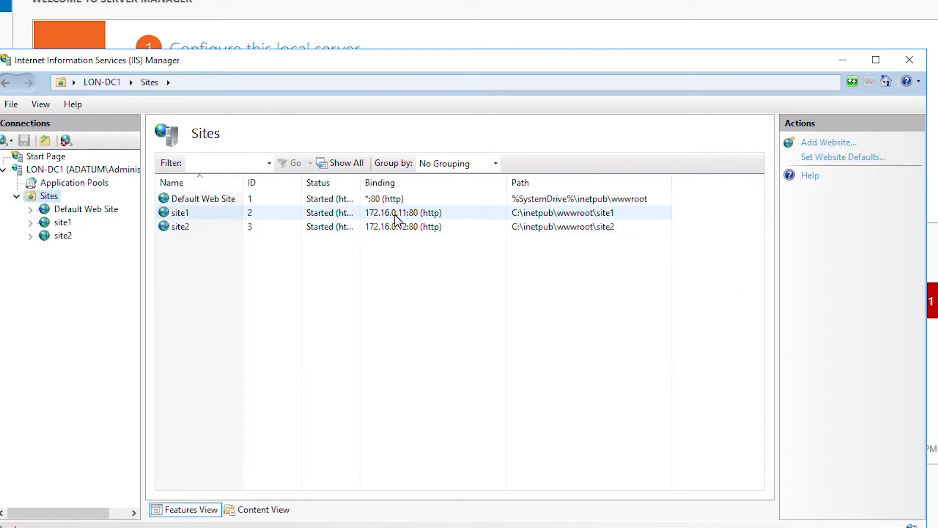
{"action": "left_click", "coordinate": [180, 225]}
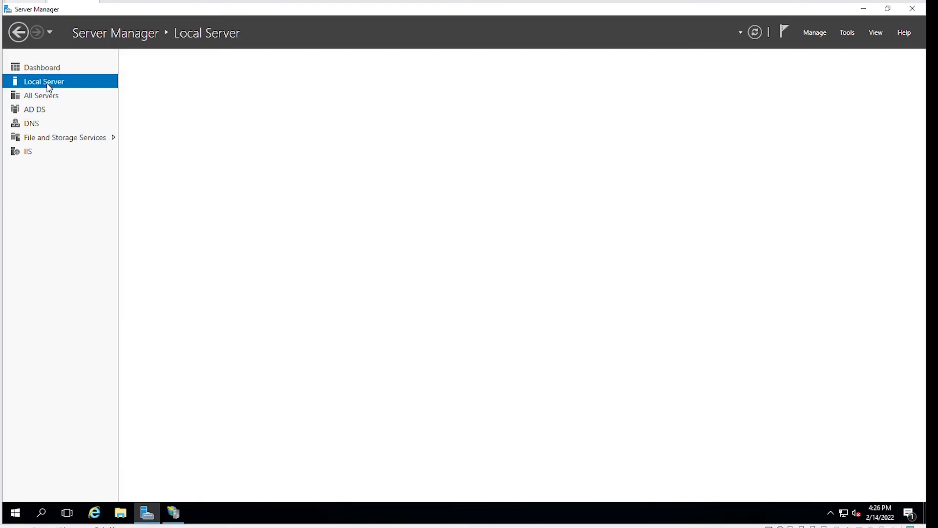
- From Local Server, open Network Connections and the Ethernet1 adapter's IPv4 settings
{"action": "left_click", "coordinate": [44, 81]}
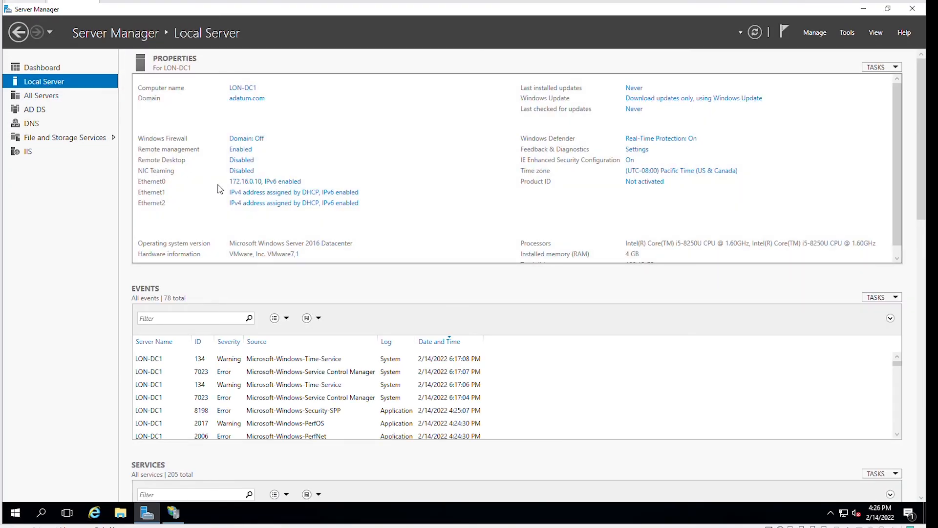
{"action": "mouse_move", "coordinate": [266, 184]}
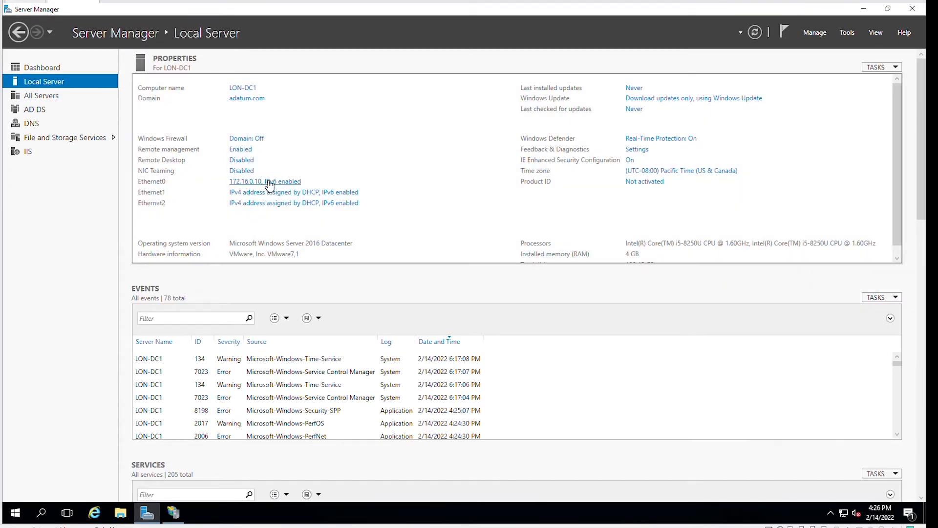
{"action": "left_click", "coordinate": [265, 182]}
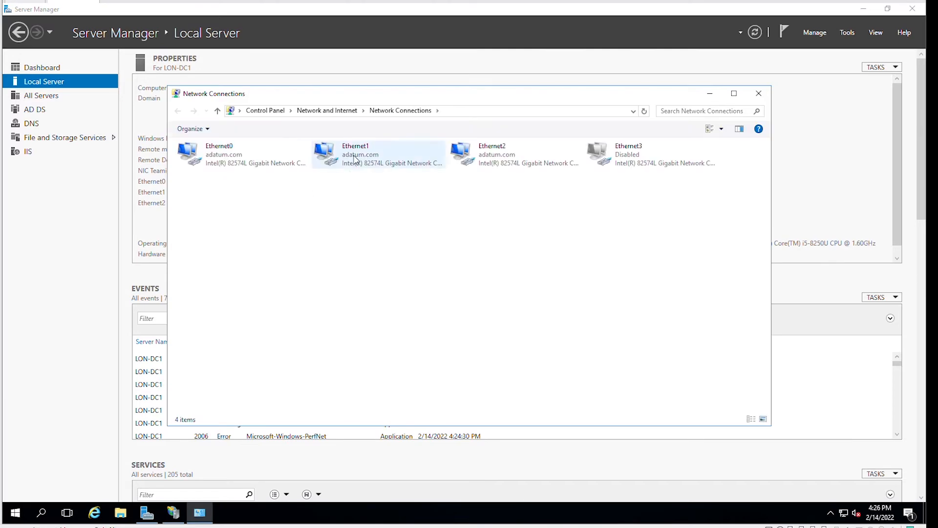
{"action": "left_click", "coordinate": [378, 154]}
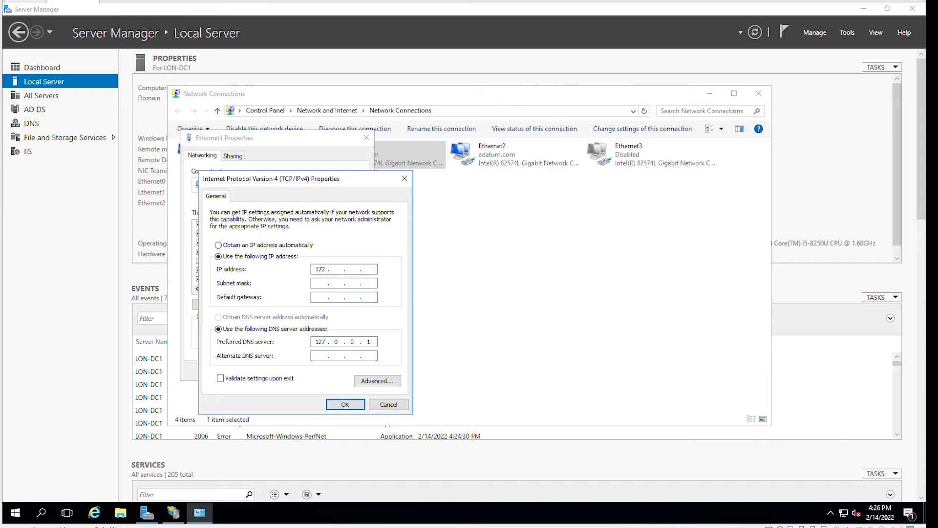
- Finish Ethernet1's static IPv4 address (172.16.0.11) and save the adapter properties
{"action": "type", "text": "16"}
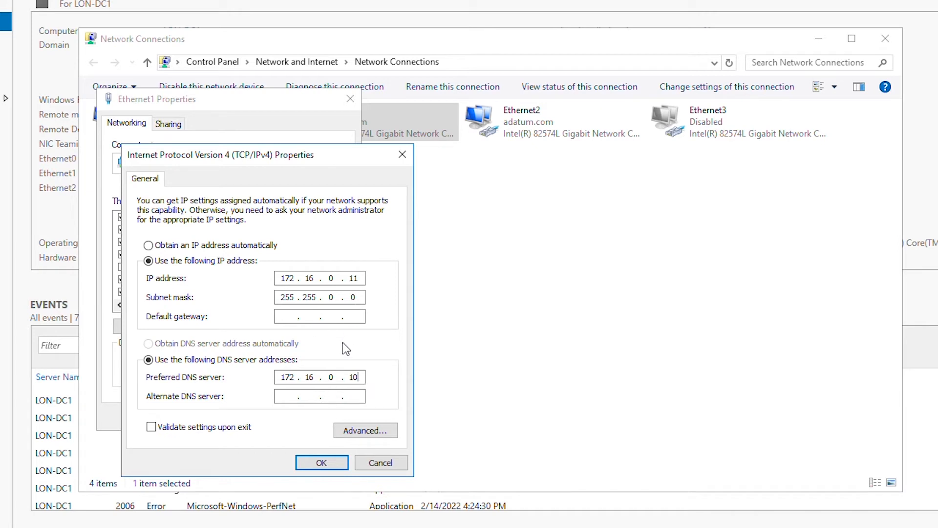
{"action": "left_click", "coordinate": [321, 463]}
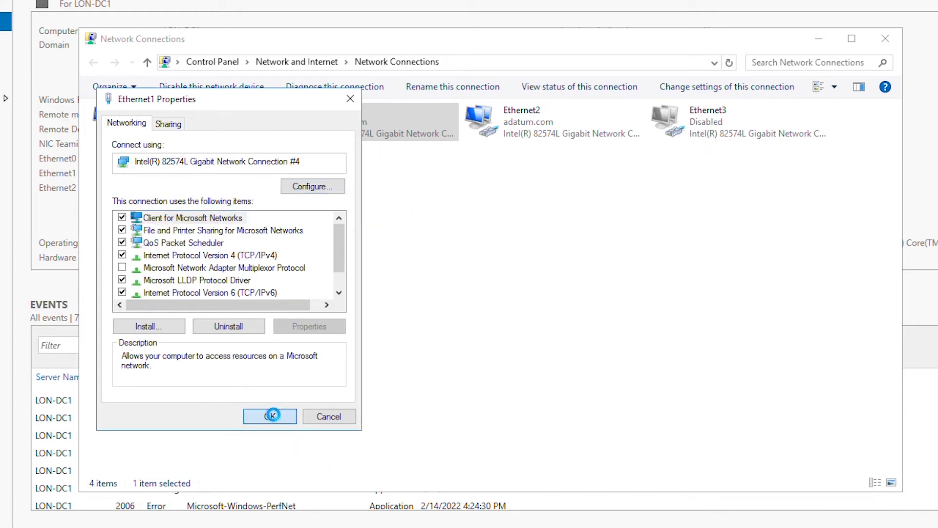
{"action": "left_click", "coordinate": [270, 416]}
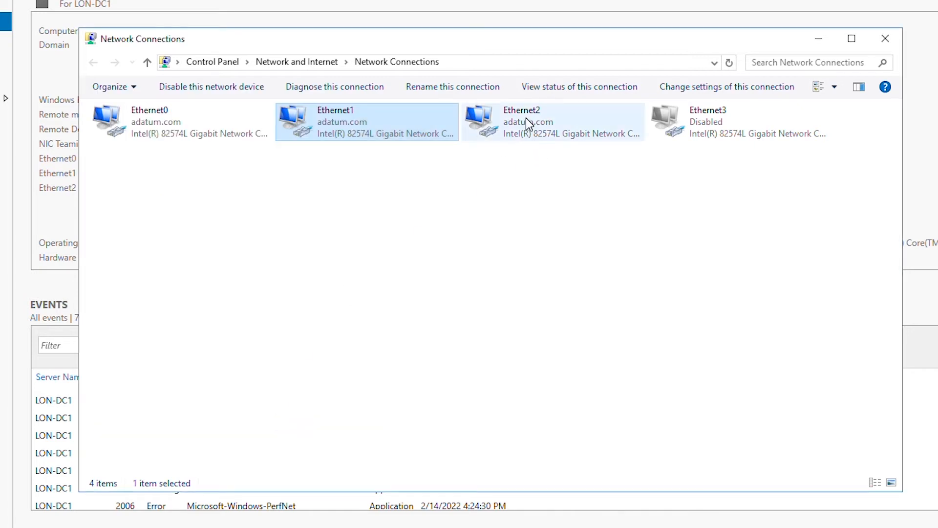
- Give Ethernet2 static IP 172.16.0.12, mask 255.255.0.0, DNS 172.16.0.10 and save
{"action": "double_click", "coordinate": [521, 121]}
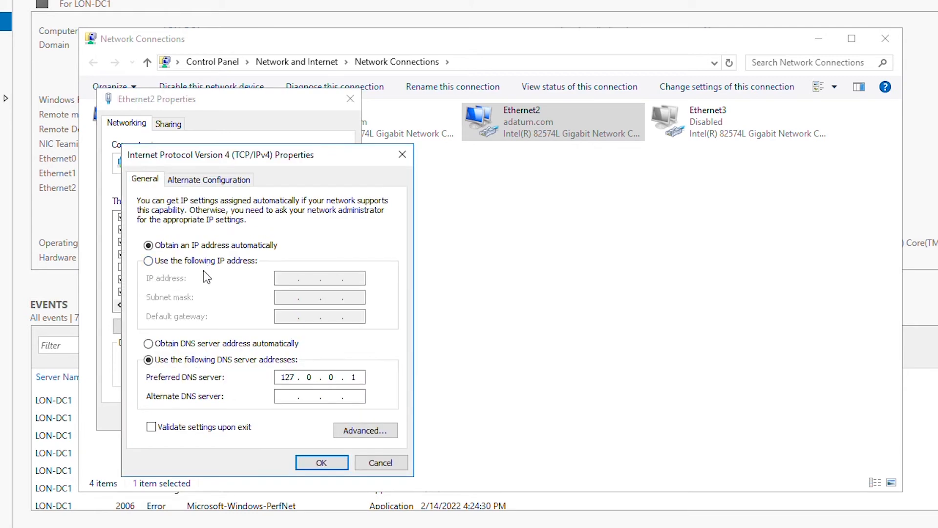
{"action": "left_click", "coordinate": [149, 260]}
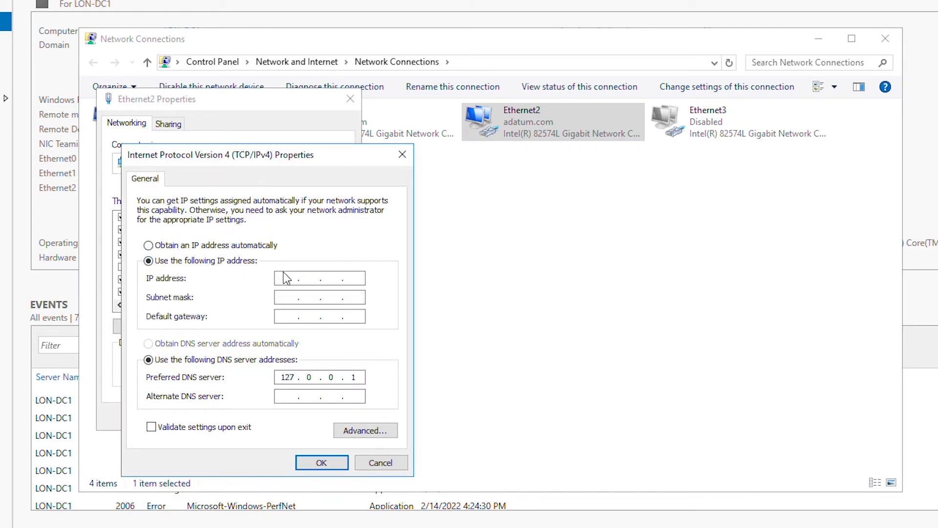
{"action": "type", "text": "172 . . ."}
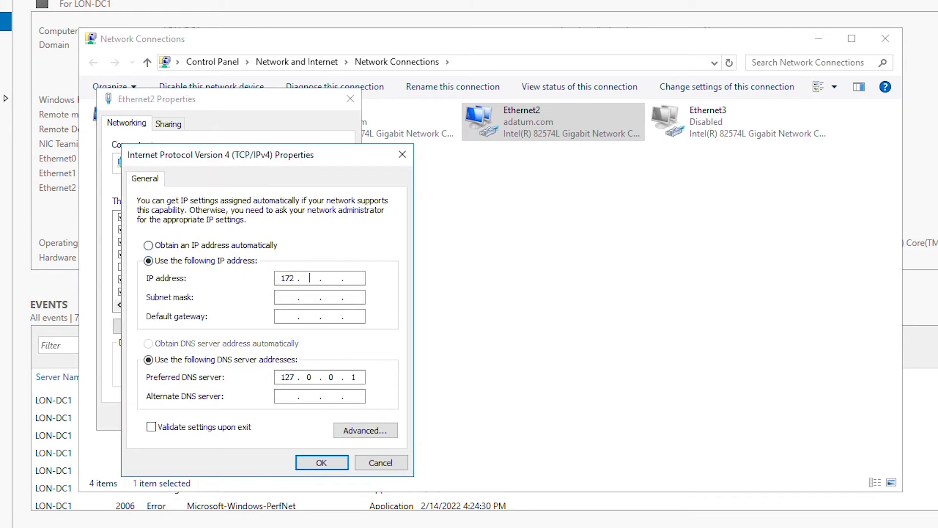
{"action": "type", "text": "16"}
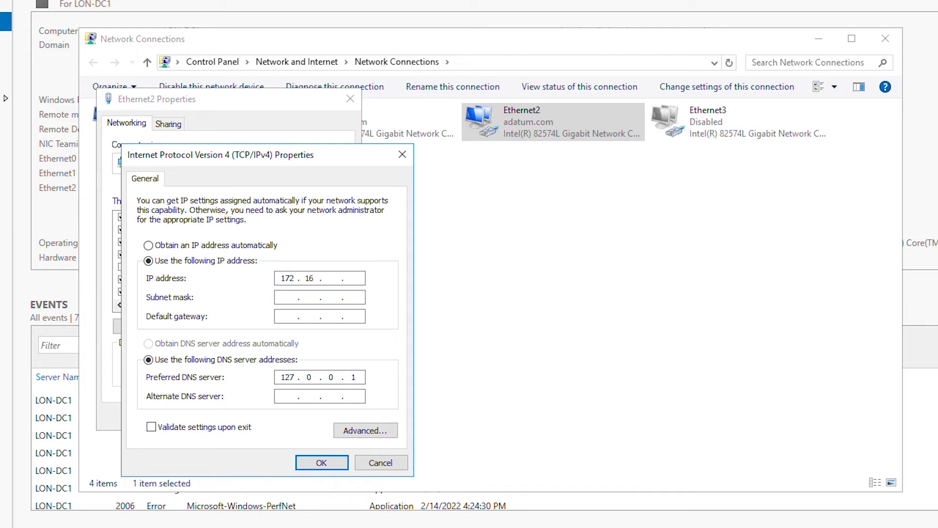
{"action": "type", "text": "012"}
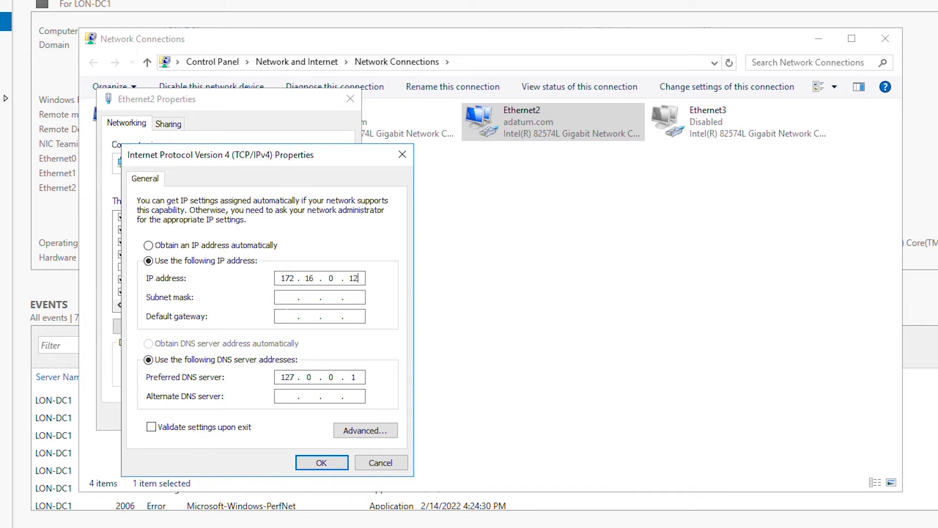
{"action": "type", "text": "255.255.0.0"}
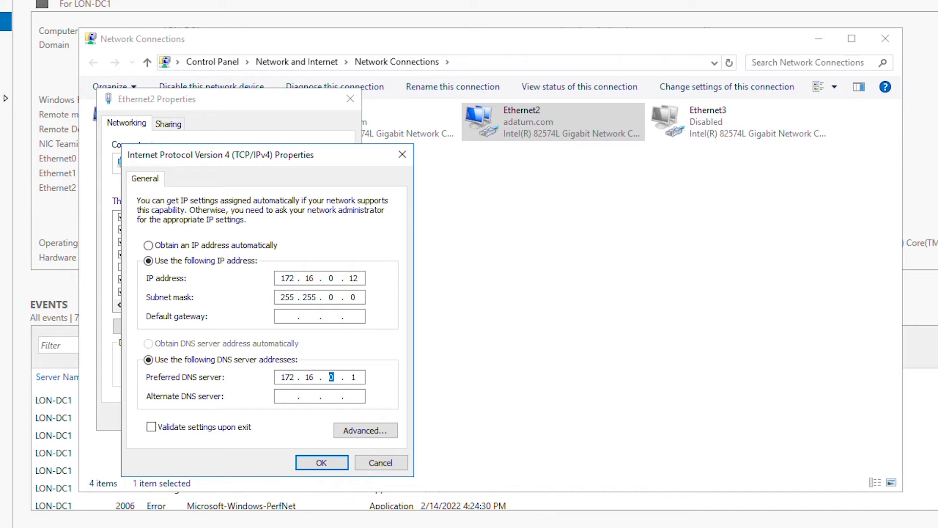
{"action": "type", "text": "10"}
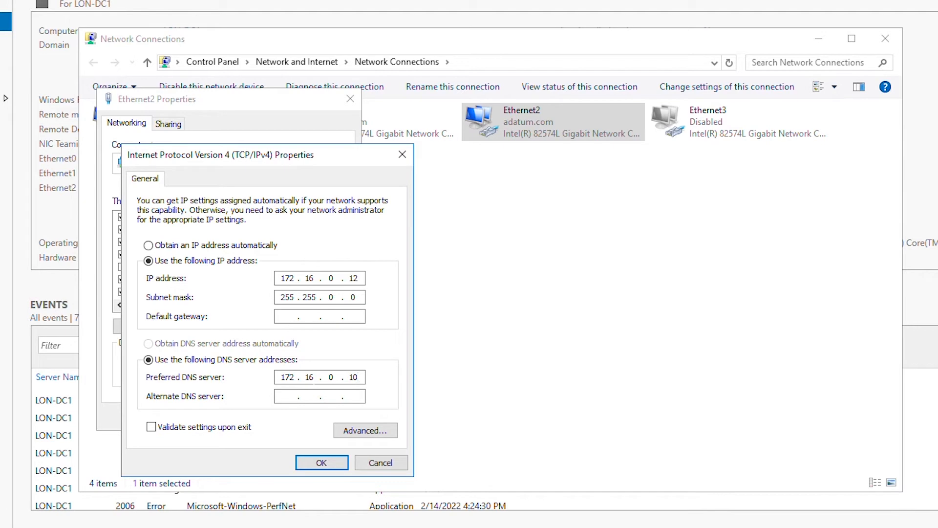
{"action": "left_click", "coordinate": [321, 462]}
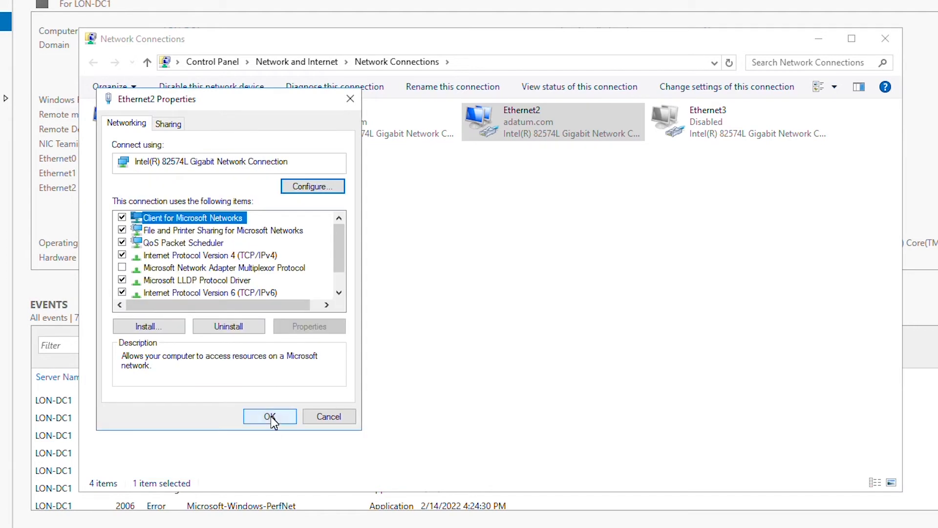
{"action": "left_click", "coordinate": [270, 416]}
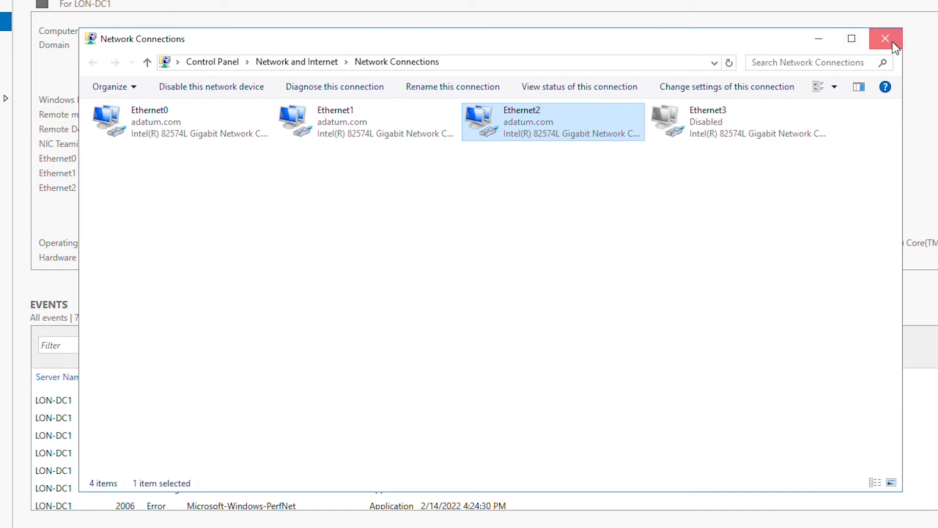
- Close Network Connections and refresh Local Server to show Ethernet1 at .11 and Ethernet2 at .12
{"action": "left_click", "coordinate": [886, 38]}
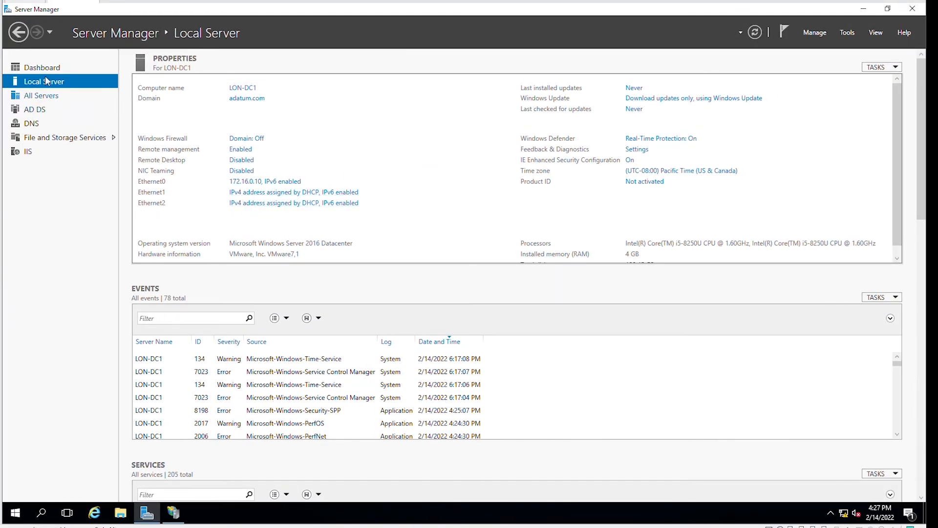
{"action": "left_click", "coordinate": [42, 68]}
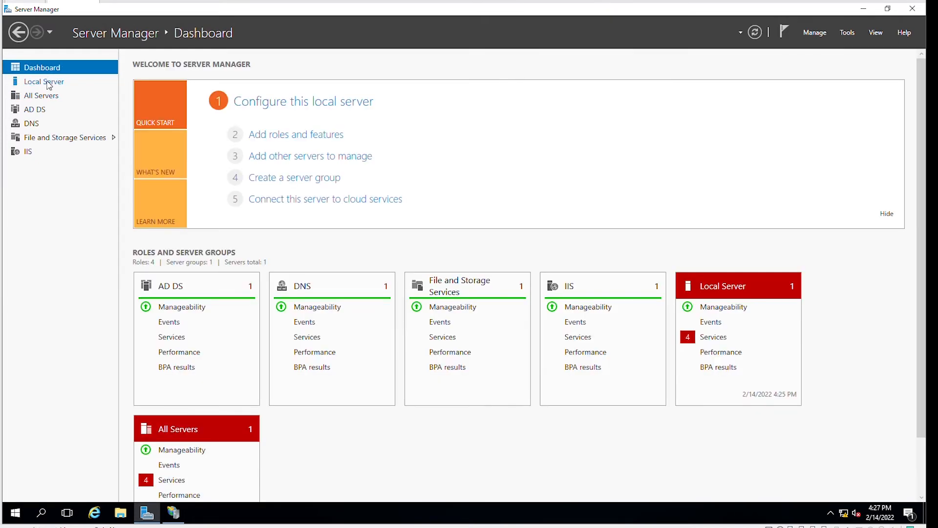
{"action": "left_click", "coordinate": [44, 81]}
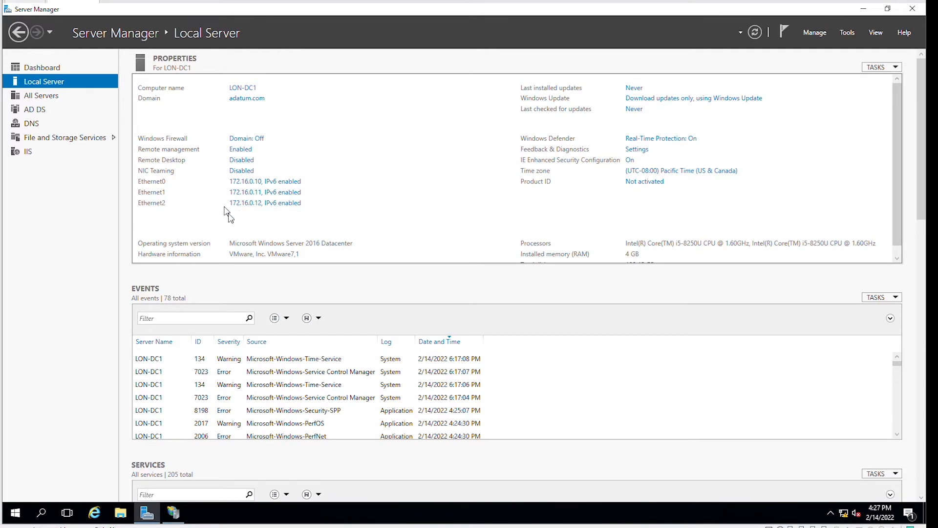
{"action": "mouse_move", "coordinate": [260, 221]}
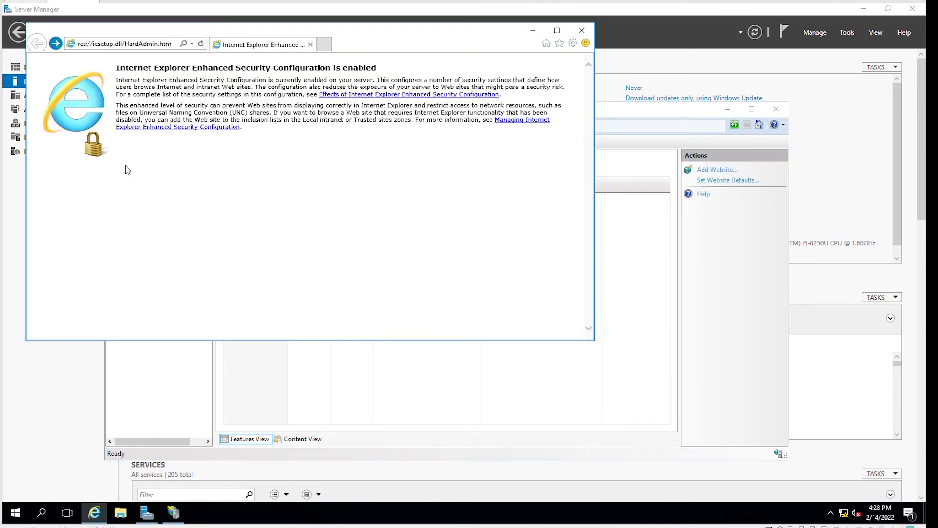
{"action": "mouse_move", "coordinate": [115, 61]}
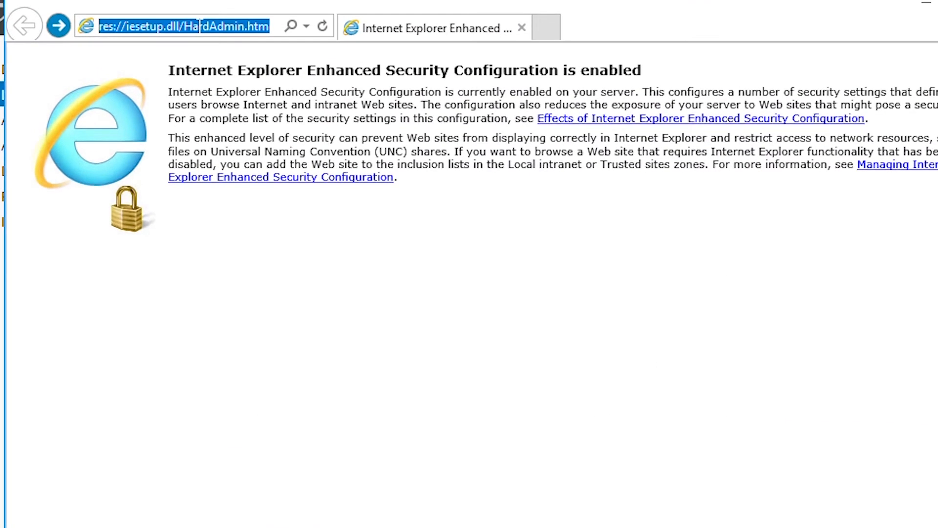
- Browse to 172.16.0.11 and 172.16.0.12 in Internet Explorer, then restore the window size
{"action": "type", "text": "172.1"}
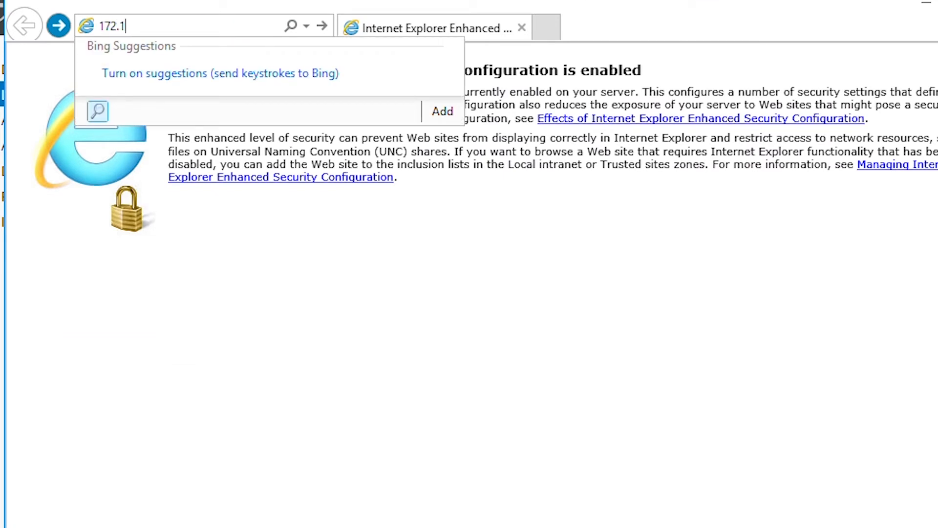
{"action": "type", "text": "6.0.11/"}
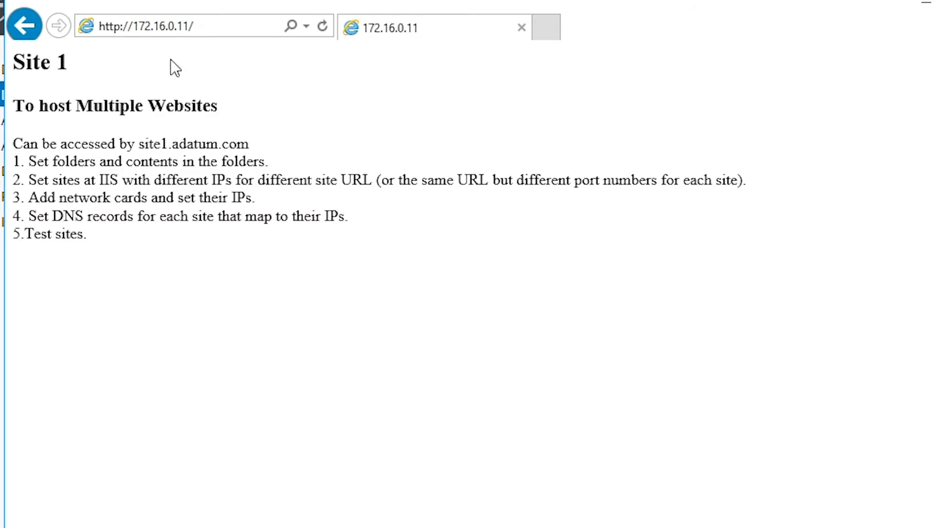
{"action": "mouse_move", "coordinate": [448, 64]}
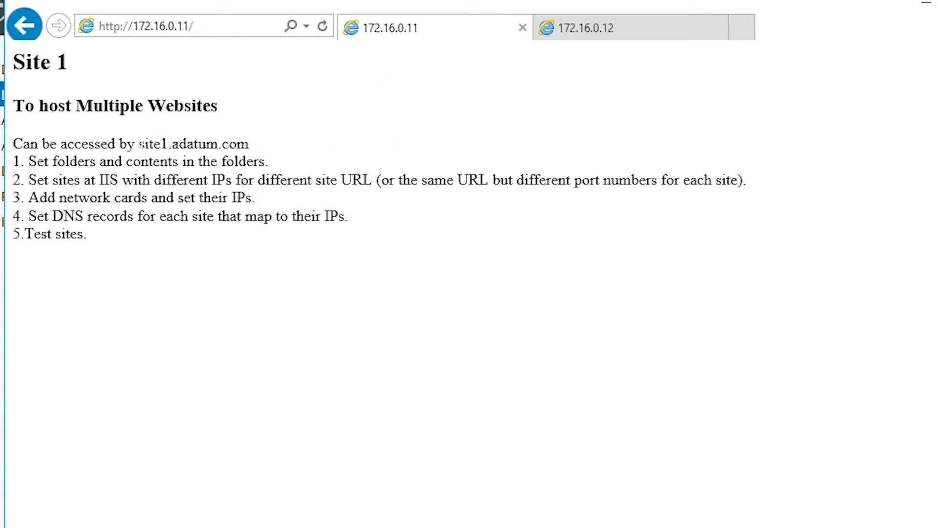
{"action": "double_click", "coordinate": [153, 143]}
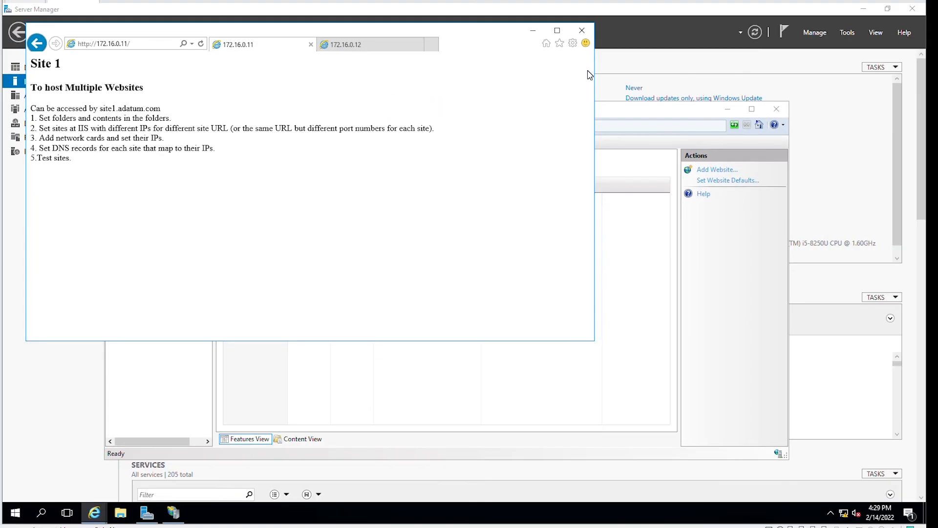
- Launch DNS Manager and show the adatum.com forward lookup zone's records
{"action": "left_click", "coordinate": [847, 33]}
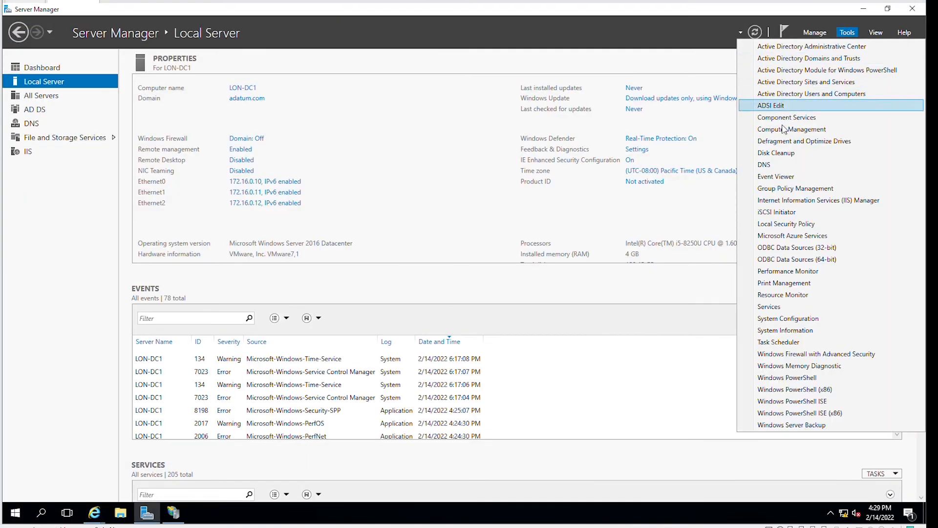
{"action": "left_click", "coordinate": [763, 165]}
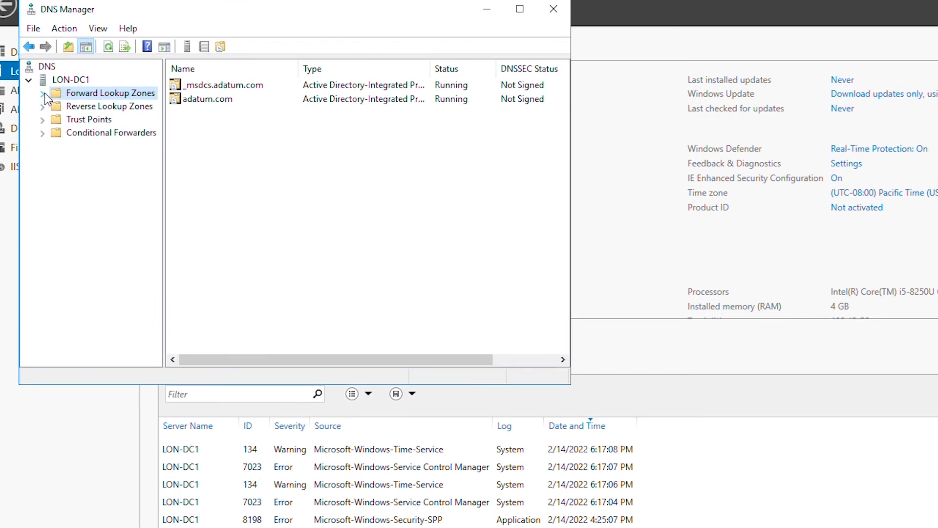
{"action": "left_click", "coordinate": [43, 93]}
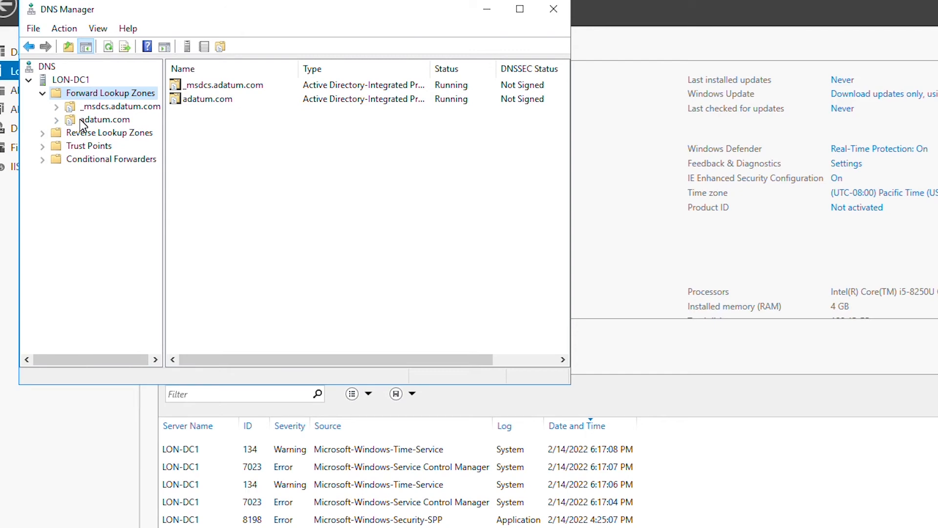
{"action": "left_click", "coordinate": [106, 119]}
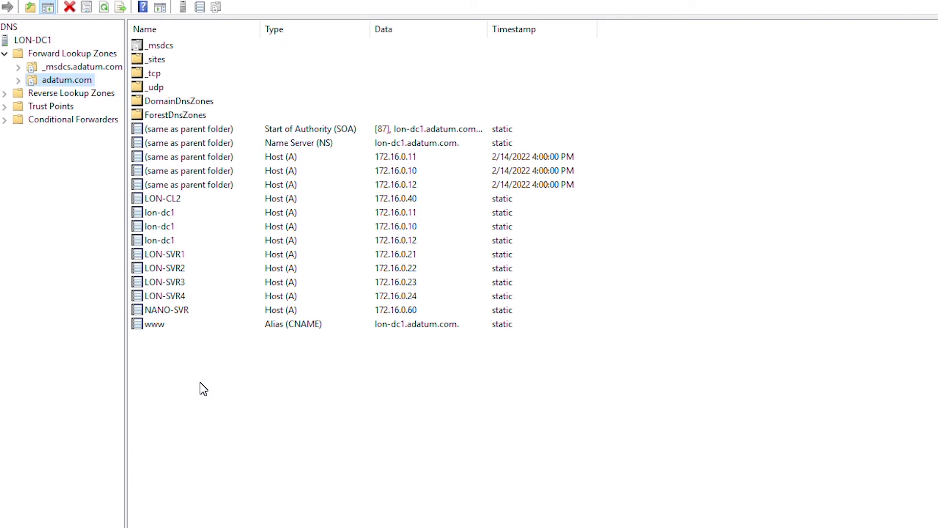
- Start a New Host (A or AAAA) record from the records pane
{"action": "right_click", "coordinate": [203, 389]}
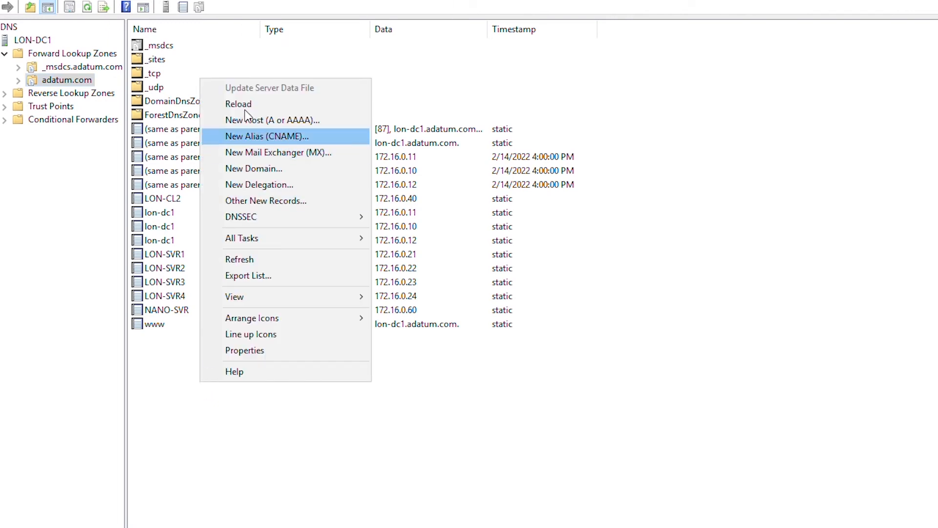
{"action": "left_click", "coordinate": [273, 120]}
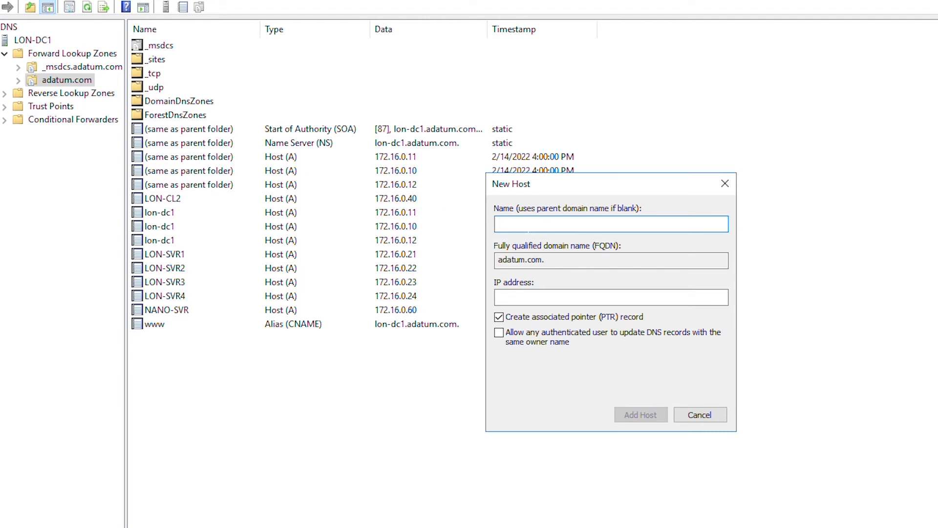
- Add host record site1 pointing to 172.16.0.11, accepting the PTR warning
{"action": "type", "text": "site"}
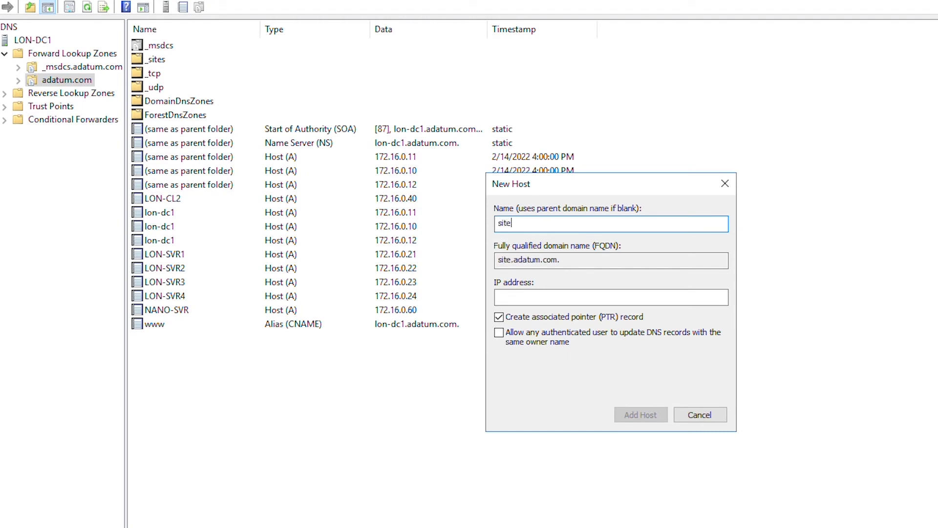
{"action": "type", "text": "1"}
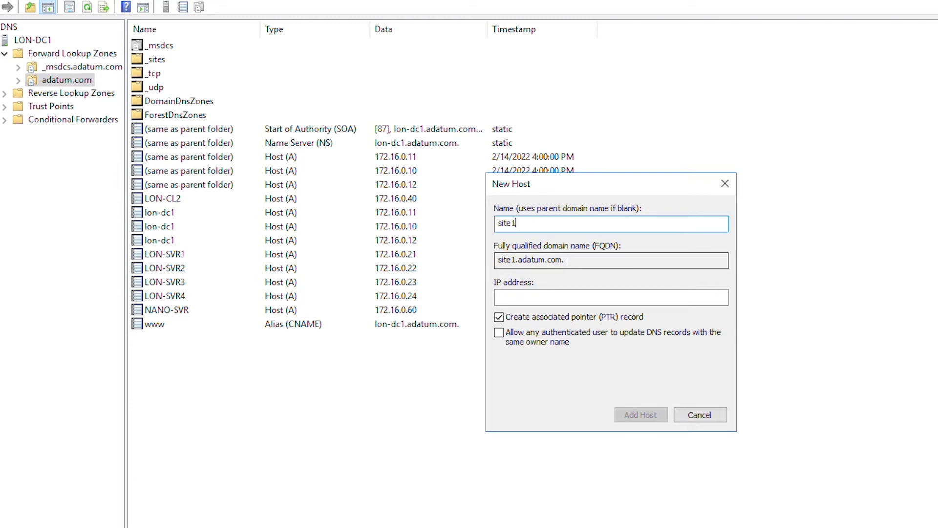
{"action": "left_click", "coordinate": [609, 297]}
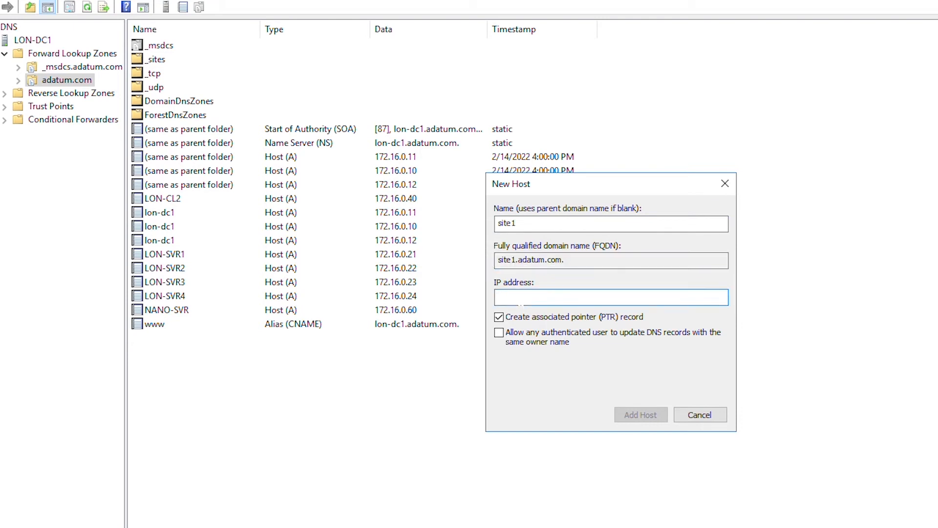
{"action": "type", "text": "172.16.0.11"}
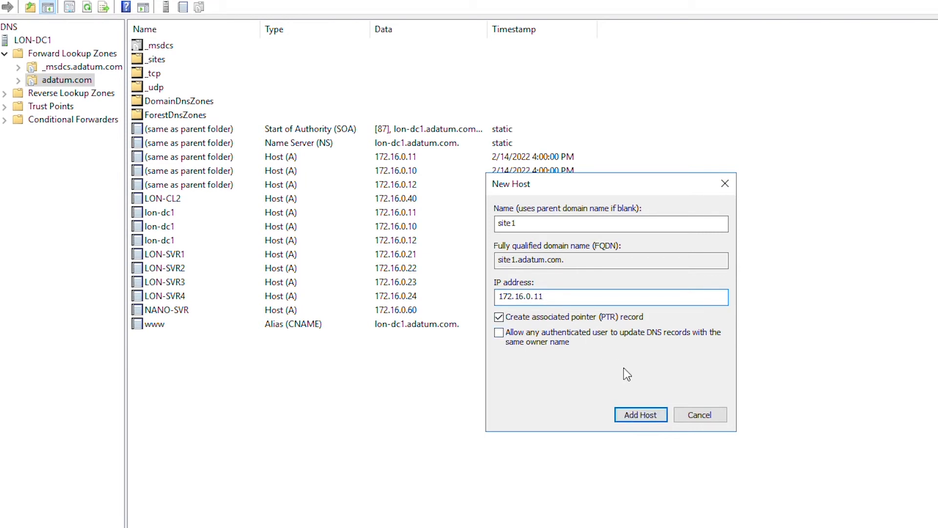
{"action": "left_click", "coordinate": [639, 415]}
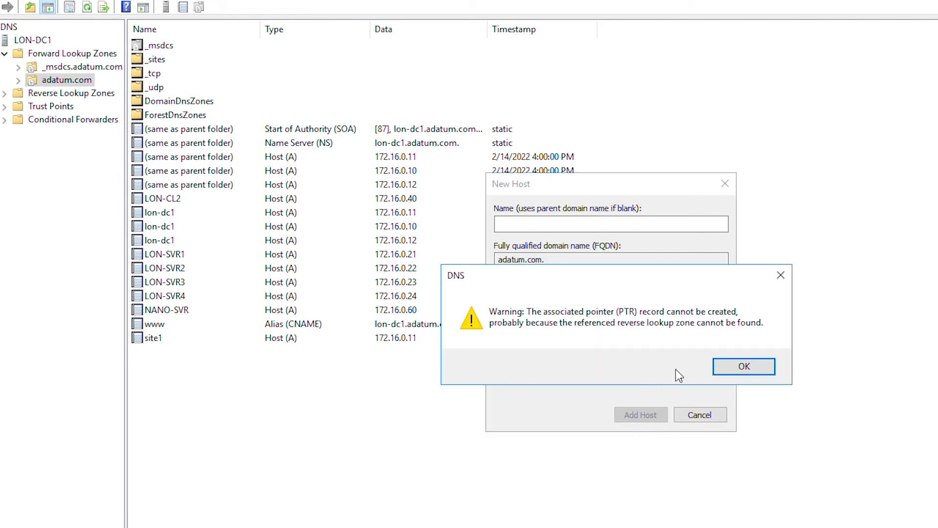
{"action": "left_click", "coordinate": [743, 365]}
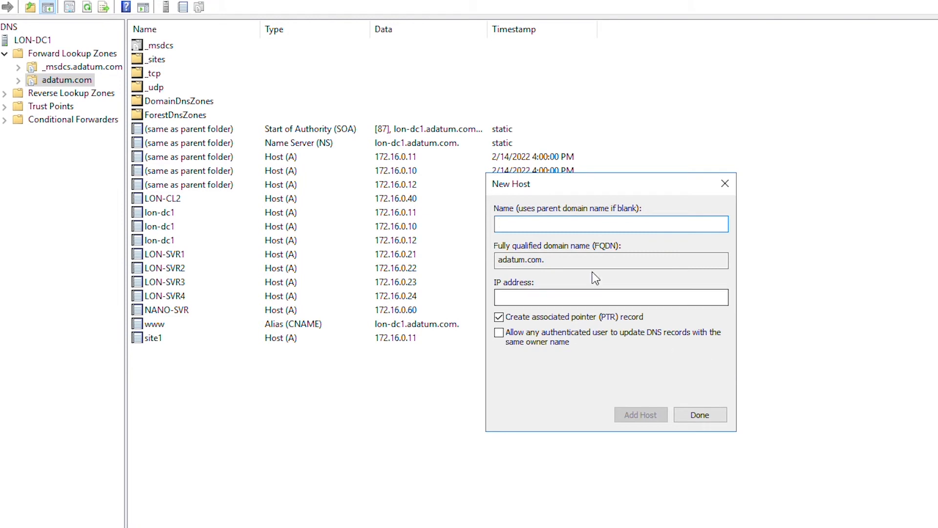
{"action": "left_click", "coordinate": [610, 223]}
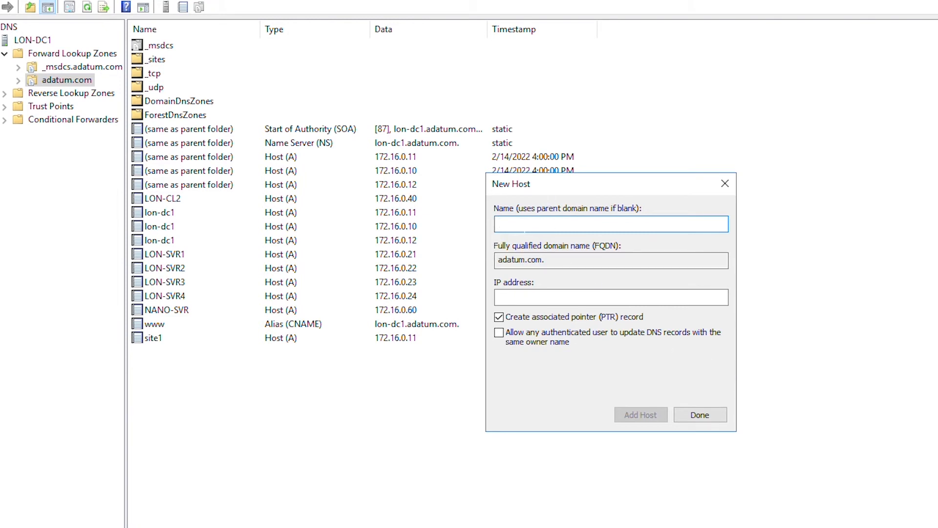
- Add host record site2 pointing to 172.16.0.12, accept the warning and finish
{"action": "type", "text": "site2"}
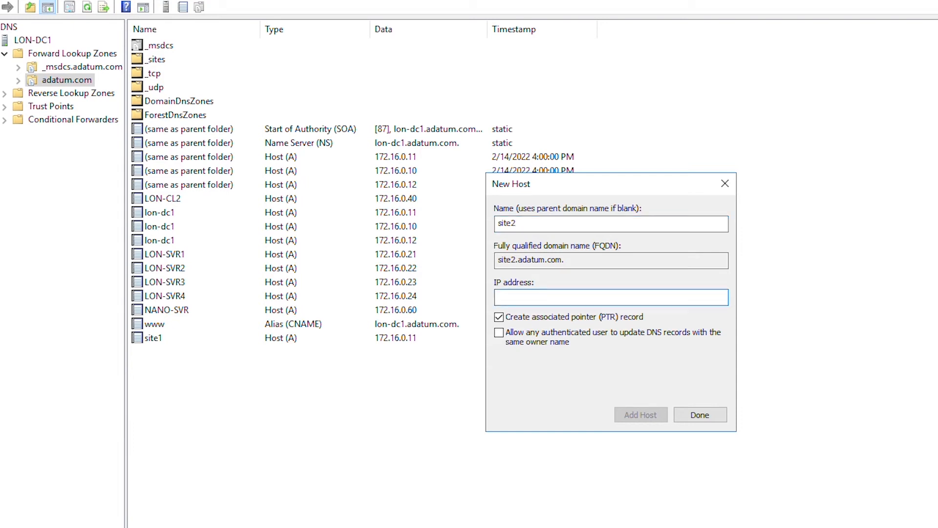
{"action": "type", "text": "172.16.0.12"}
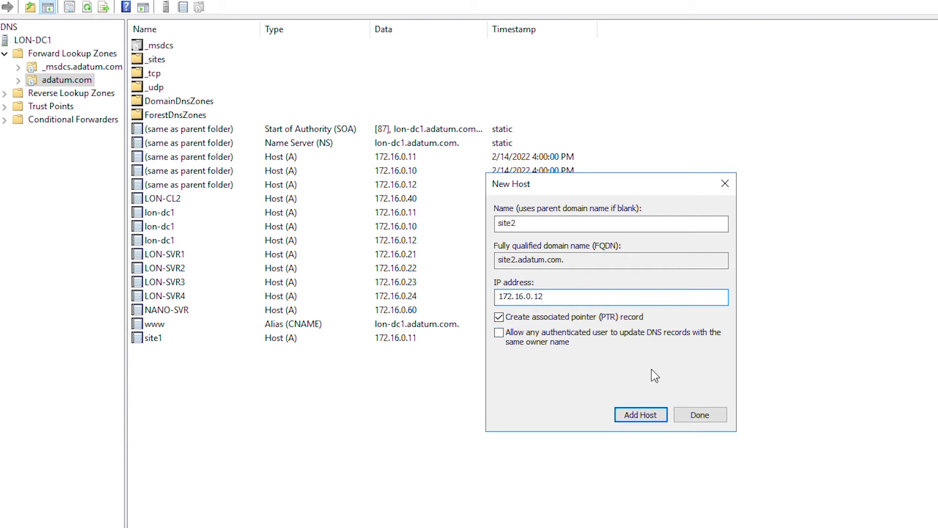
{"action": "left_click", "coordinate": [639, 414]}
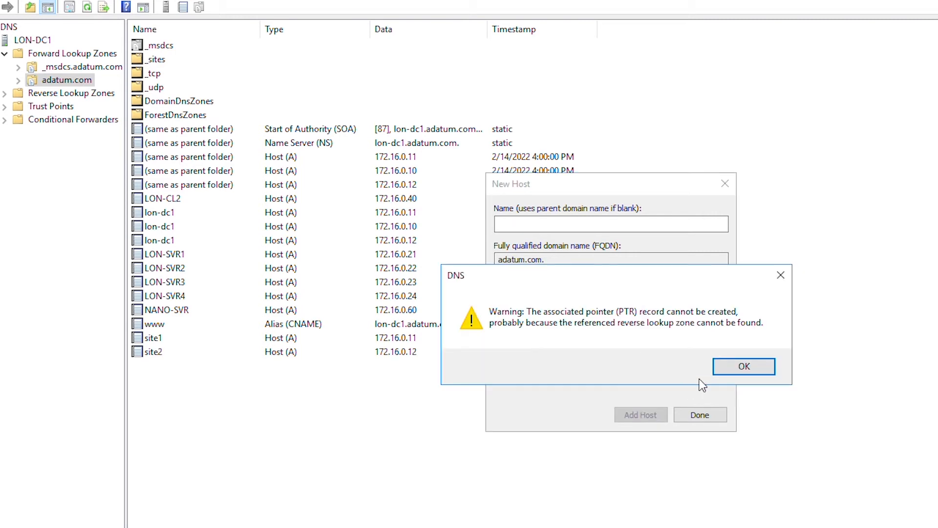
{"action": "left_click", "coordinate": [742, 365]}
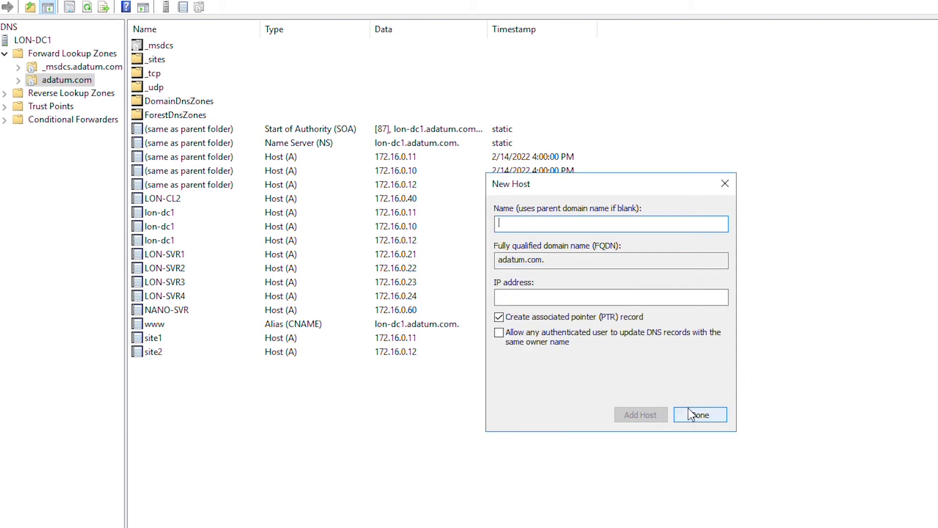
{"action": "left_click", "coordinate": [700, 414]}
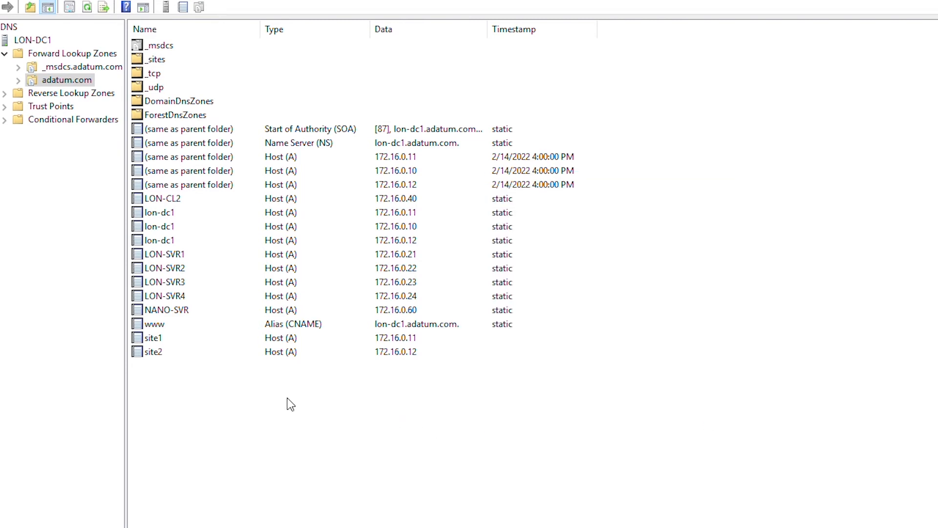
{"action": "mouse_move", "coordinate": [332, 441]}
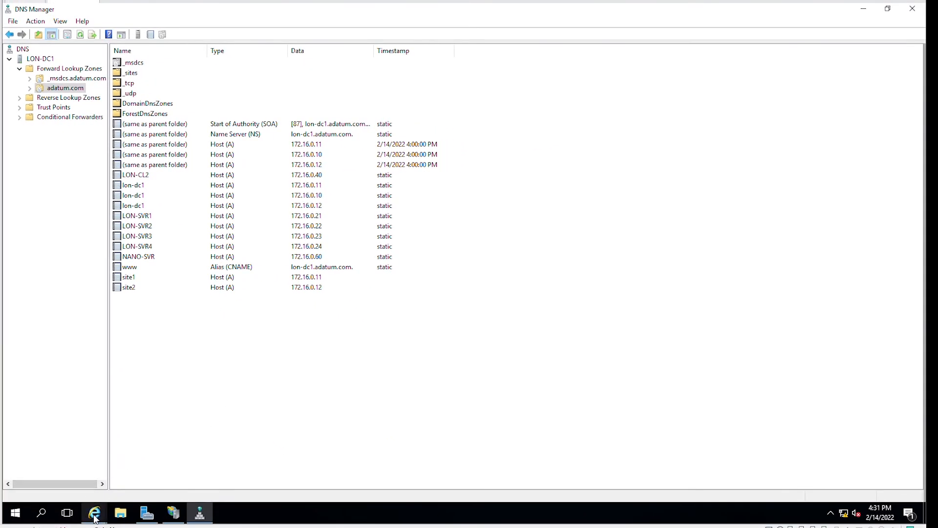
- Load site1.adatum.com in Internet Explorer and close the 172.16.0.12 tab
{"action": "left_click", "coordinate": [94, 513]}
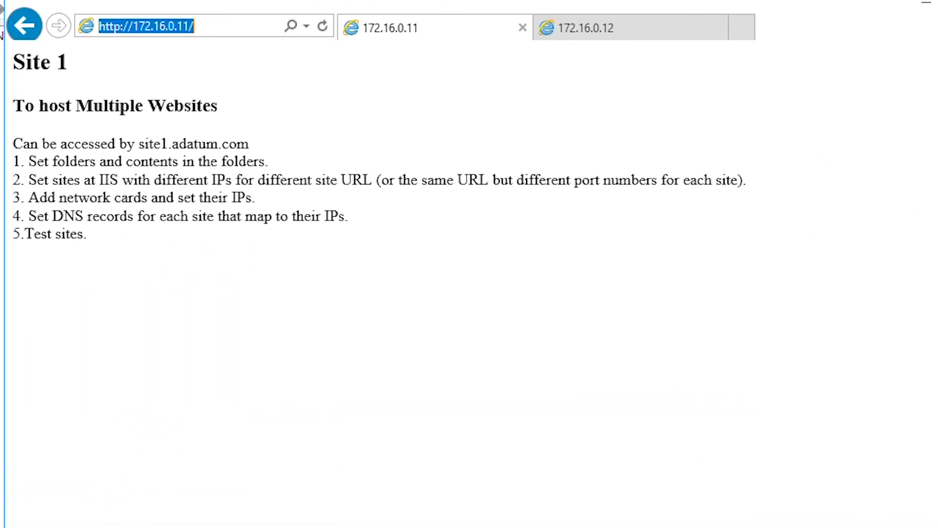
{"action": "type", "text": "site1.ad"}
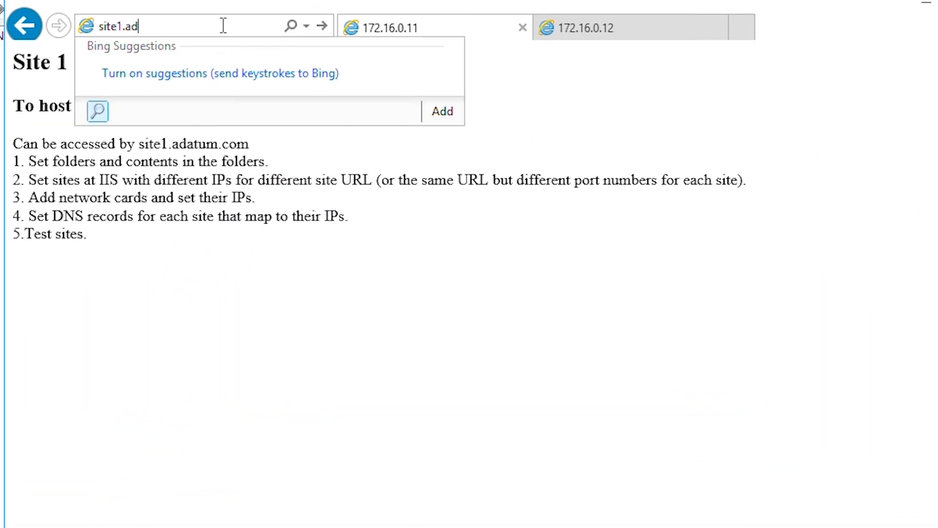
{"action": "type", "text": "atum.com"}
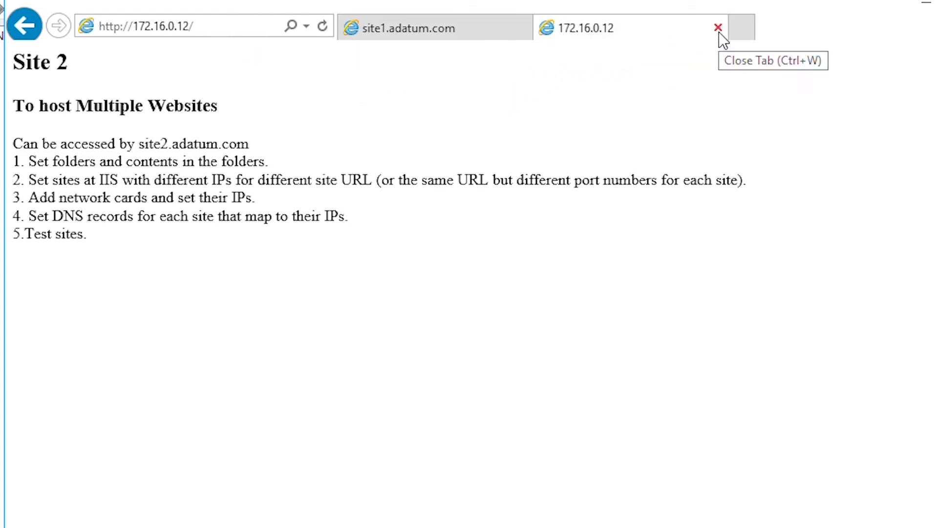
{"action": "left_click", "coordinate": [717, 27]}
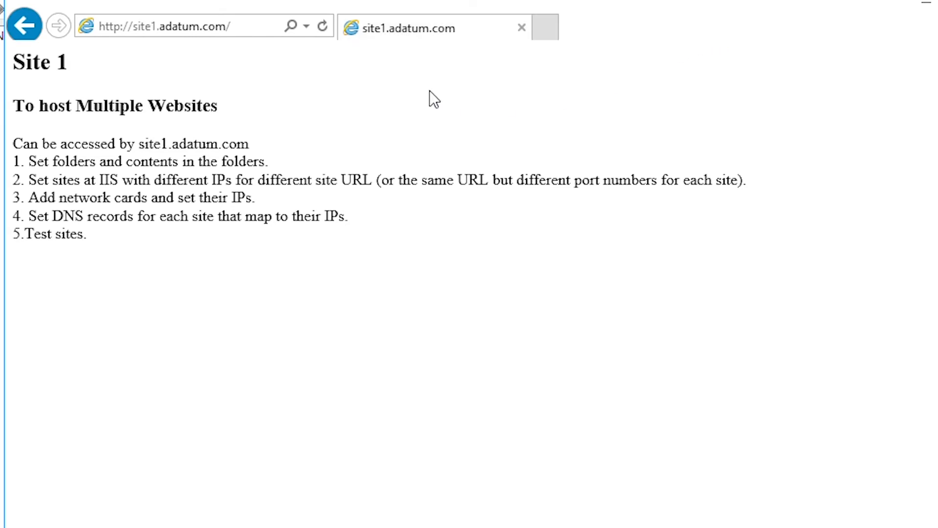
{"action": "mouse_move", "coordinate": [546, 28]}
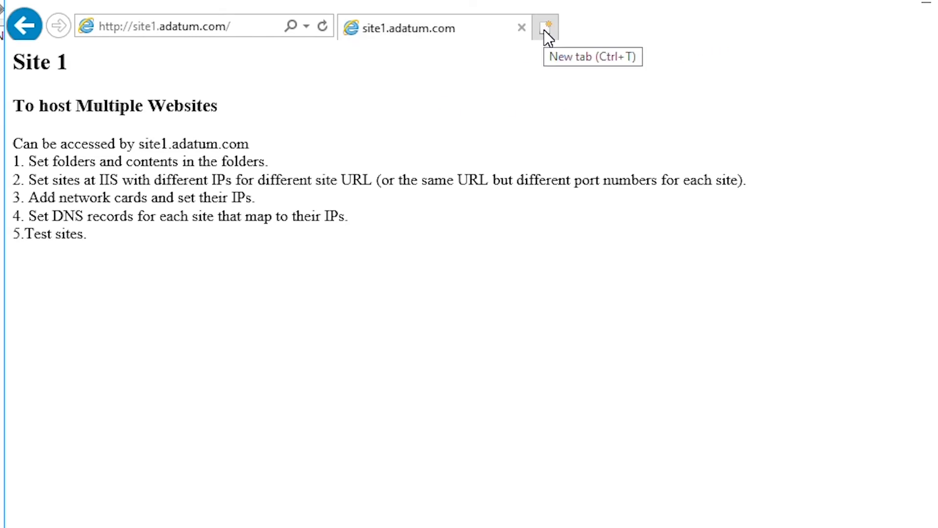
- Load site2.adatum.com in a new browser tab
{"action": "left_click", "coordinate": [546, 27]}
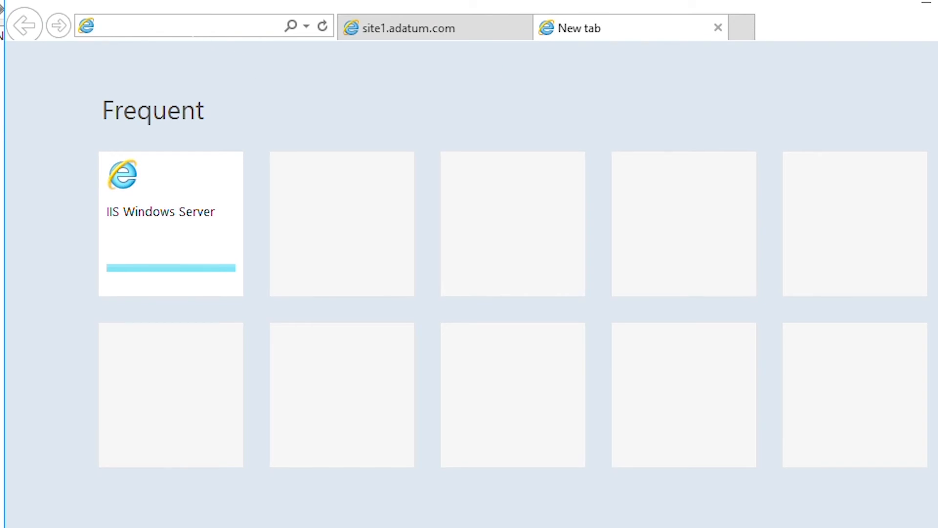
{"action": "type", "text": "site2."}
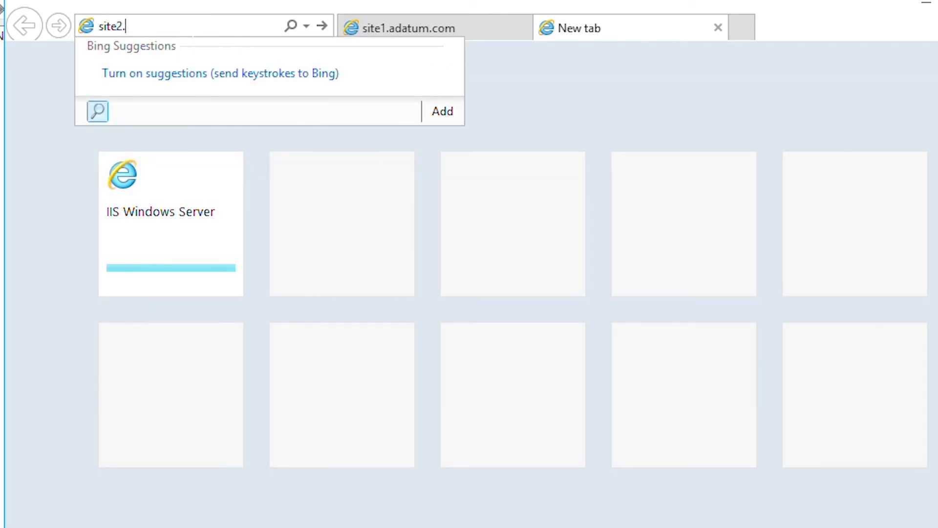
{"action": "type", "text": "adatum.com/"}
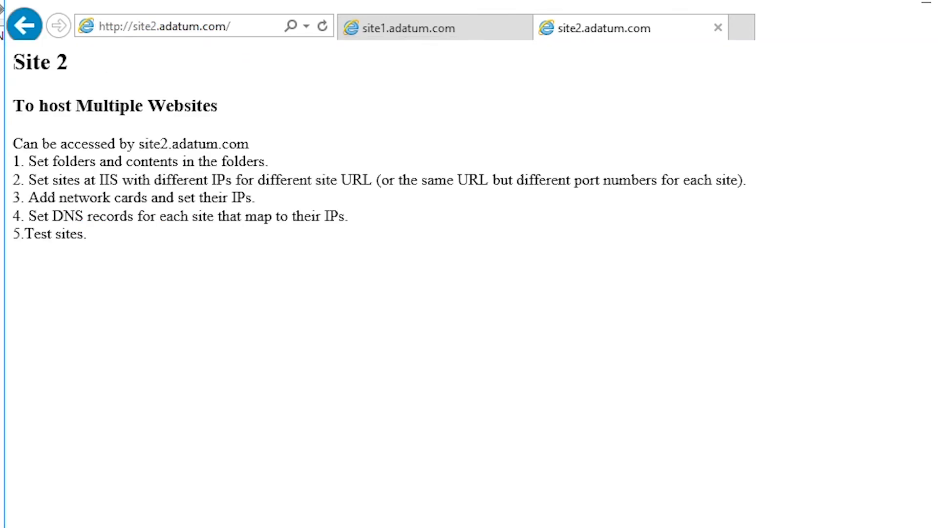
{"action": "mouse_move", "coordinate": [580, 206]}
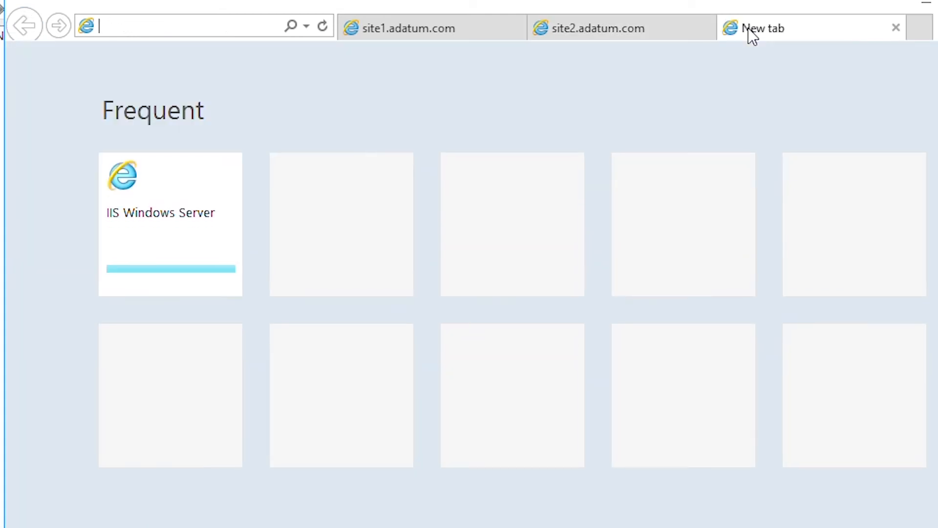
{"action": "type", "text": "www.adatum.com/"}
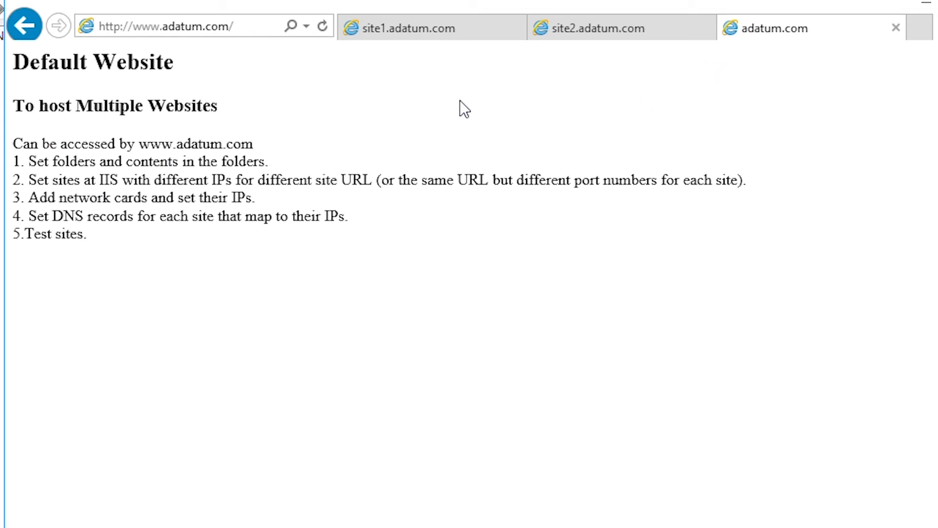
{"action": "mouse_move", "coordinate": [359, 89]}
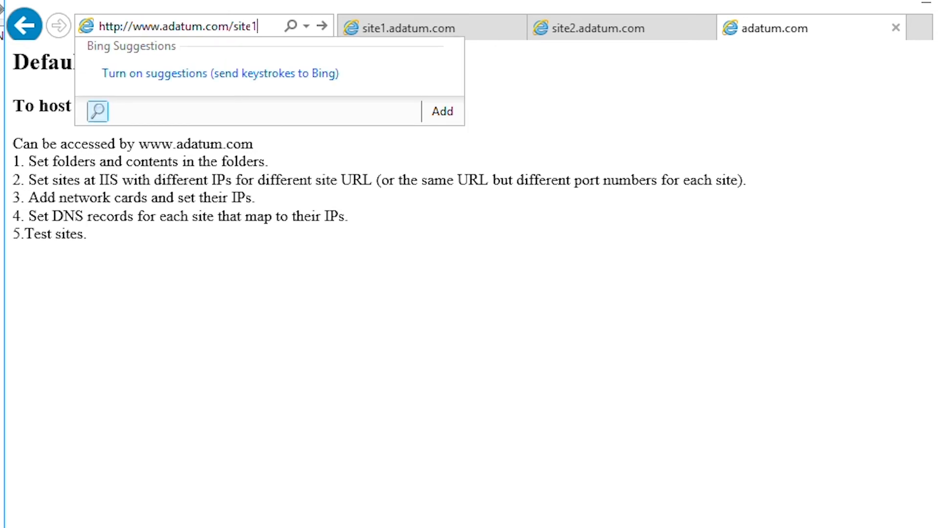
{"action": "key", "text": "Enter"}
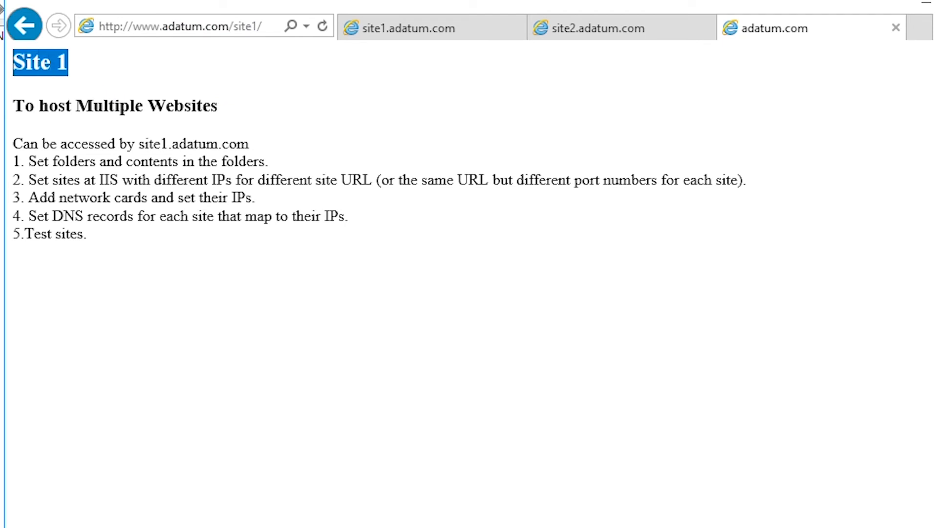
{"action": "mouse_move", "coordinate": [100, 85]}
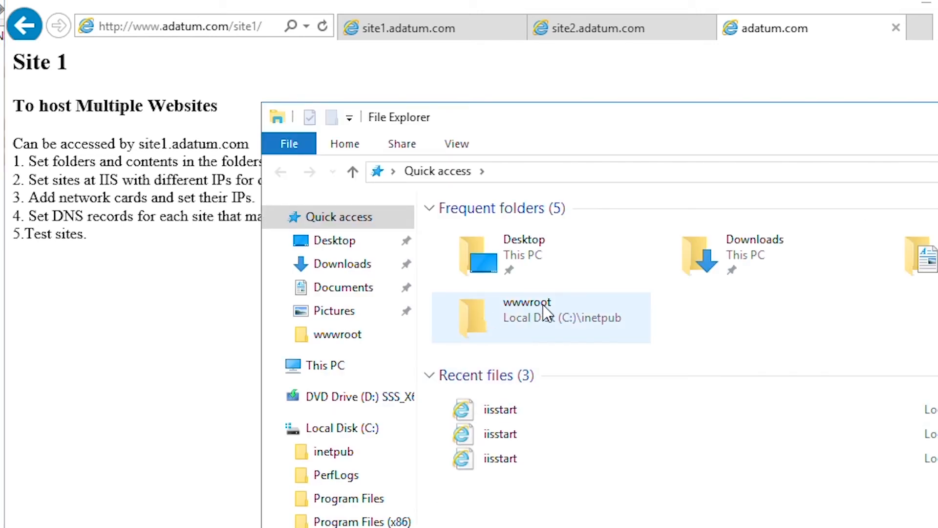
- Navigate to C:\inetpub\wwwroot and select the two iisstart files
{"action": "left_click", "coordinate": [342, 427]}
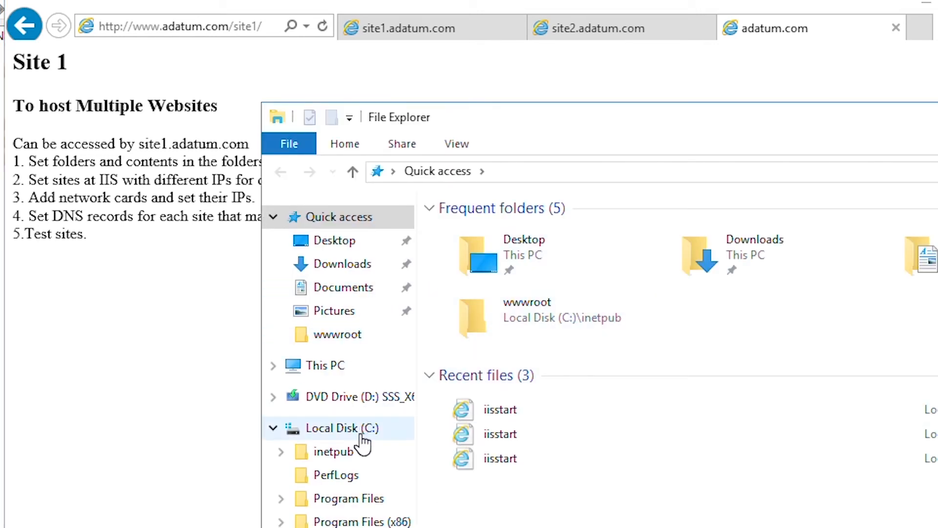
{"action": "left_click", "coordinate": [342, 428]}
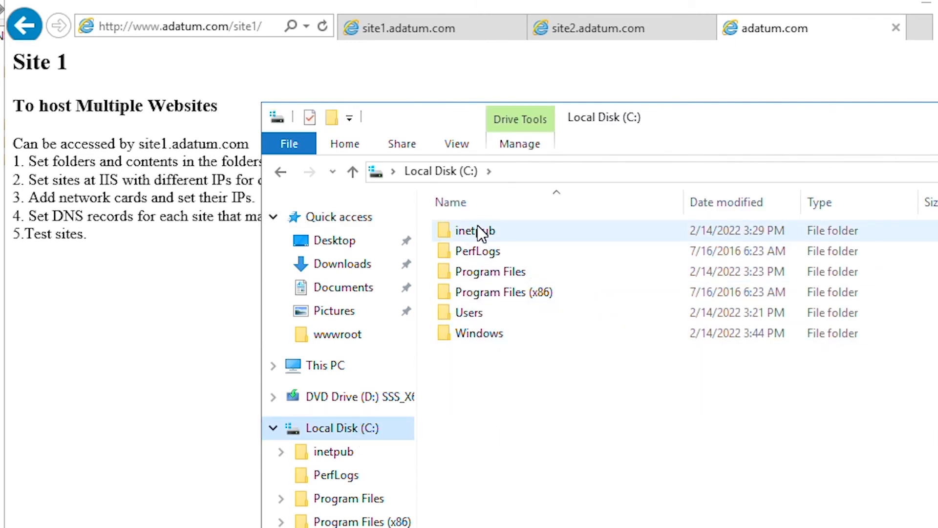
{"action": "double_click", "coordinate": [474, 231]}
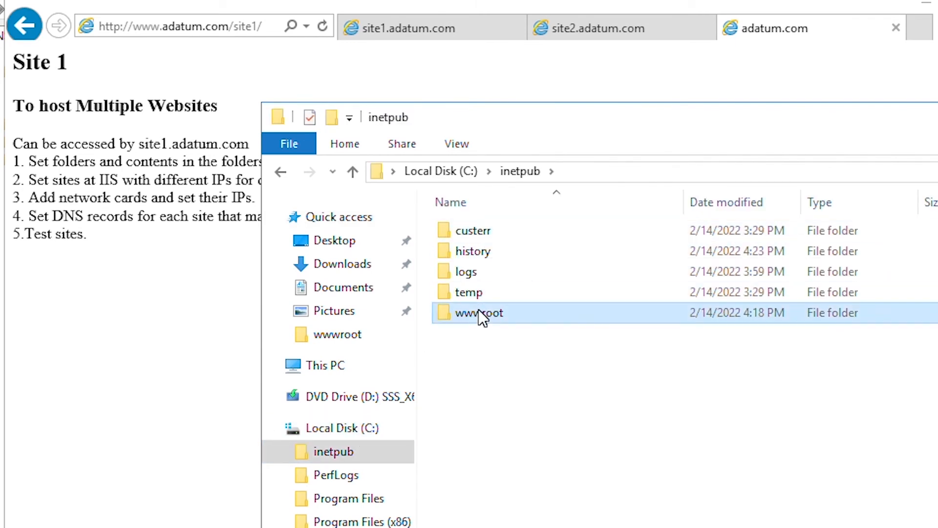
{"action": "double_click", "coordinate": [478, 313]}
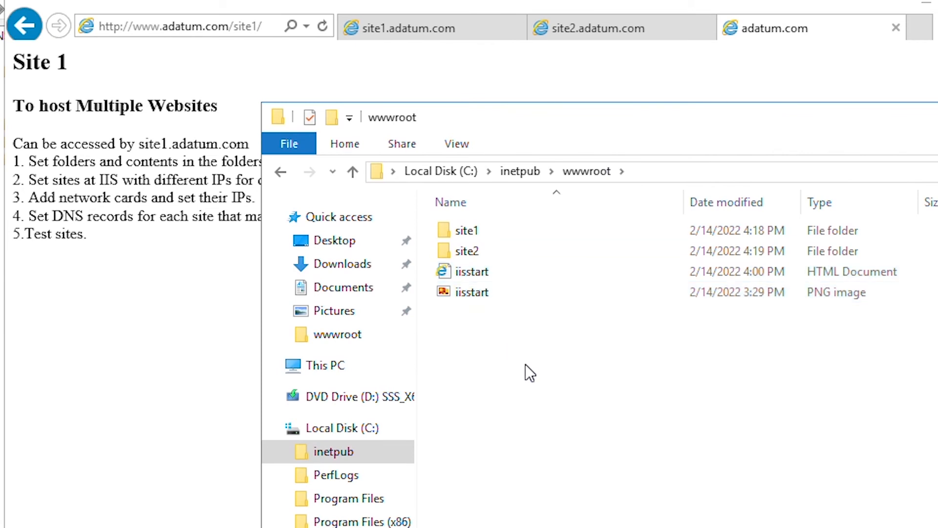
{"action": "left_click", "coordinate": [471, 271]}
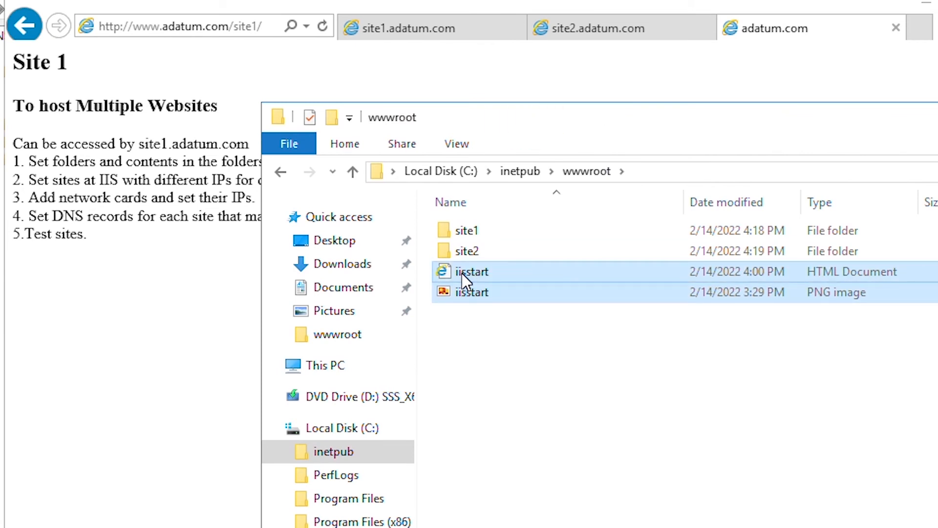
{"action": "mouse_move", "coordinate": [499, 324]}
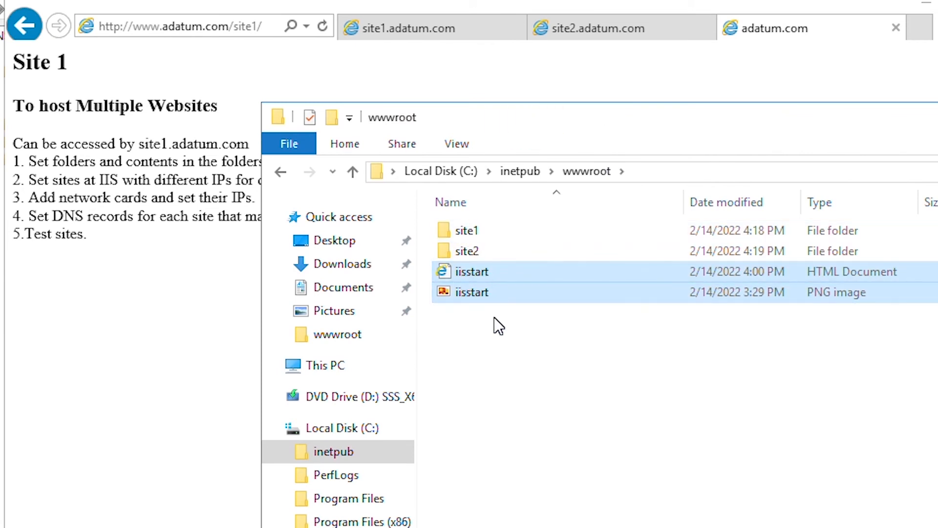
{"action": "mouse_move", "coordinate": [300, 66]}
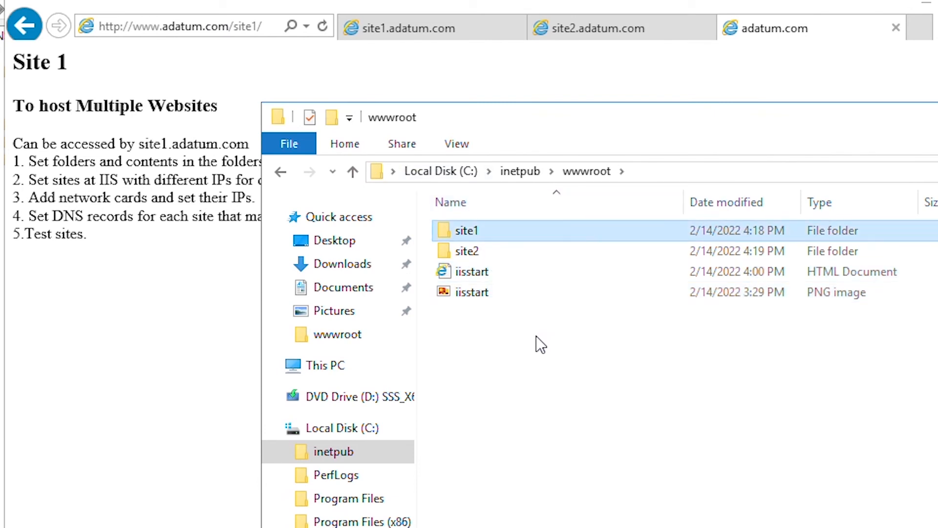
{"action": "mouse_move", "coordinate": [526, 323]}
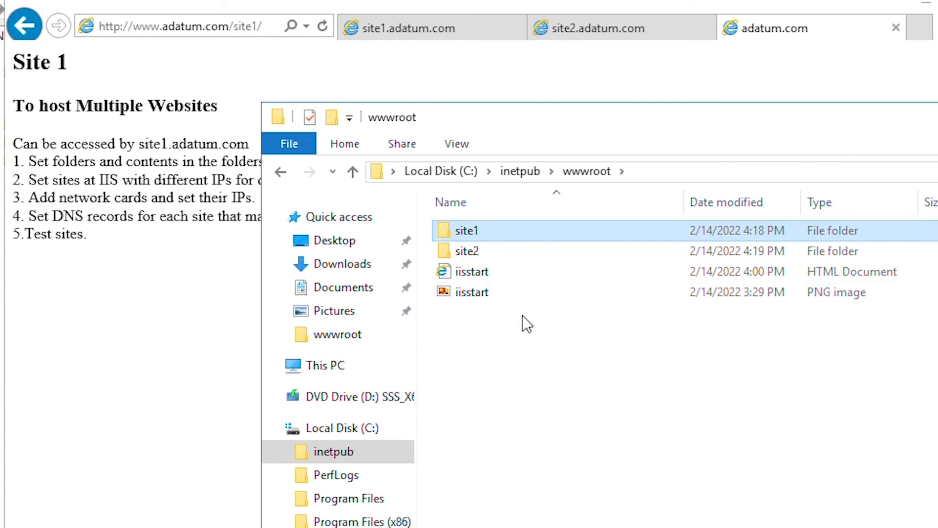
{"action": "mouse_move", "coordinate": [515, 332]}
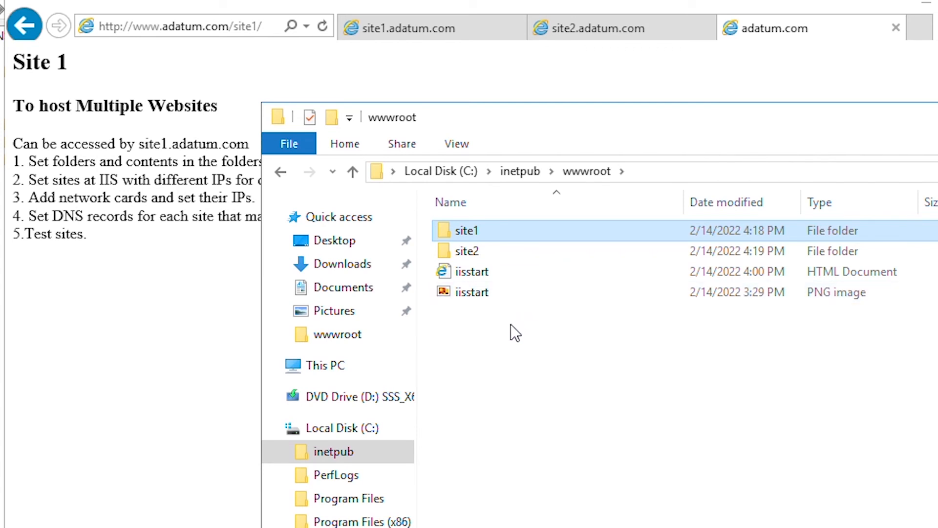
{"action": "mouse_move", "coordinate": [538, 341]}
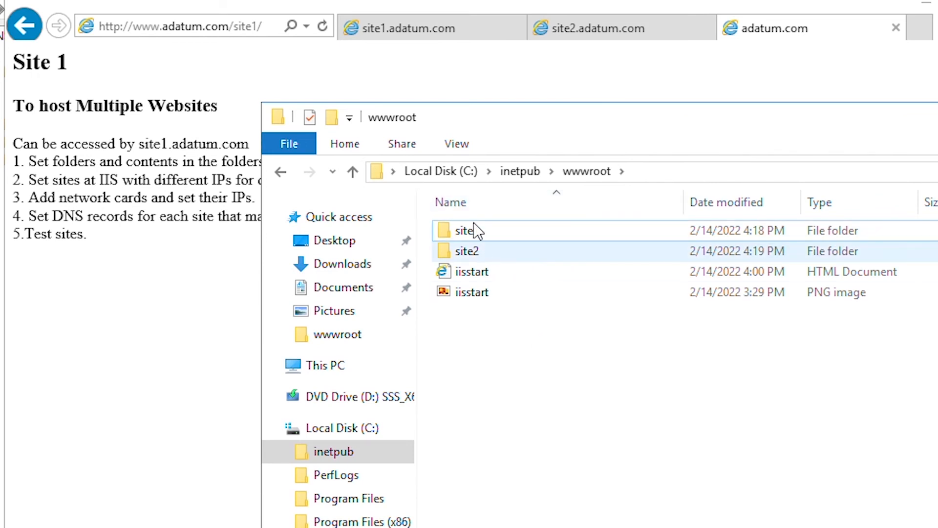
- Create a 'default' folder in wwwroot and move iisstart.htm and iisstart.png into it
{"action": "right_click", "coordinate": [482, 326]}
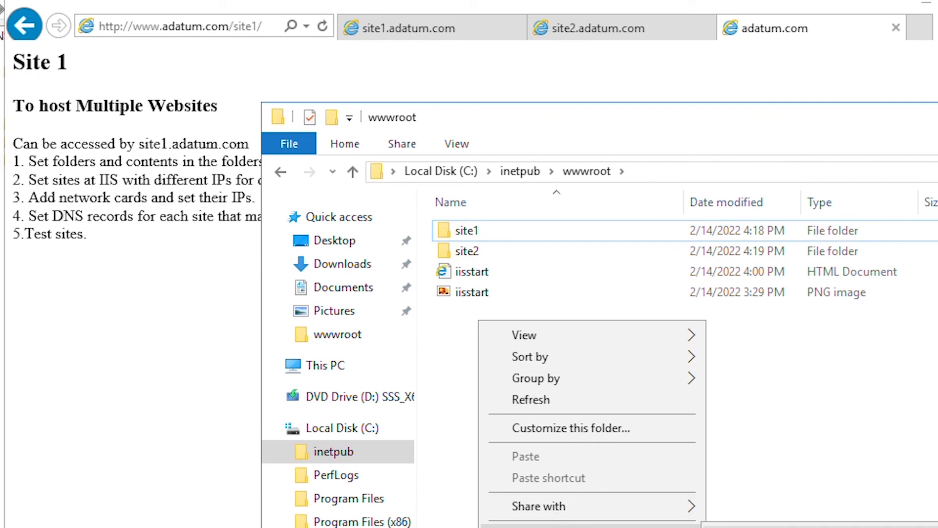
{"action": "type", "text": "default"}
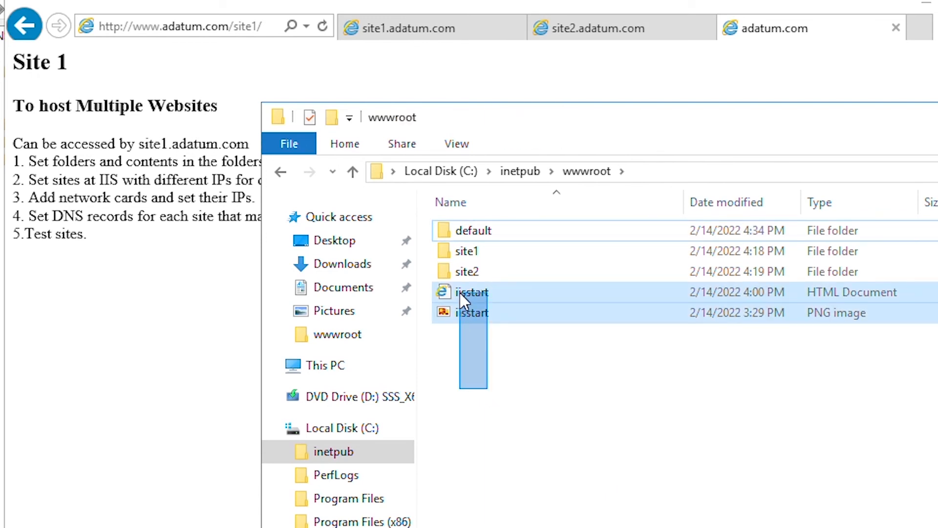
{"action": "right_click", "coordinate": [471, 293]}
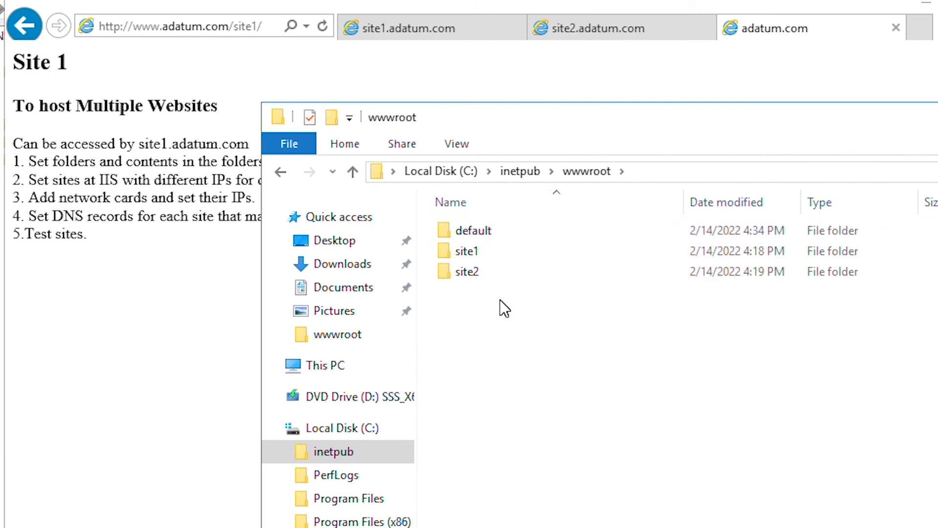
{"action": "left_click", "coordinate": [466, 270]}
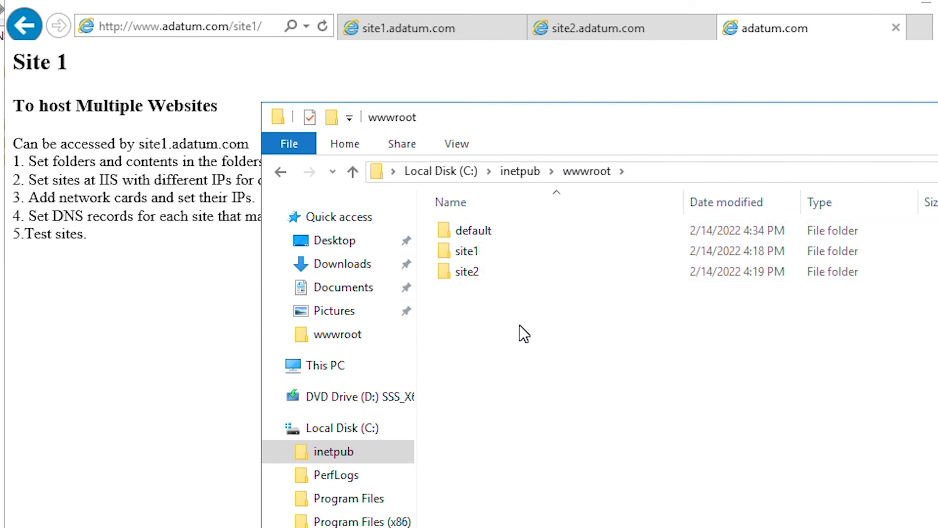
{"action": "left_click", "coordinate": [473, 231]}
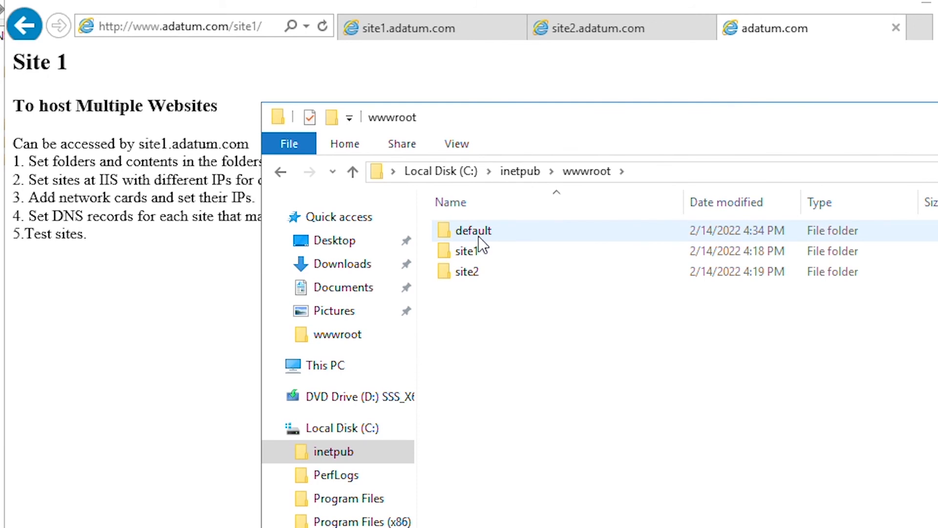
{"action": "left_click", "coordinate": [473, 231]}
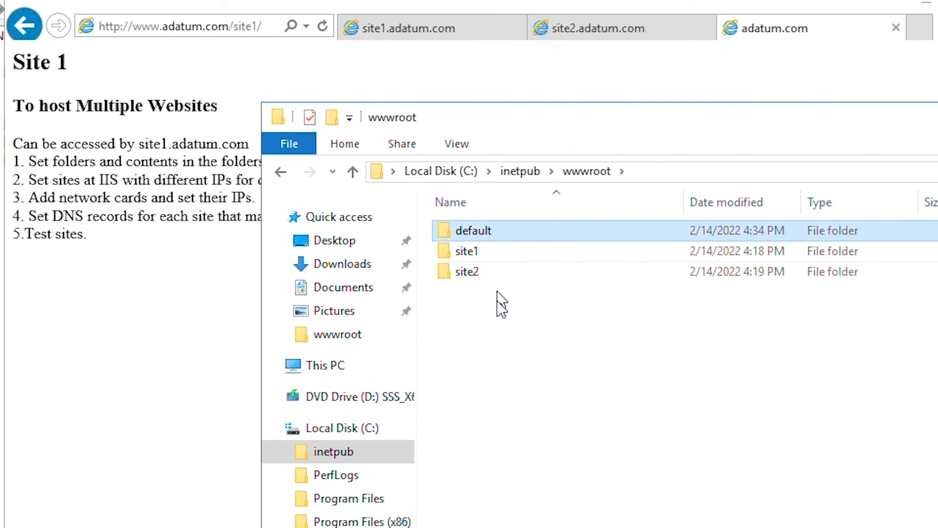
{"action": "mouse_move", "coordinate": [534, 339]}
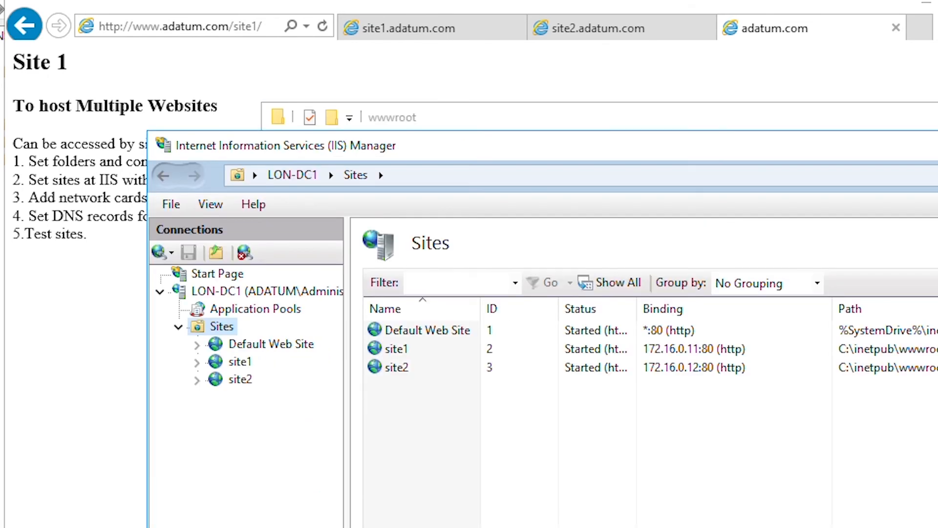
- Set Default Web Site's physical path to %SystemDrive%\inetpub\wwwroot\default via Basic Settings
{"action": "left_click", "coordinate": [427, 331]}
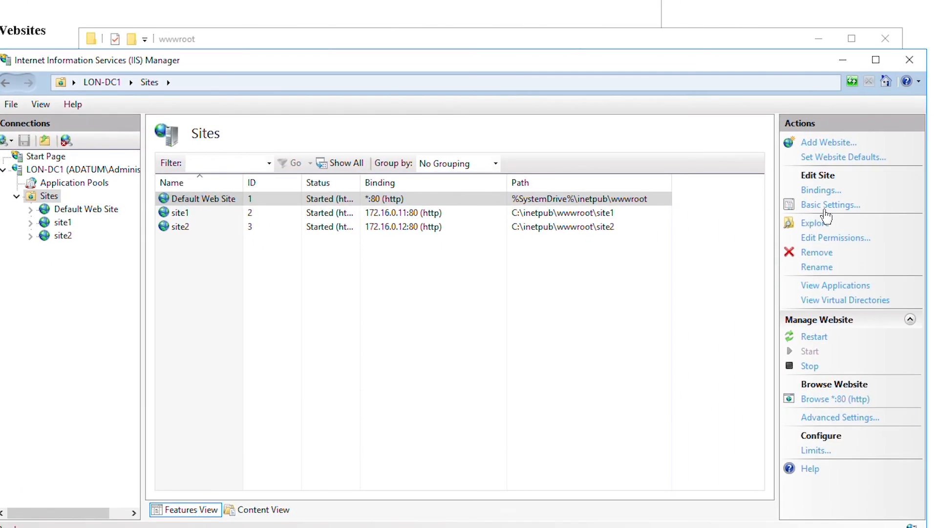
{"action": "left_click", "coordinate": [831, 204]}
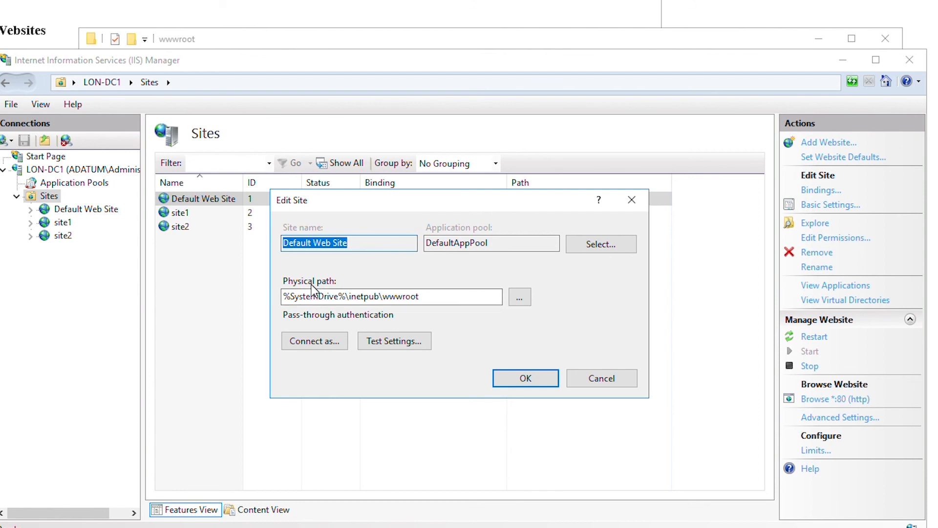
{"action": "left_click", "coordinate": [391, 296]}
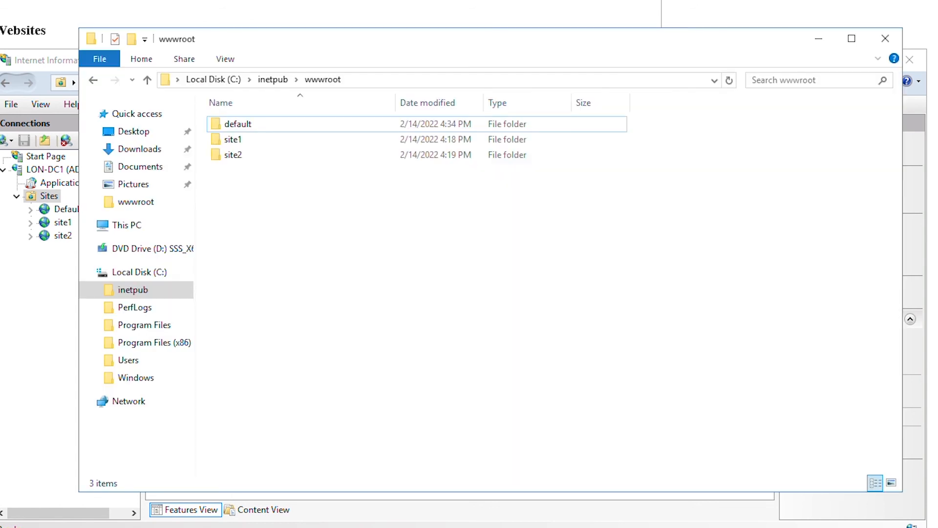
{"action": "left_click", "coordinate": [238, 125]}
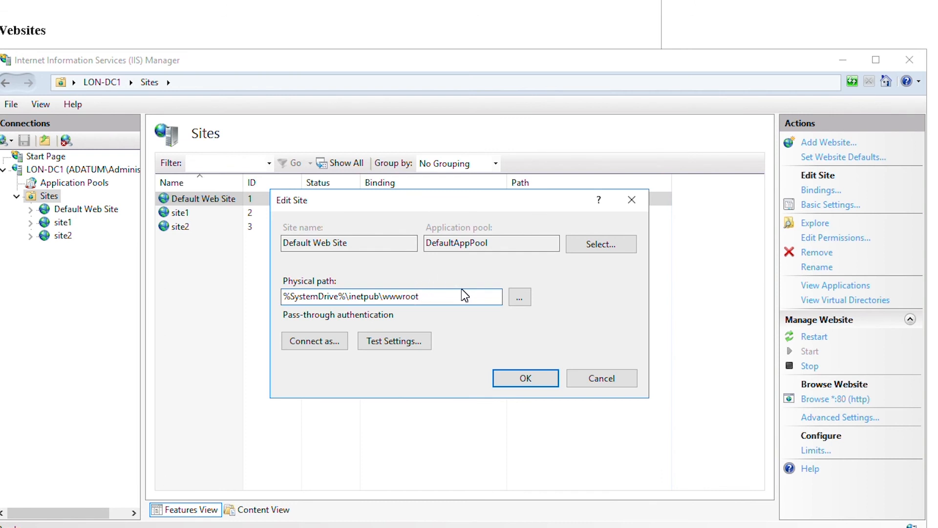
{"action": "type", "text": "\\"}
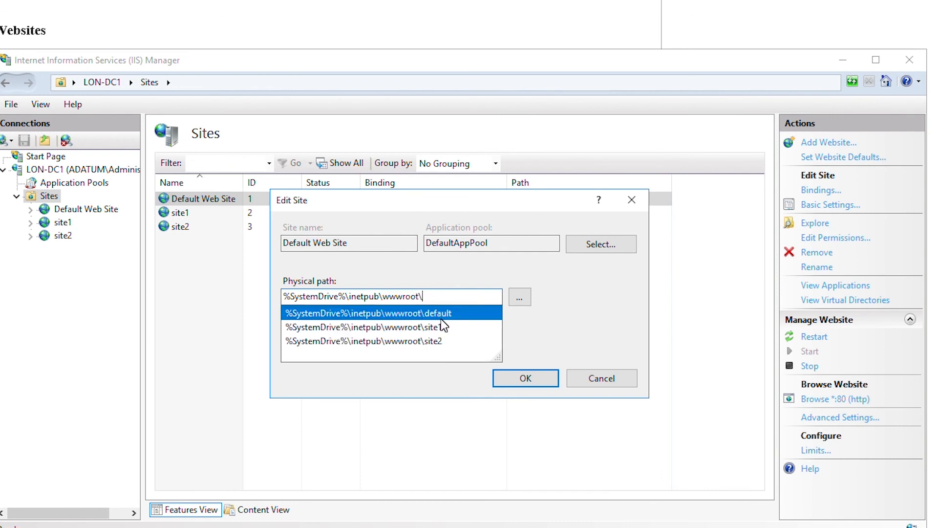
{"action": "left_click", "coordinate": [367, 313]}
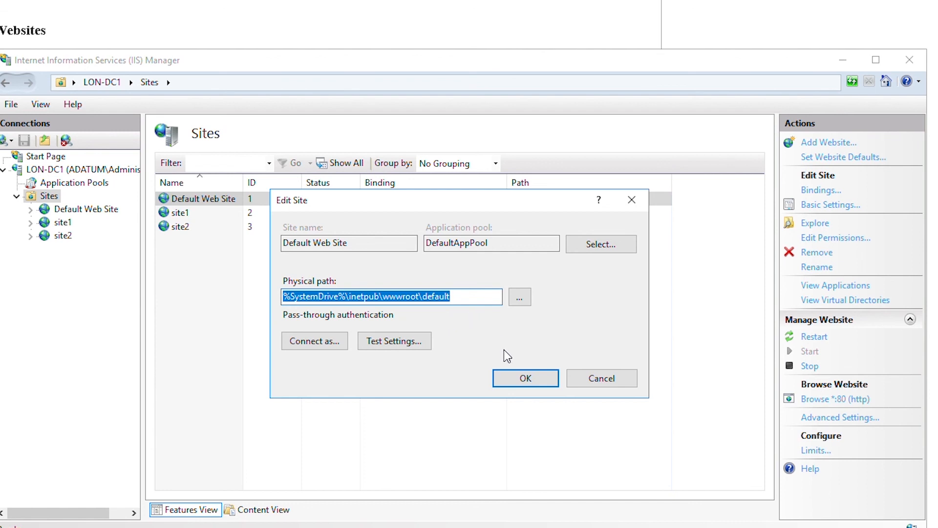
{"action": "left_click", "coordinate": [525, 377]}
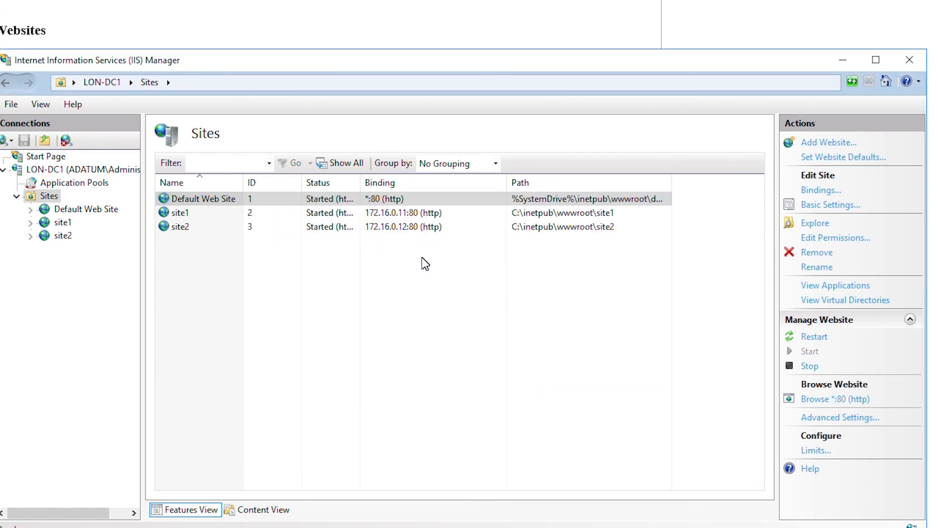
{"action": "left_click", "coordinate": [203, 199]}
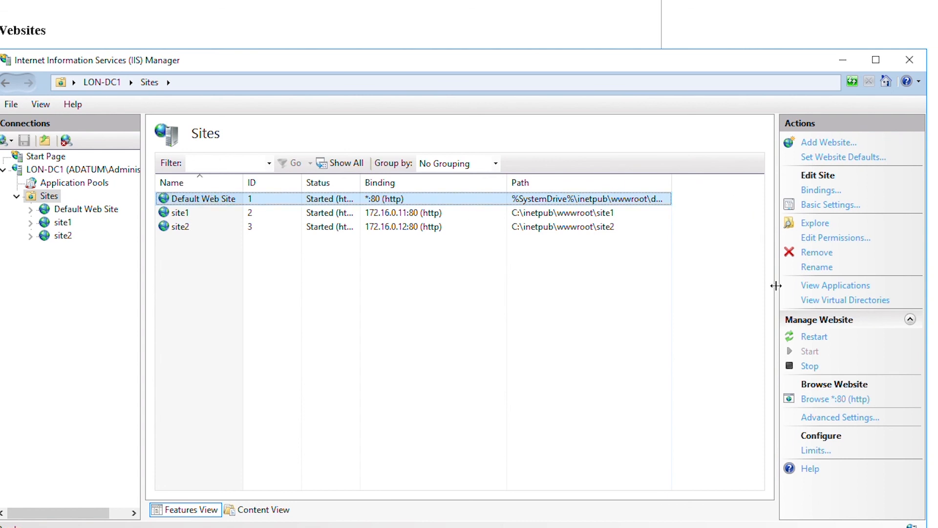
{"action": "mouse_move", "coordinate": [127, 174]}
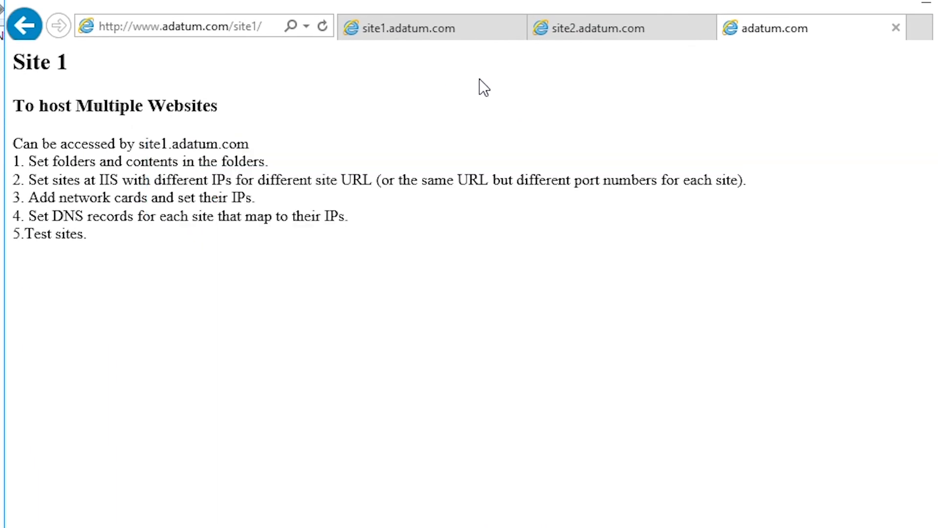
{"action": "left_click", "coordinate": [420, 29]}
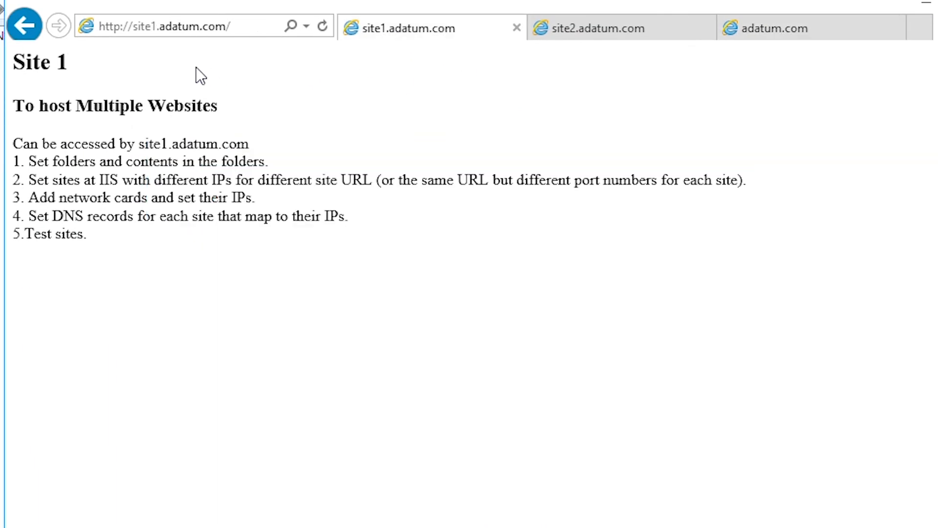
{"action": "mouse_move", "coordinate": [324, 26]}
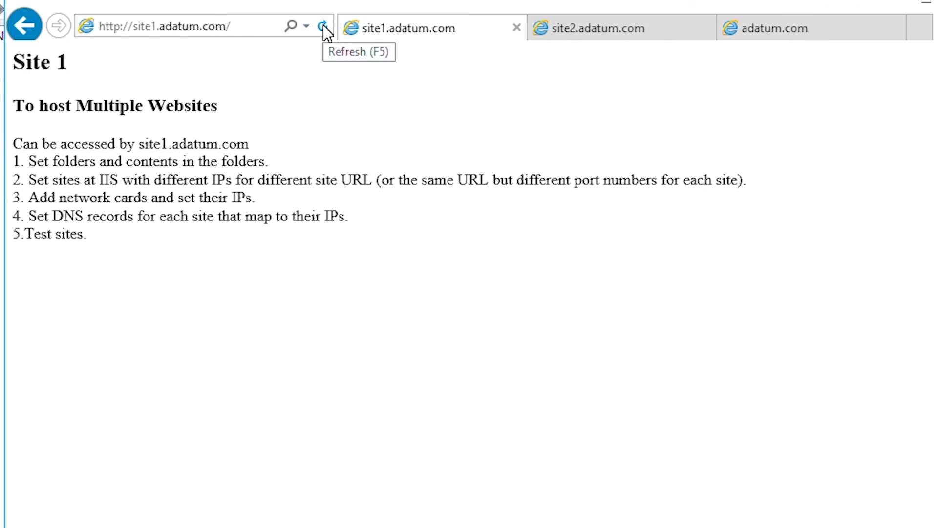
{"action": "left_click", "coordinate": [598, 28]}
{"action": "type", "text": "www"}
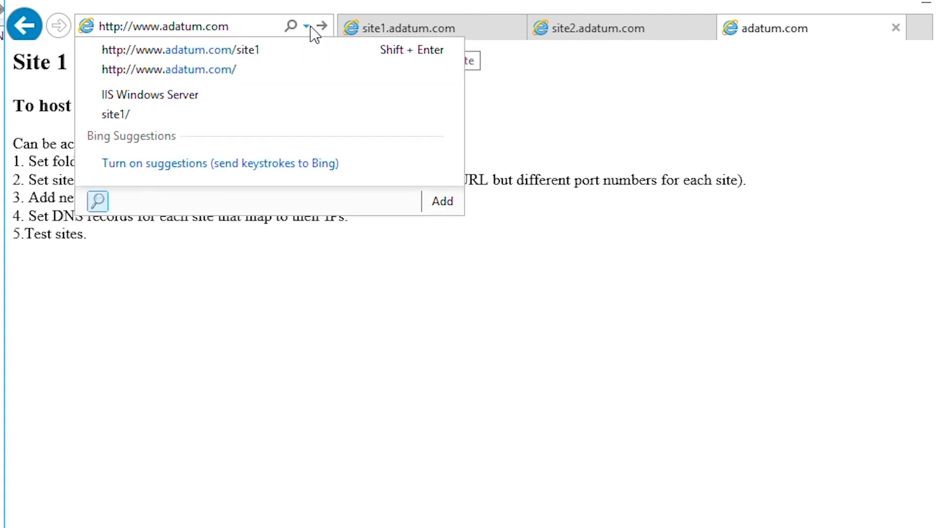
{"action": "left_click", "coordinate": [169, 68]}
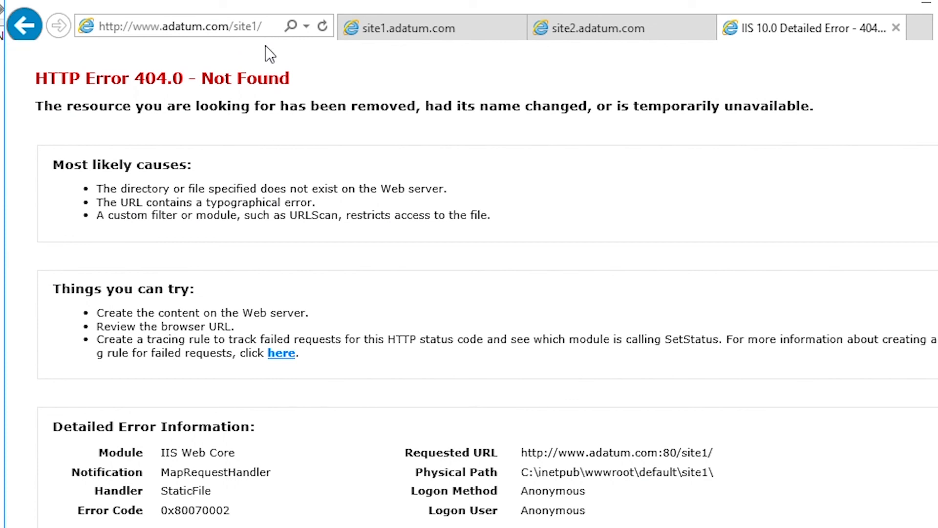
{"action": "mouse_move", "coordinate": [397, 273]}
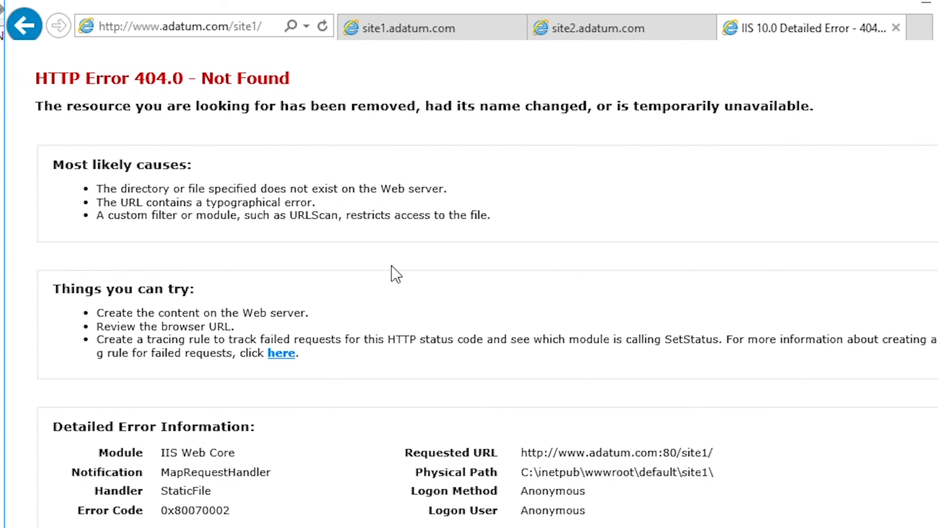
{"action": "mouse_move", "coordinate": [57, 44]}
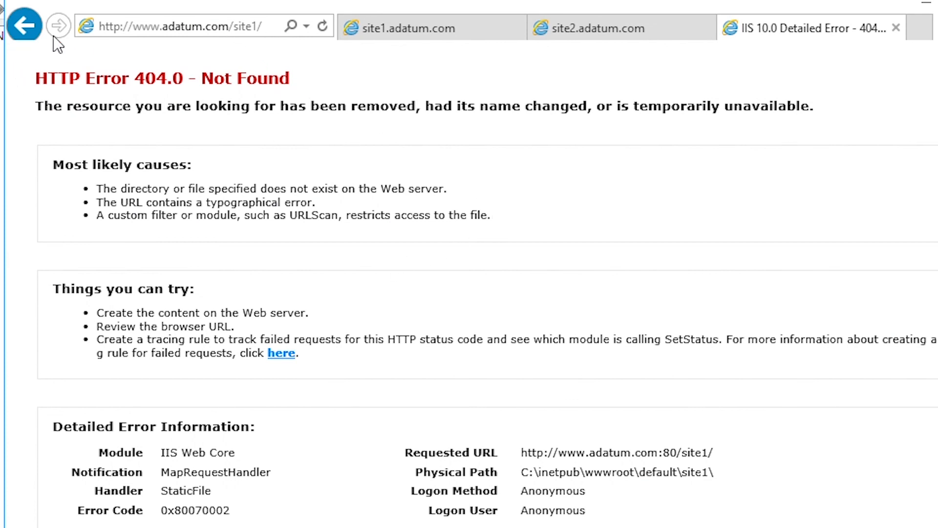
{"action": "left_click", "coordinate": [24, 26]}
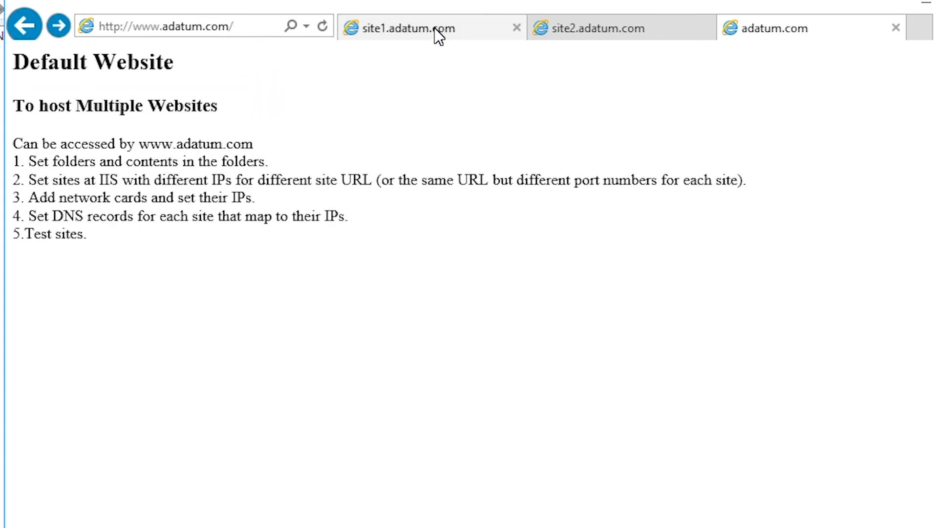
{"action": "mouse_move", "coordinate": [622, 29]}
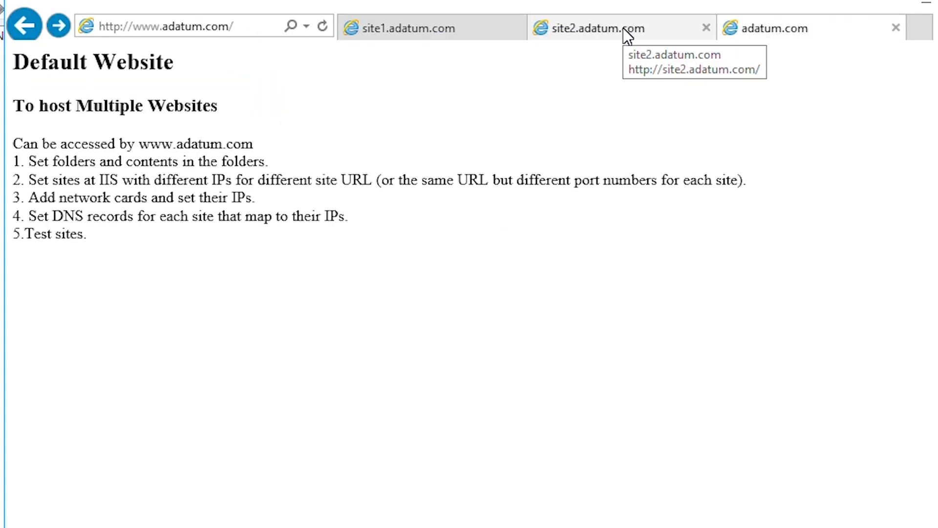
{"action": "mouse_move", "coordinate": [463, 182]}
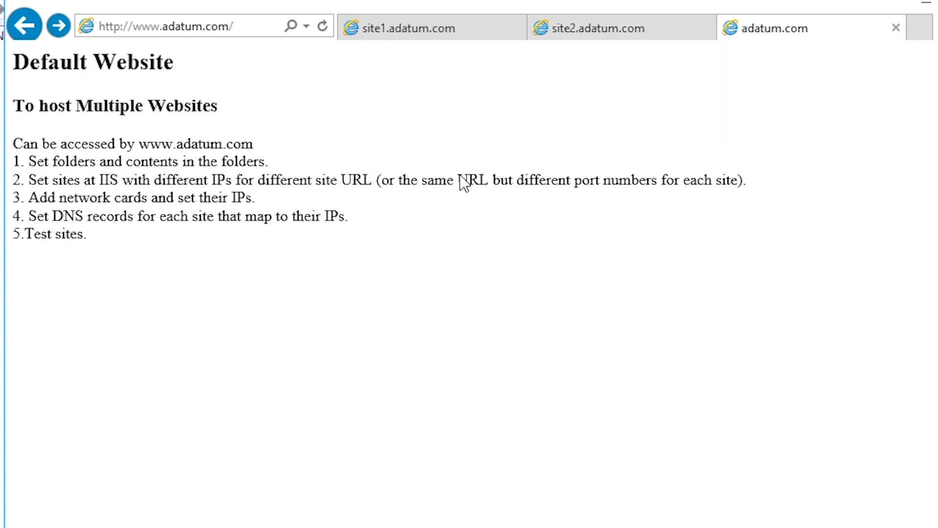
{"action": "mouse_move", "coordinate": [390, 250]}
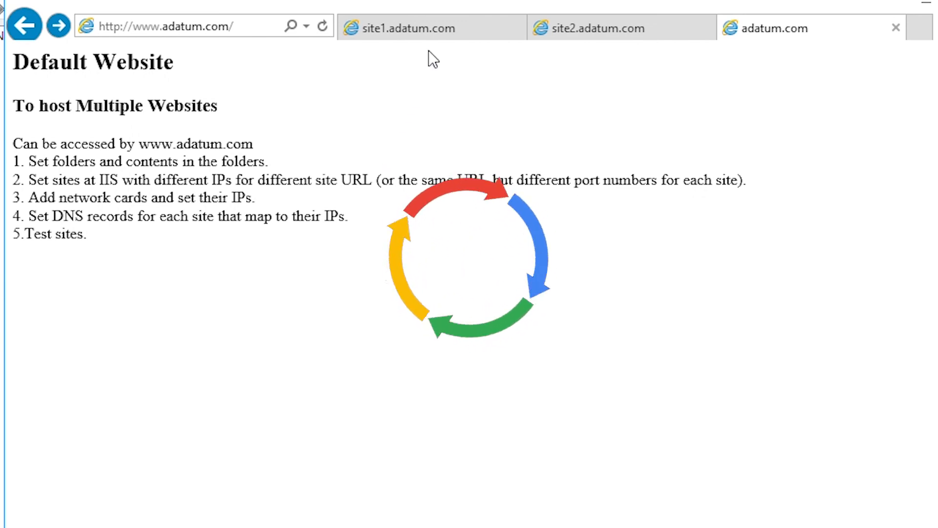
- View the site1.adatum.com and site2.adatum.com tabs showing their Site 1 and Site 2 pages
{"action": "left_click", "coordinate": [407, 29]}
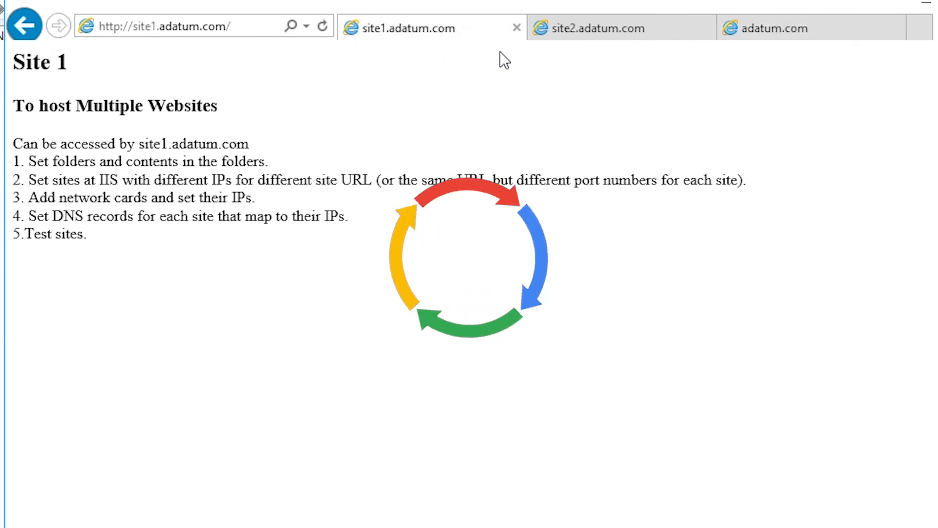
{"action": "left_click", "coordinate": [598, 28]}
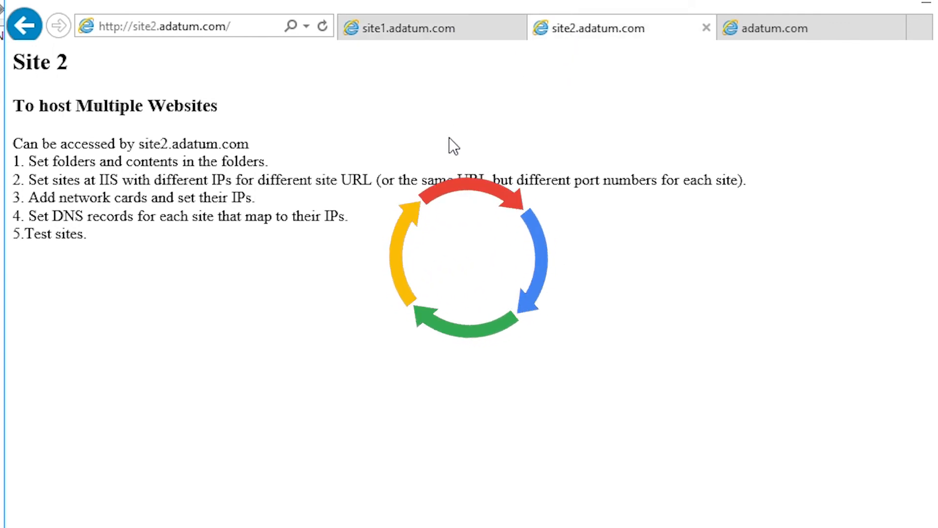